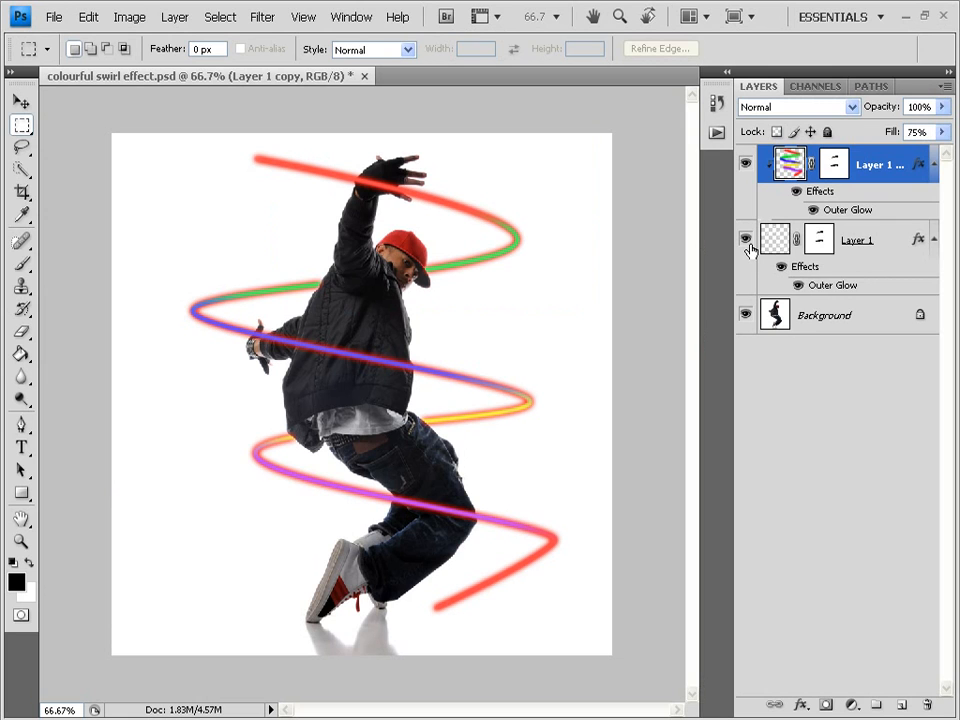
pyautogui.moveTo(746, 239)
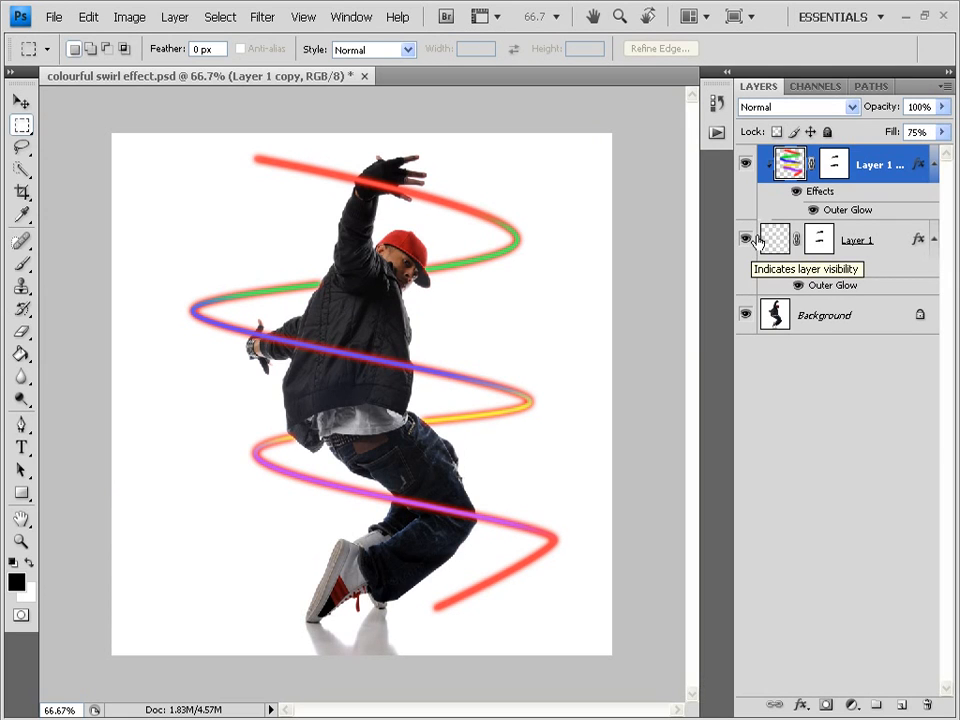
# - Hide Layer 1's glow line so only the dancer photo shows
pyautogui.click(745, 238)
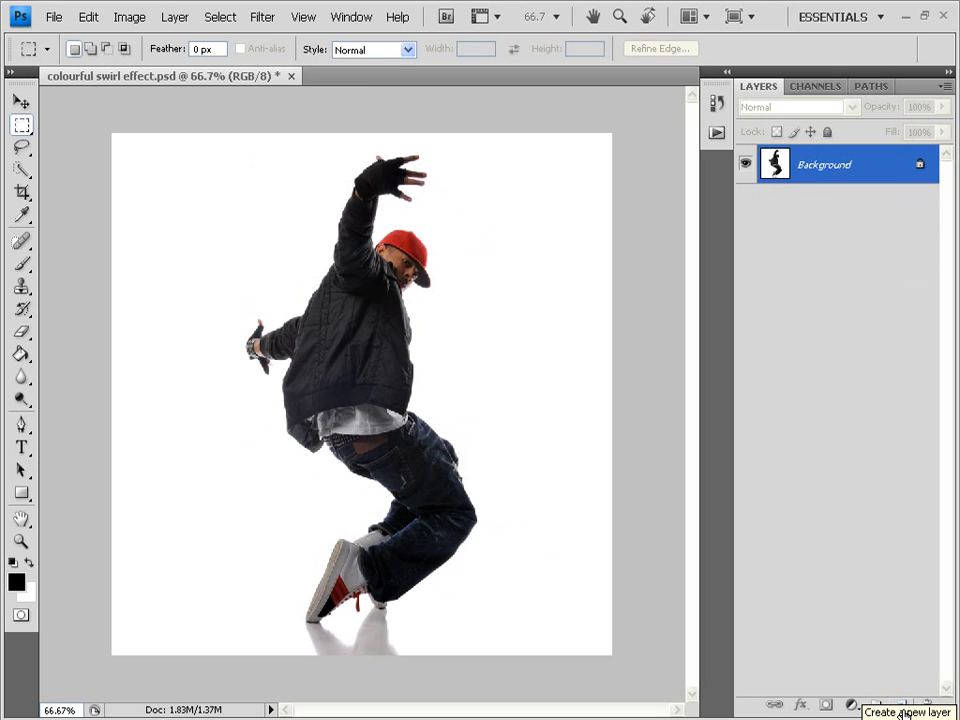
# - Add Layer 1, an empty layer above the dancer photo
pyautogui.click(899, 705)
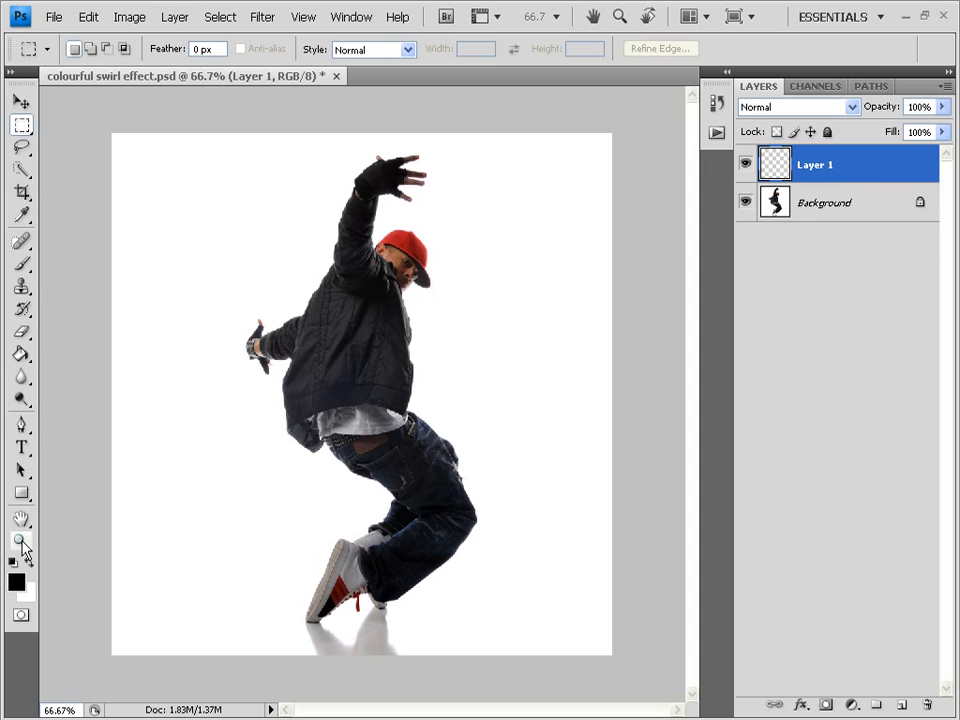
pyautogui.moveTo(23, 428)
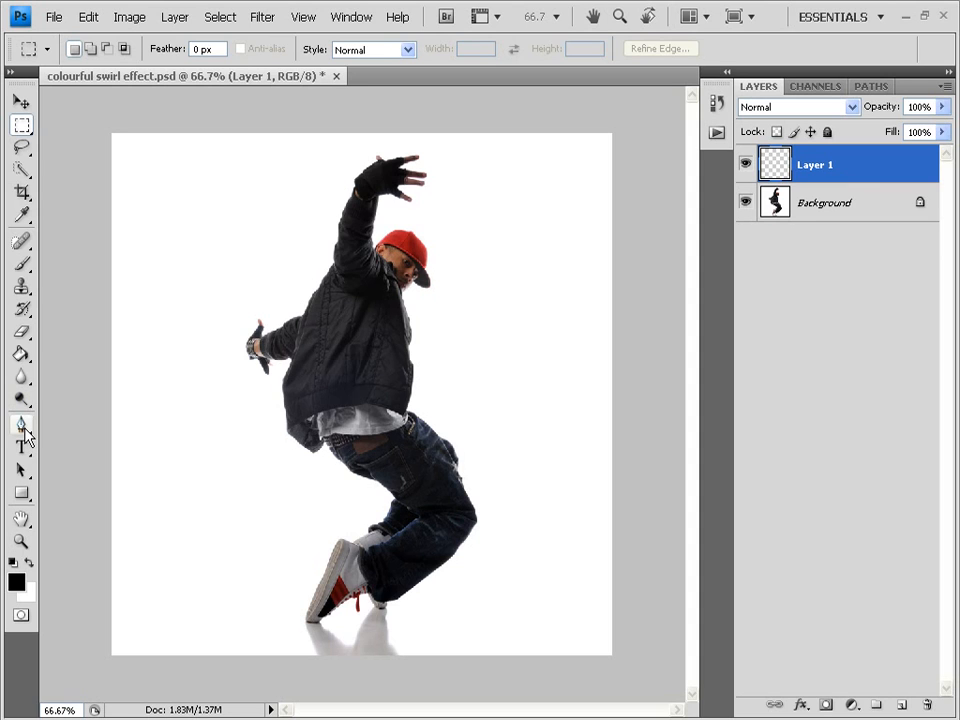
pyautogui.moveTo(22, 425)
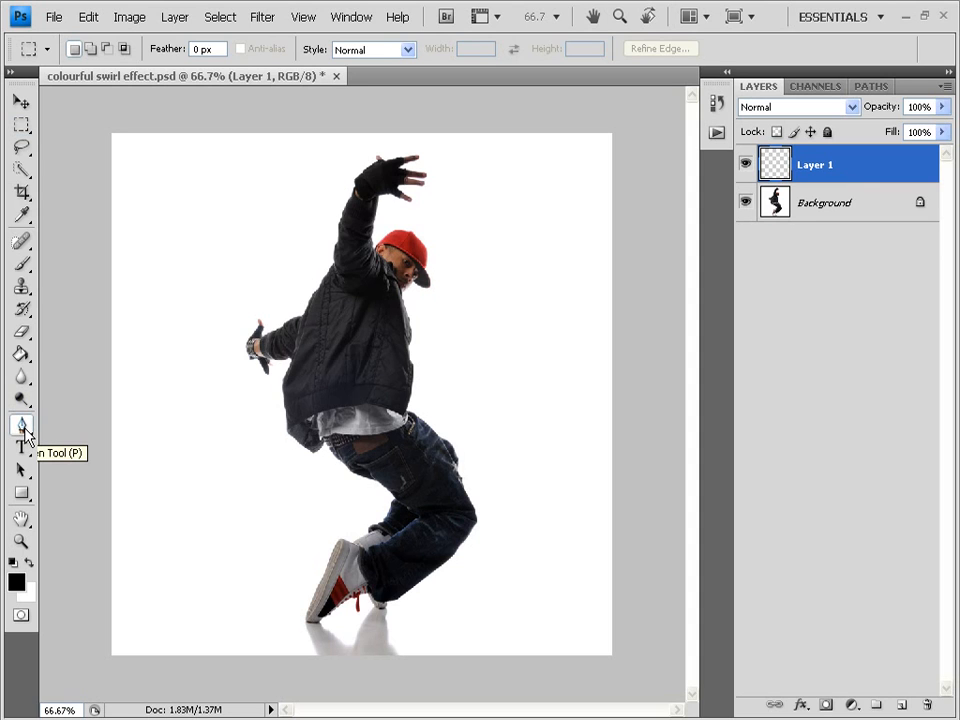
# - With the Pen Tool, draw the first curved path segment arcing over the raised hand
pyautogui.click(21, 425)
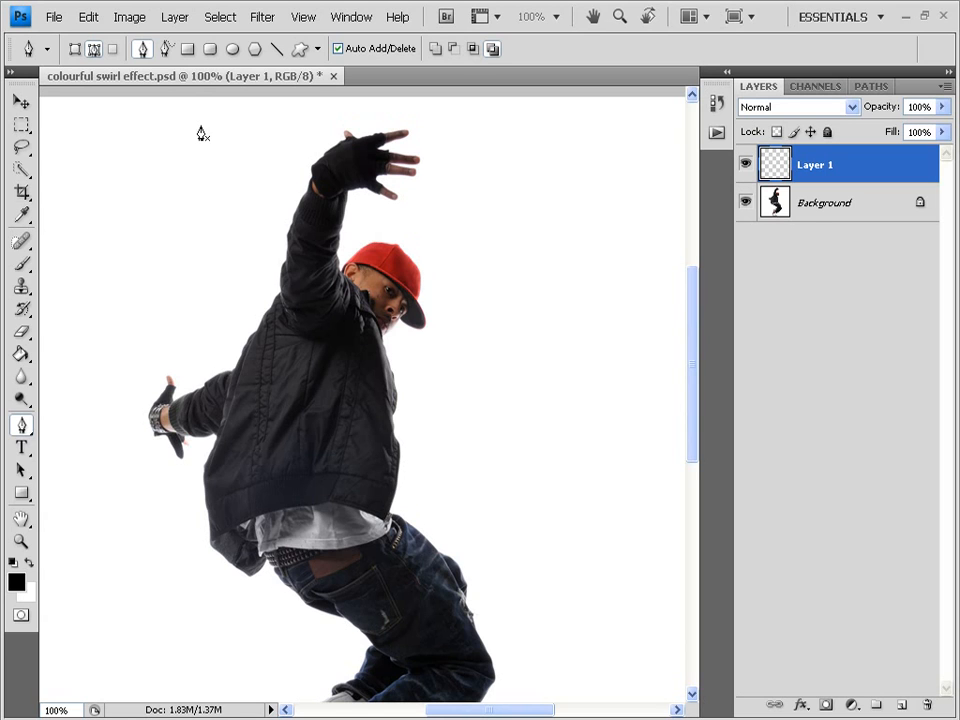
pyautogui.moveTo(183, 122)
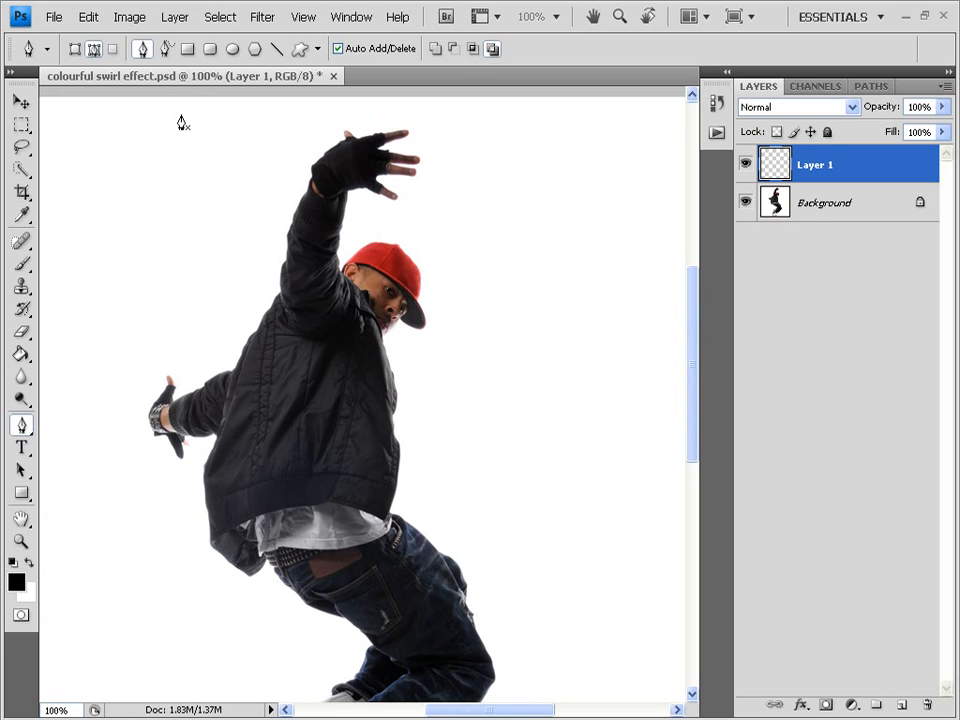
pyautogui.moveTo(181, 119)
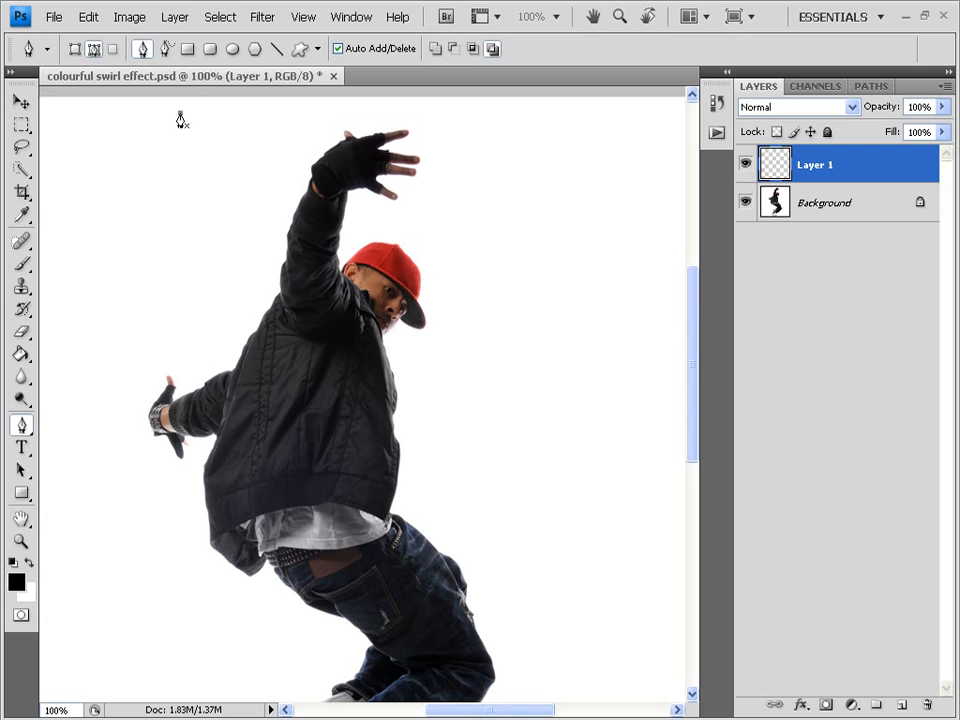
pyautogui.moveTo(548, 229)
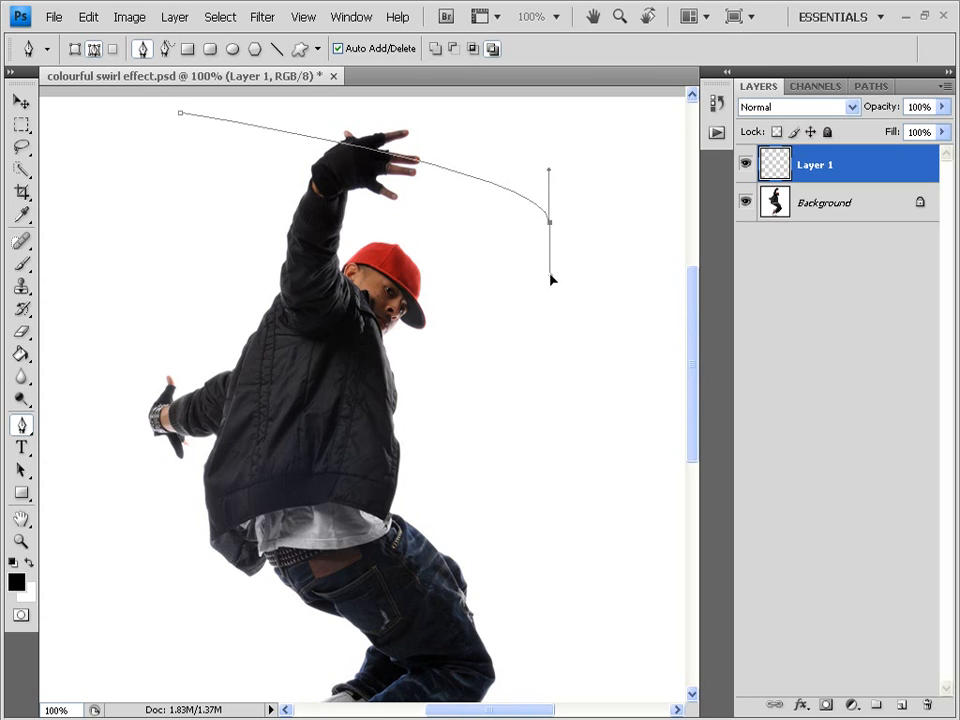
pyautogui.moveTo(553, 281); pyautogui.dragTo(553, 260)
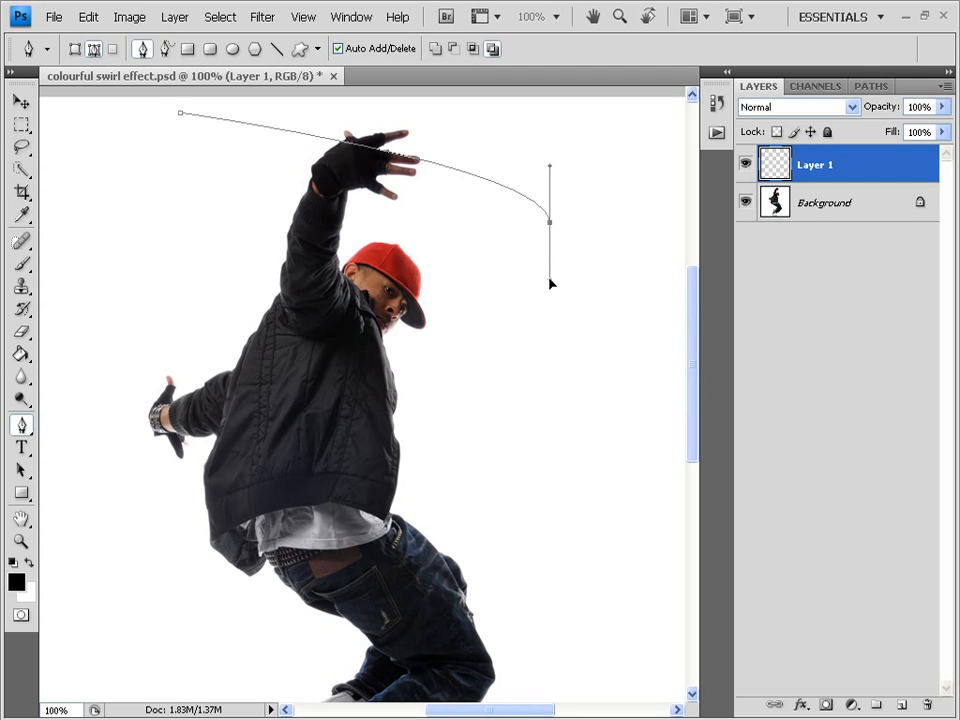
pyautogui.moveTo(502, 281)
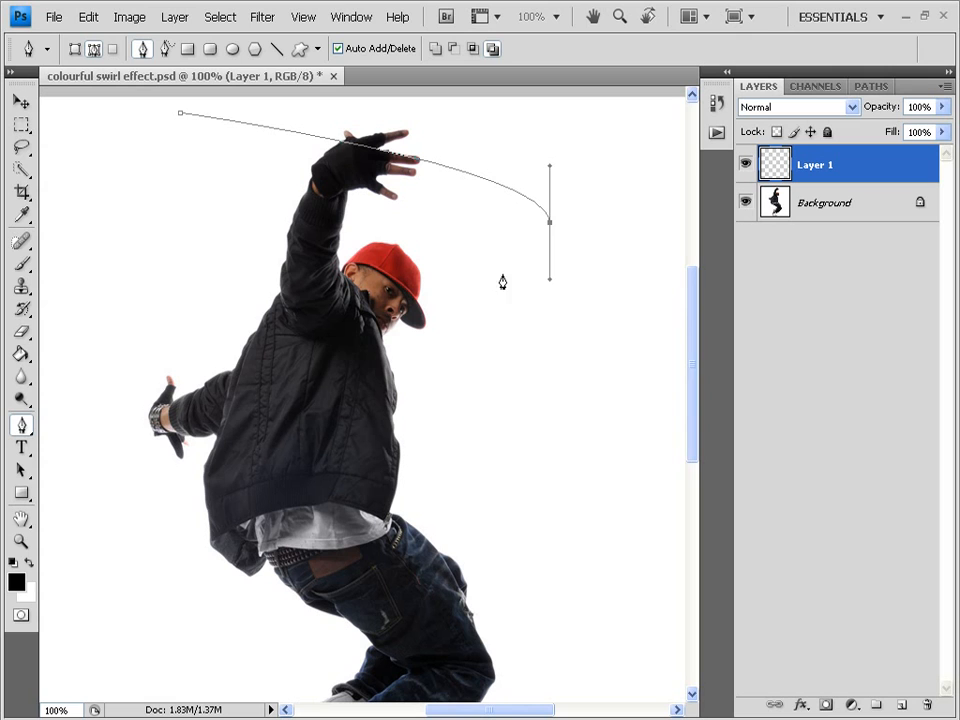
pyautogui.moveTo(96, 320)
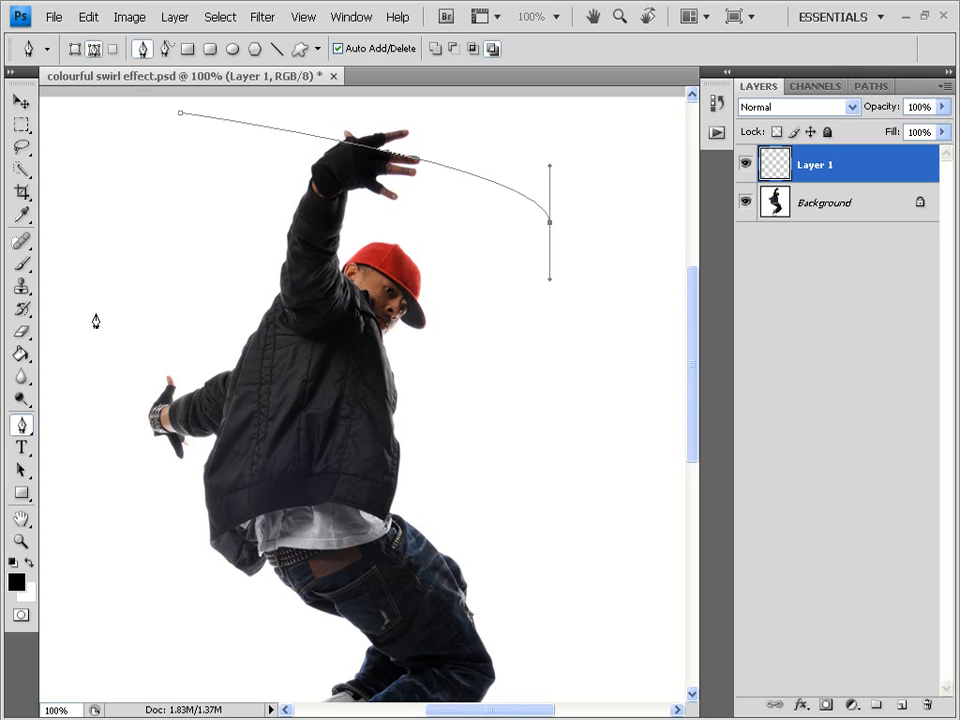
pyautogui.moveTo(85, 344)
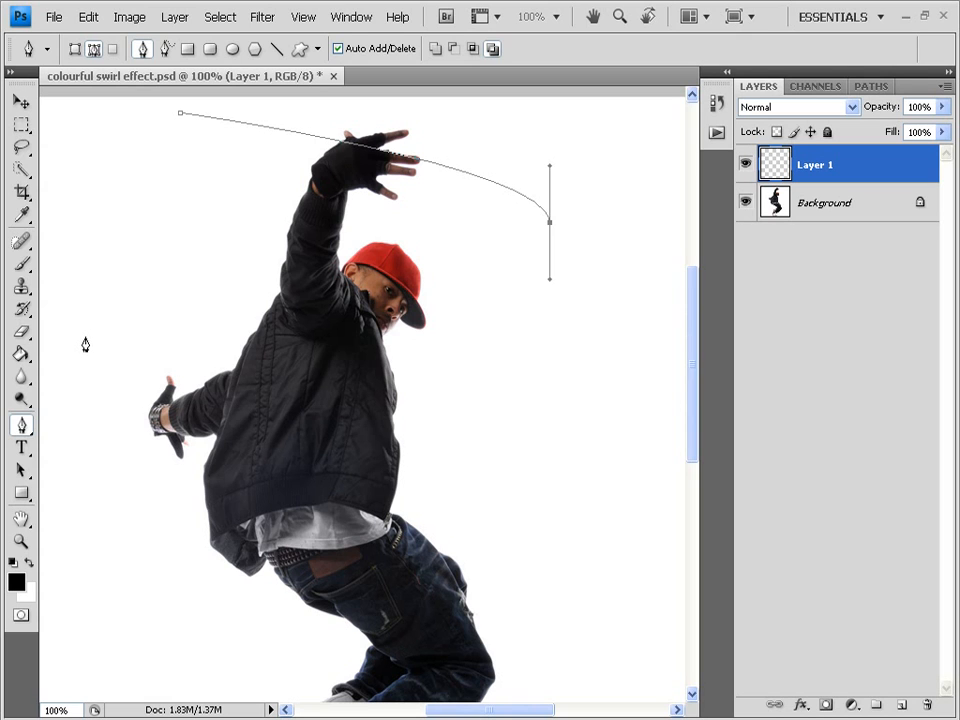
# - Place alternating left and right anchors down the dancer, ending the path near his feet
pyautogui.click(83, 337)
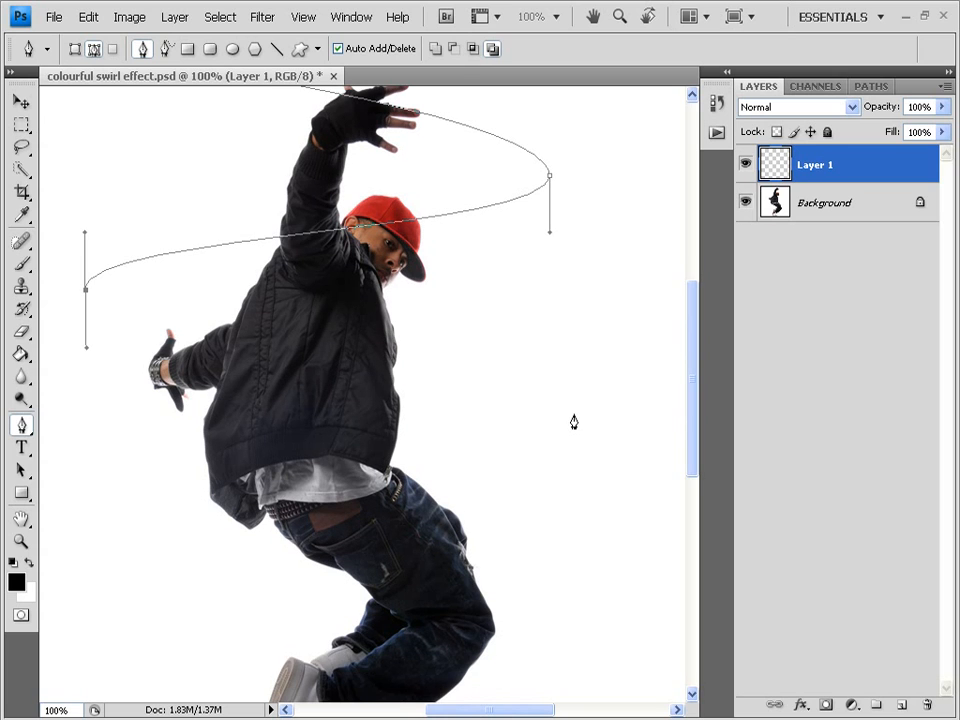
pyautogui.moveTo(568, 397)
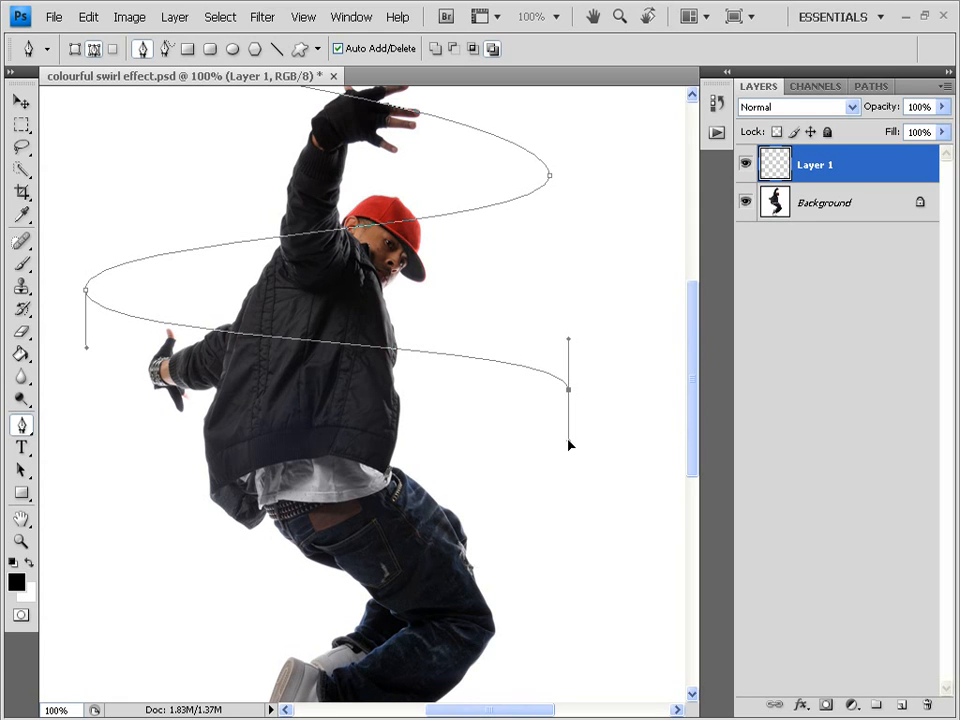
pyautogui.scroll(-3)
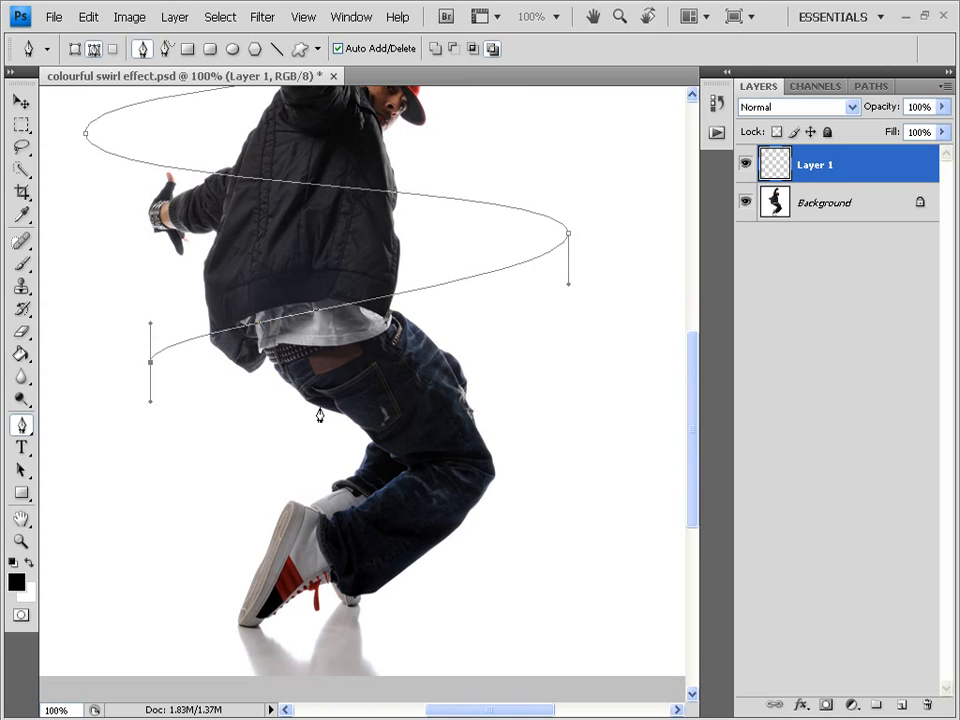
pyautogui.moveTo(598, 452)
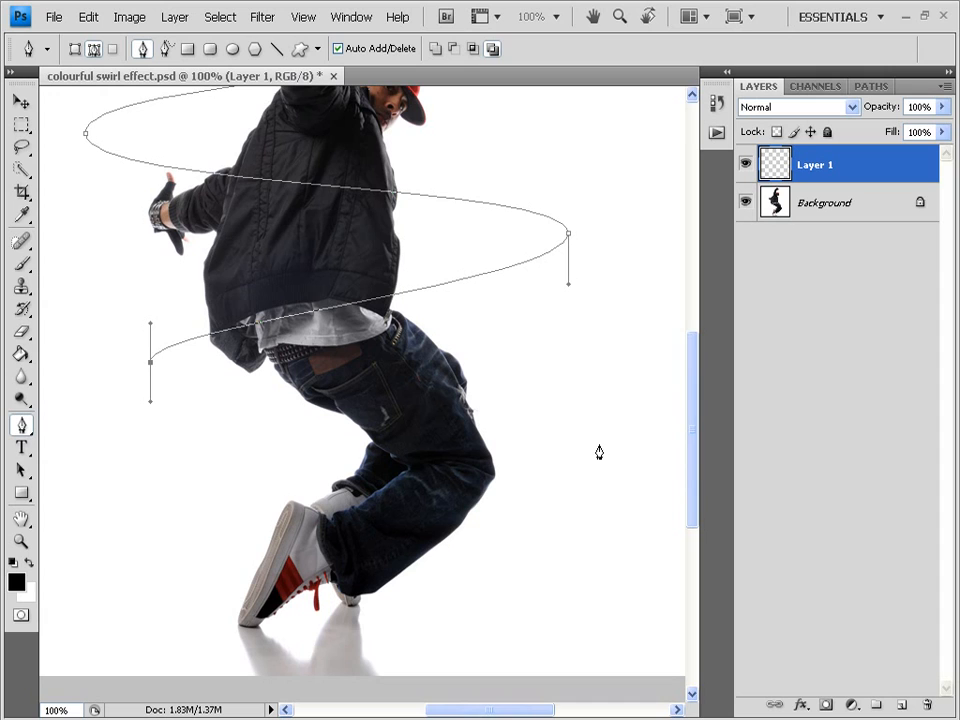
pyautogui.moveTo(636, 452)
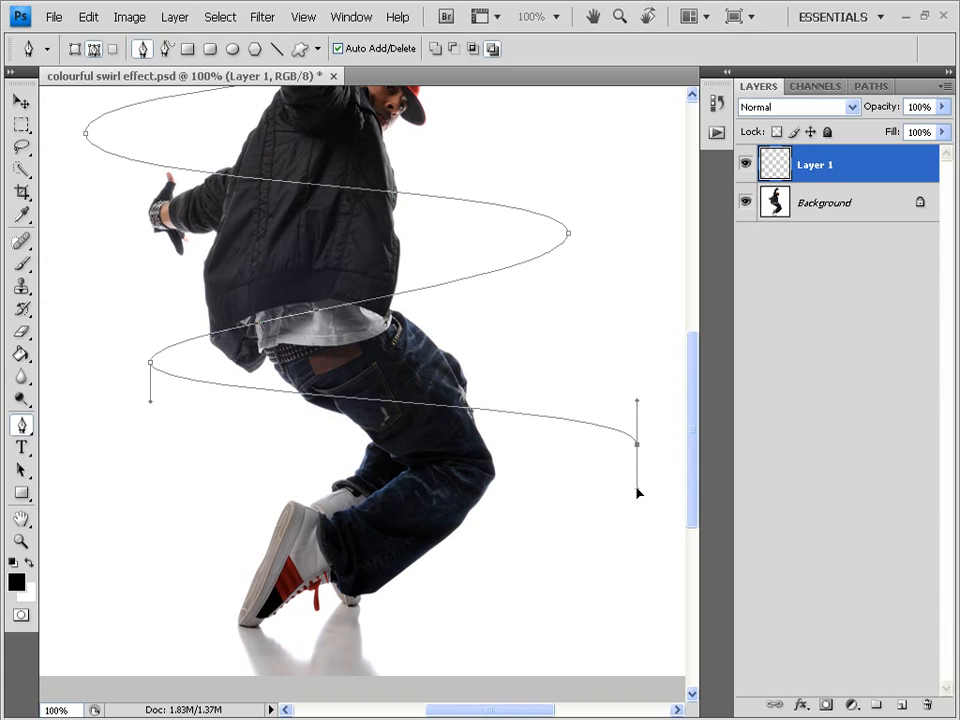
pyautogui.scroll(-3)
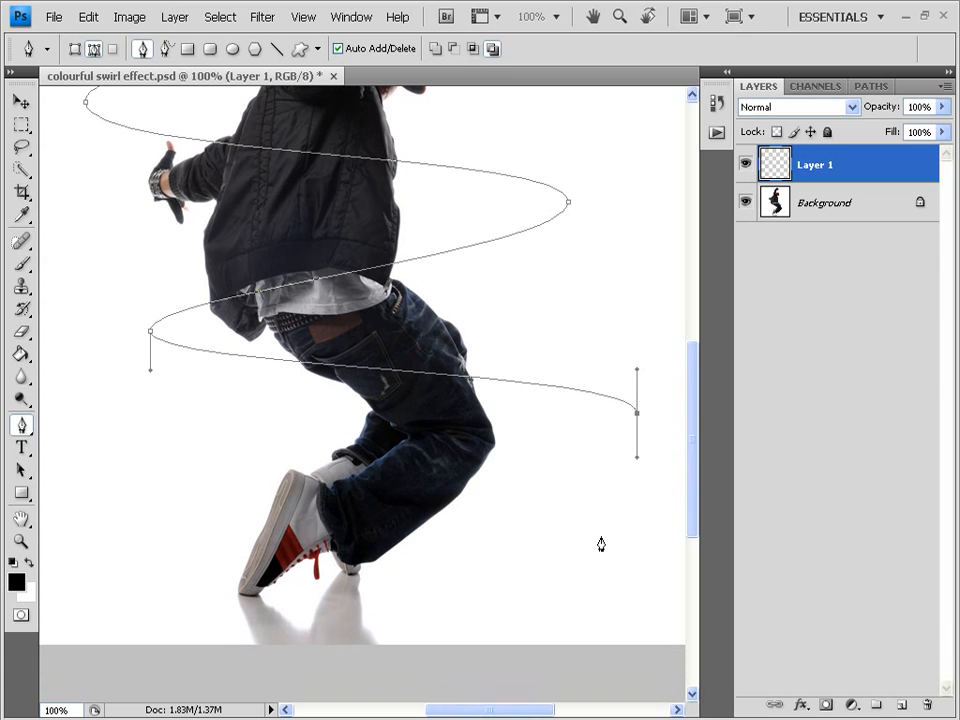
pyautogui.click(452, 548)
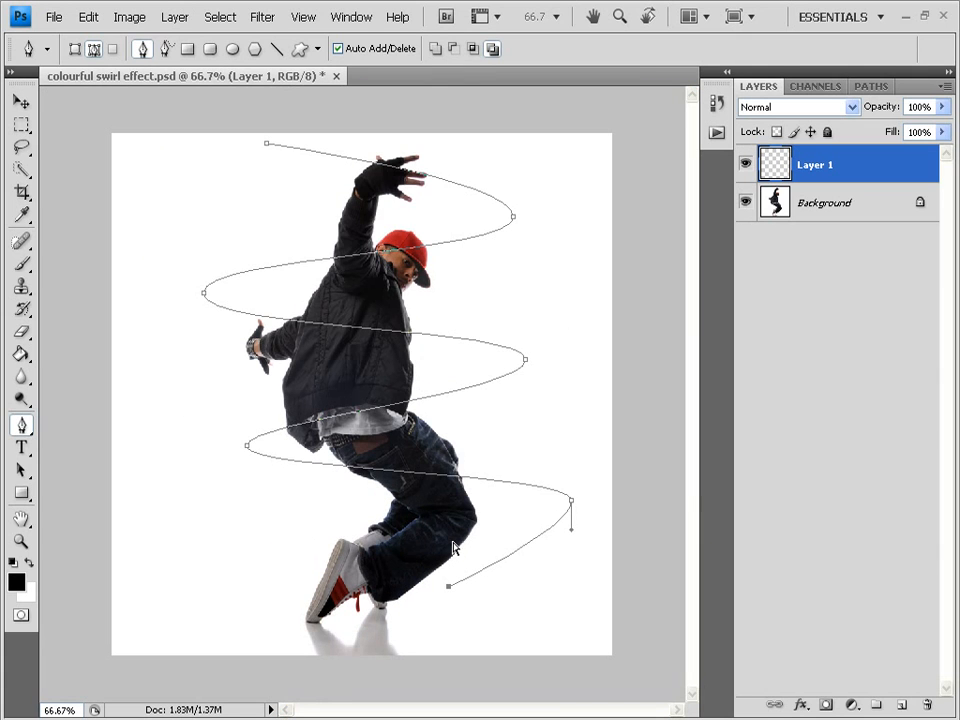
pyautogui.moveTo(336, 505)
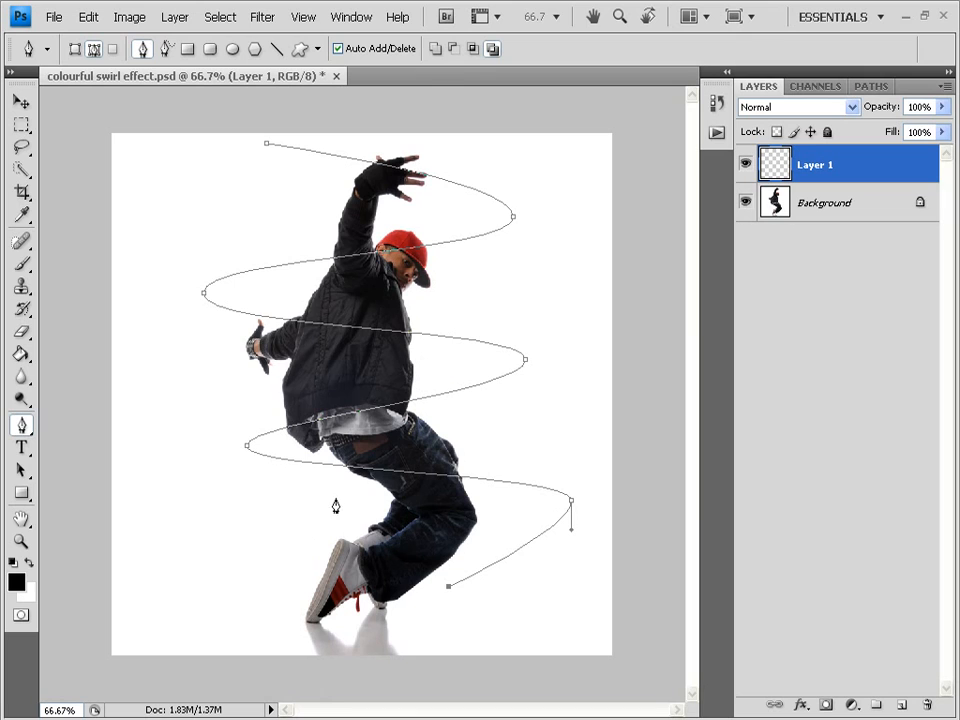
pyautogui.moveTo(290, 571)
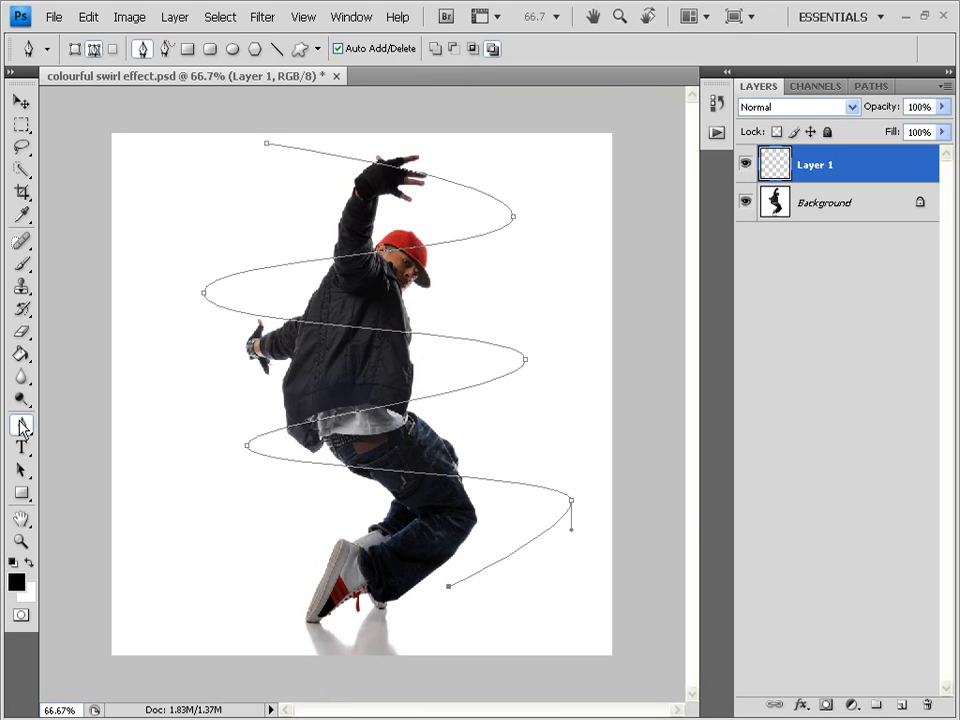
pyautogui.moveTo(22, 265)
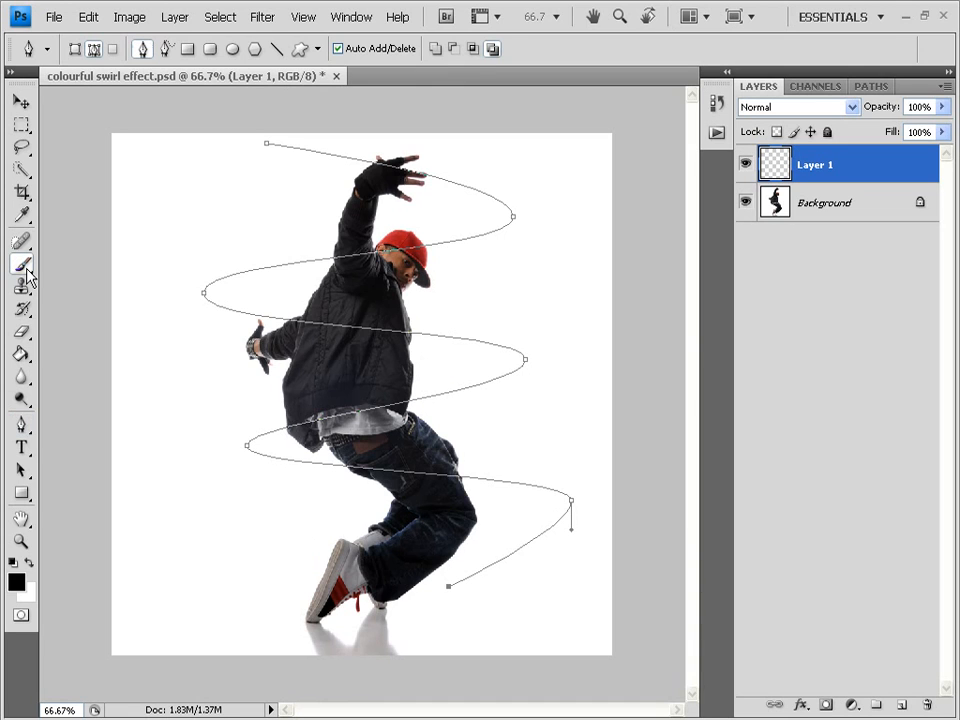
# - Choose the Brush with a soft 9 px tip at 100% opacity and flow
pyautogui.click(21, 264)
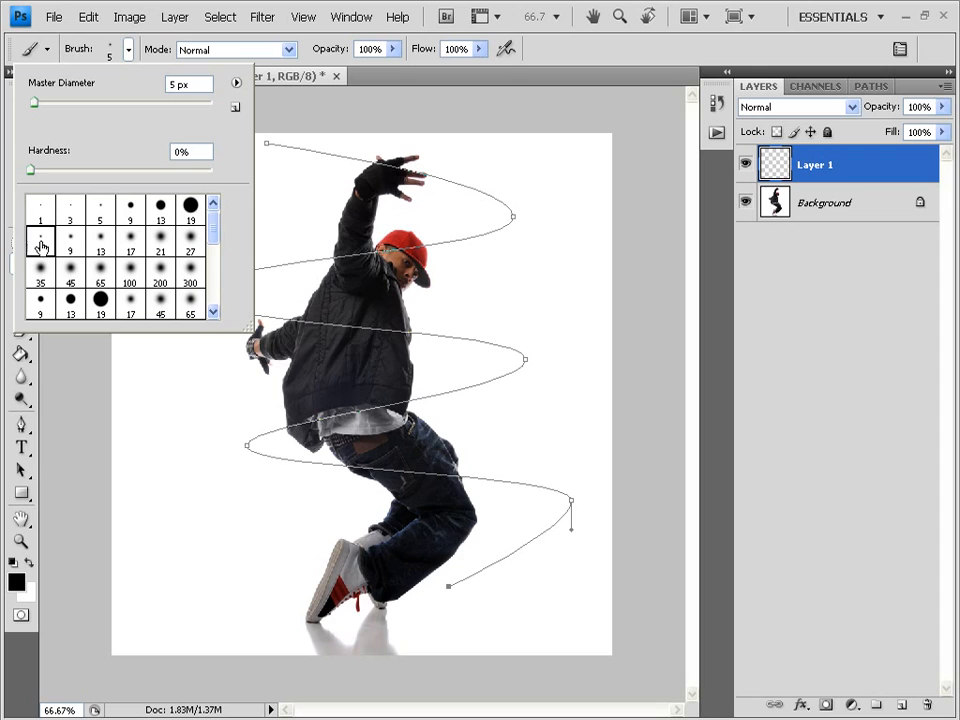
pyautogui.click(40, 237)
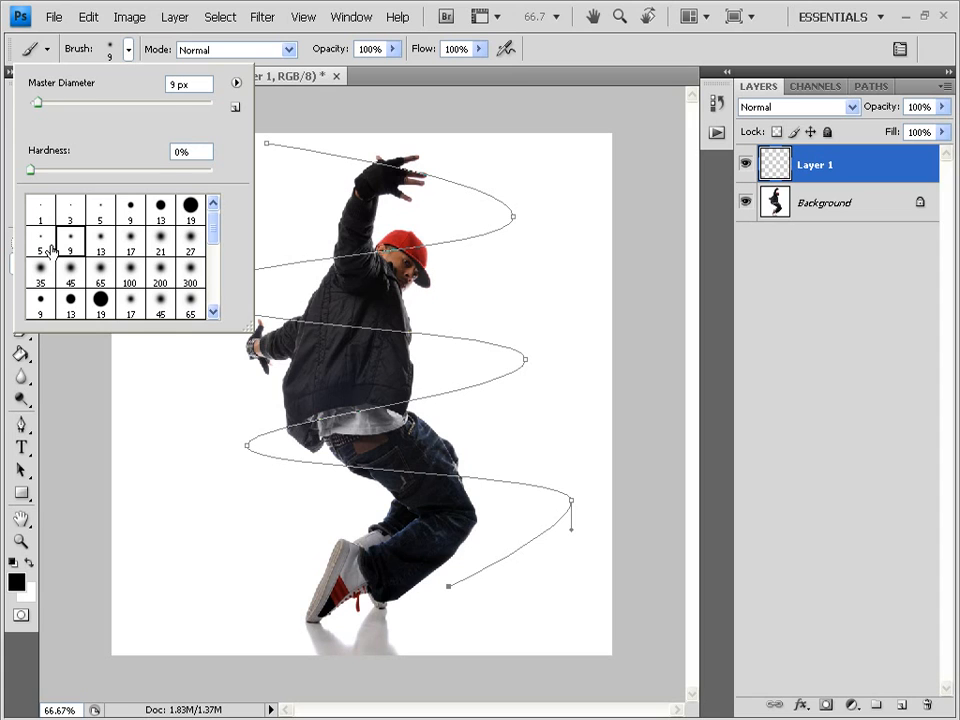
pyautogui.moveTo(70, 247)
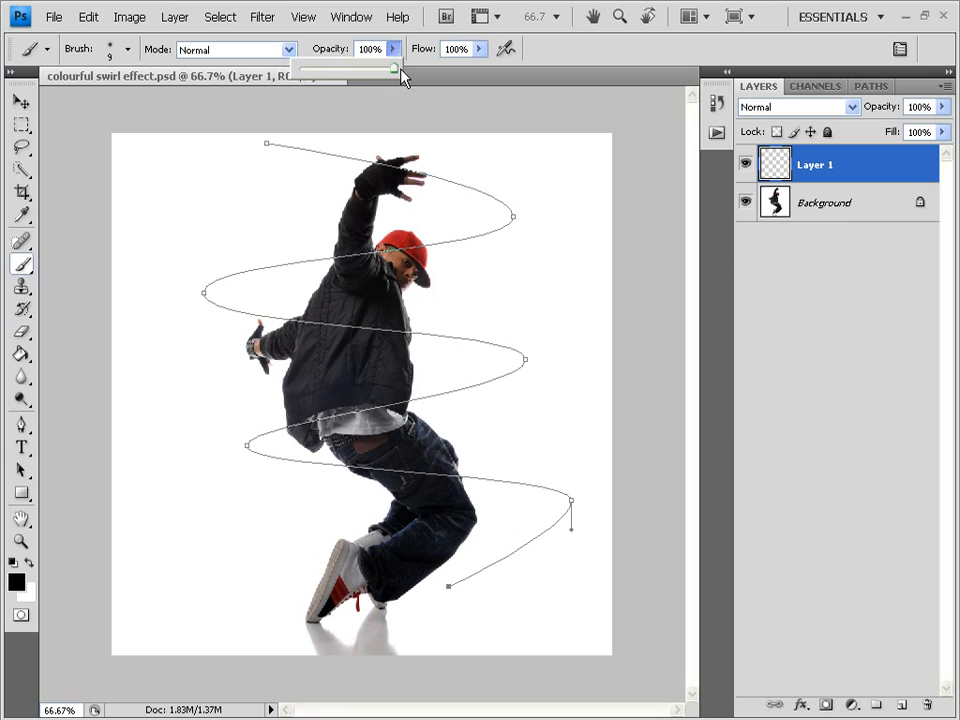
pyautogui.click(478, 49)
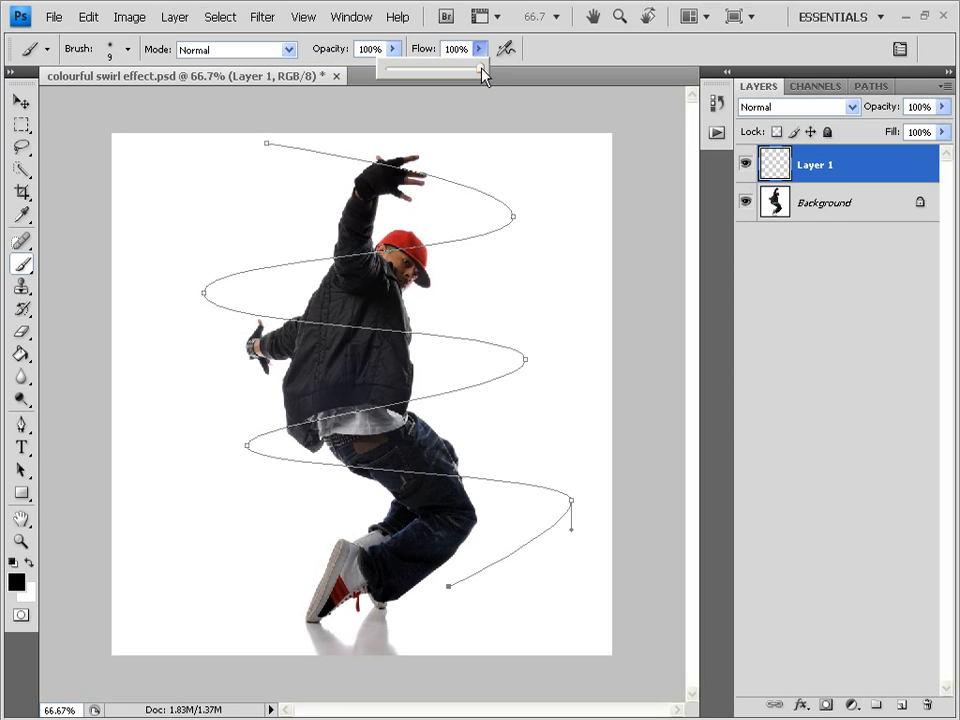
pyautogui.moveTo(473, 67)
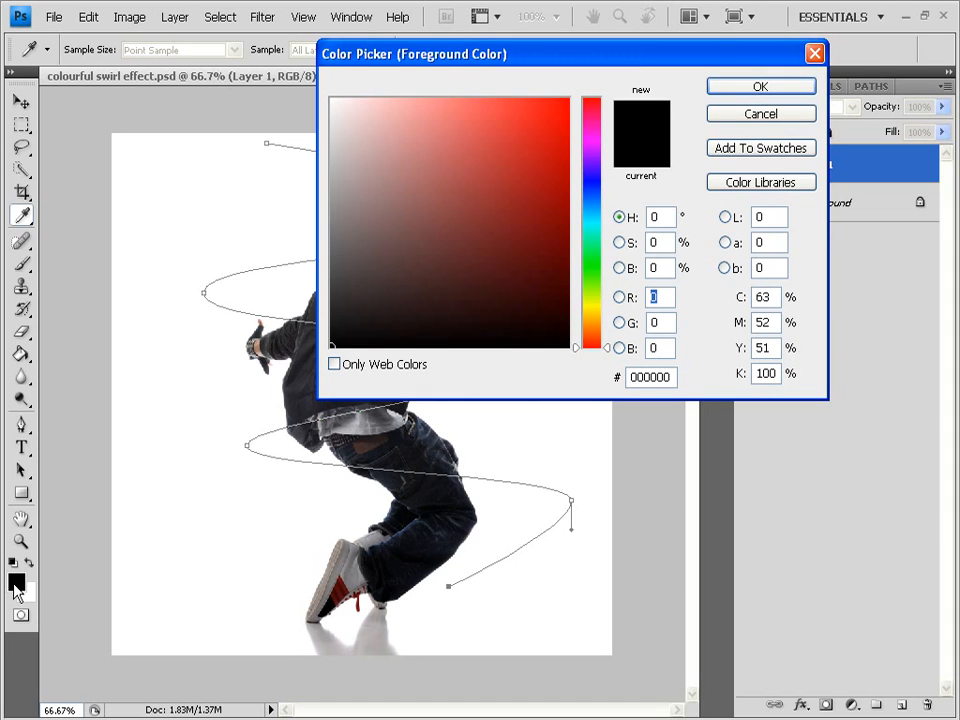
# - Set the foreground colour to pure white (ffffff) in the Color Picker
pyautogui.click(393, 148)
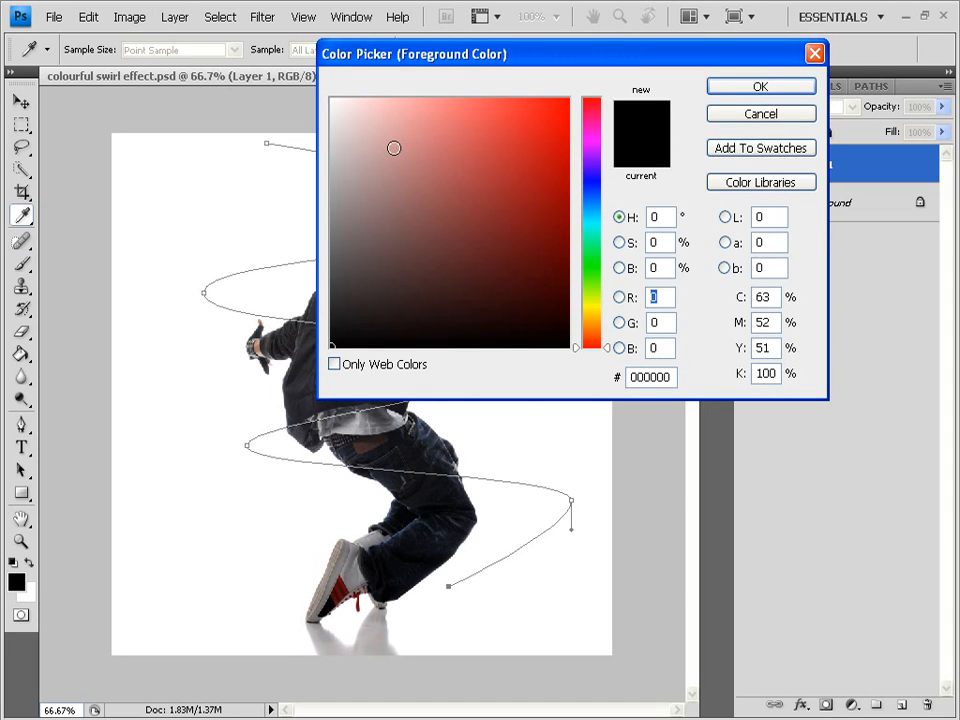
pyautogui.click(355, 185)
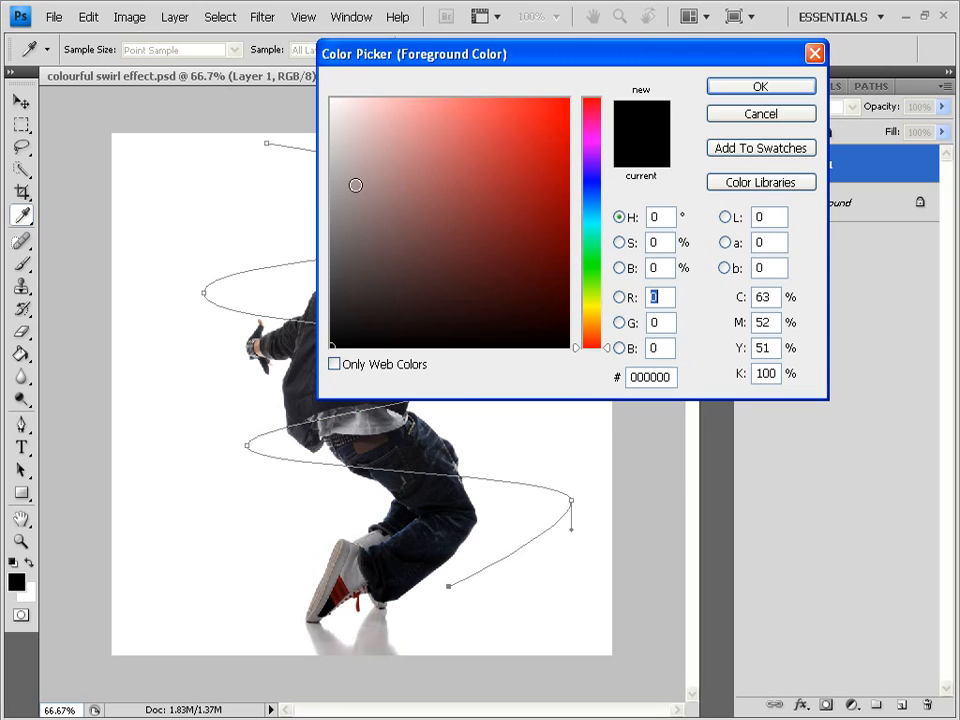
pyautogui.click(343, 343)
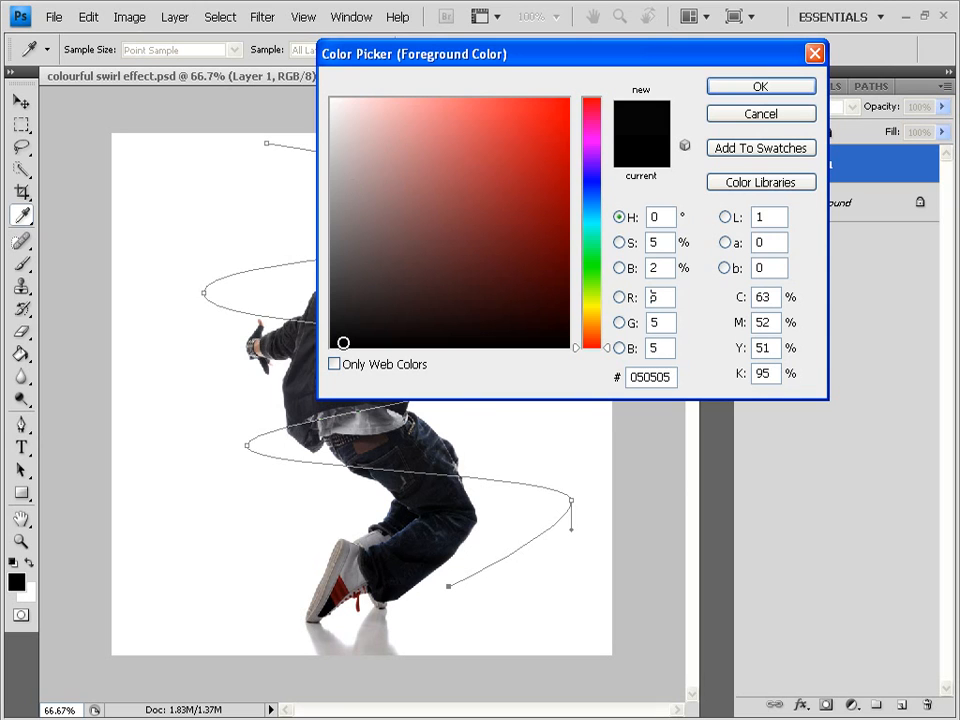
pyautogui.click(333, 98)
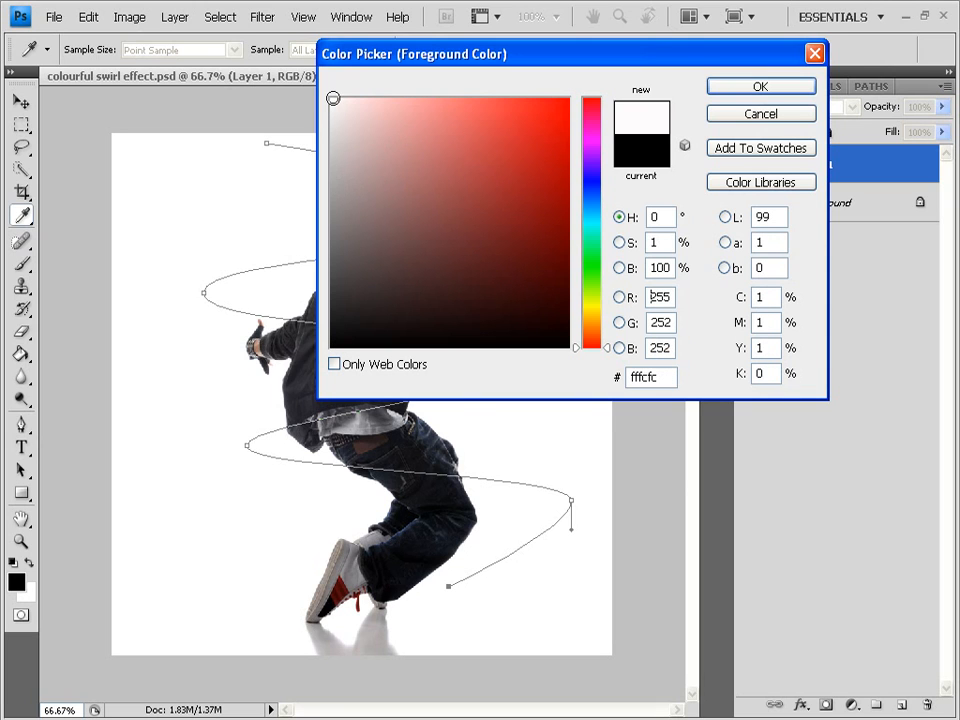
pyautogui.click(333, 98)
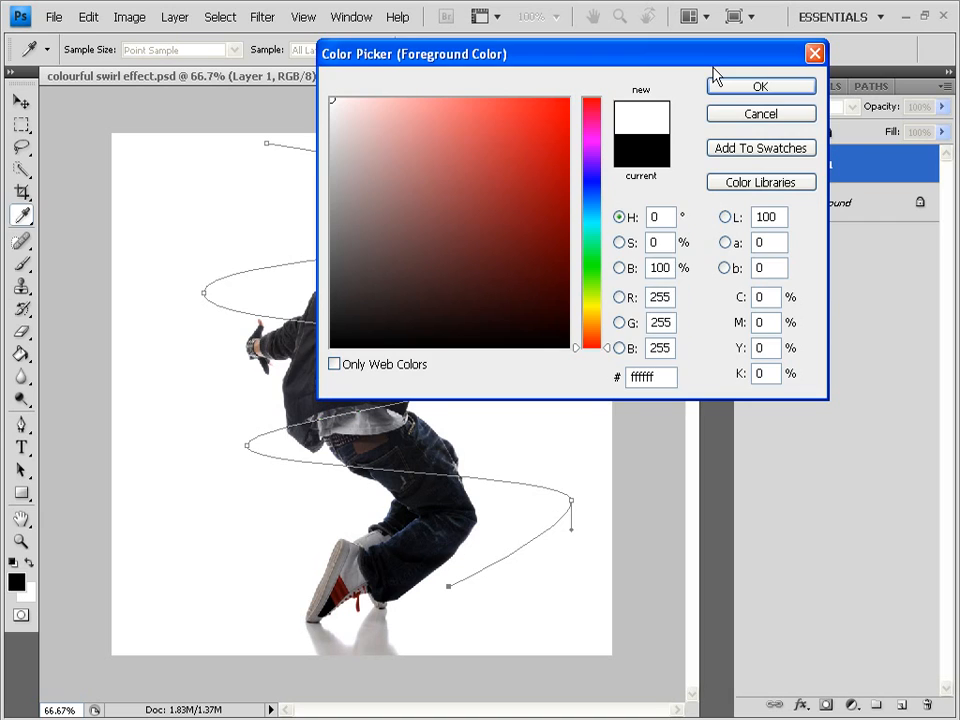
pyautogui.click(760, 86)
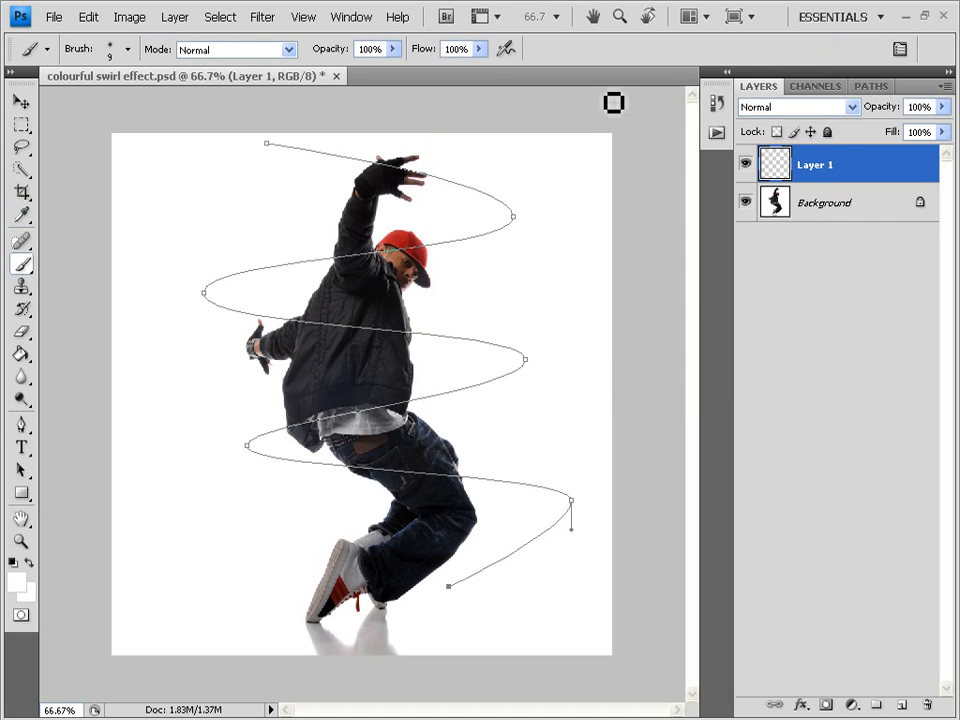
pyautogui.moveTo(281, 194)
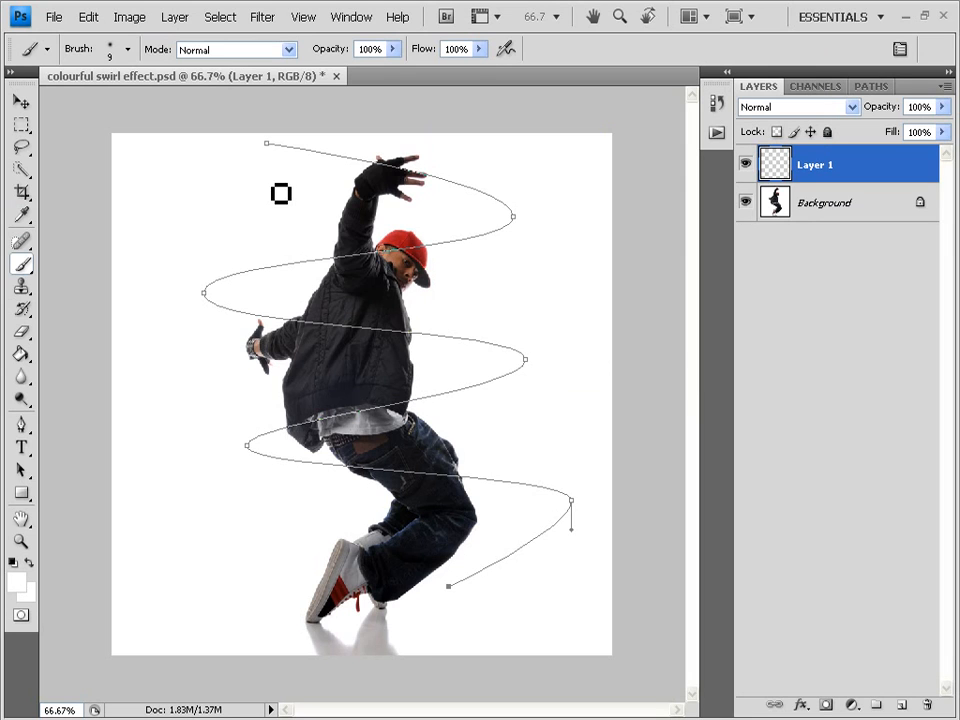
pyautogui.moveTo(330, 273)
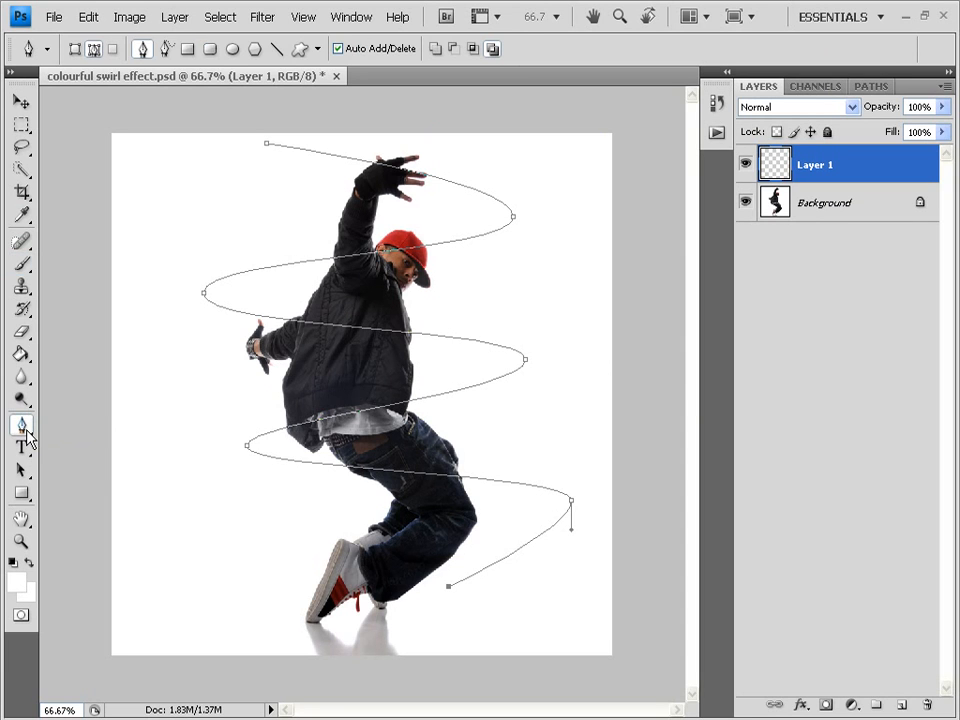
pyautogui.moveTo(364, 310)
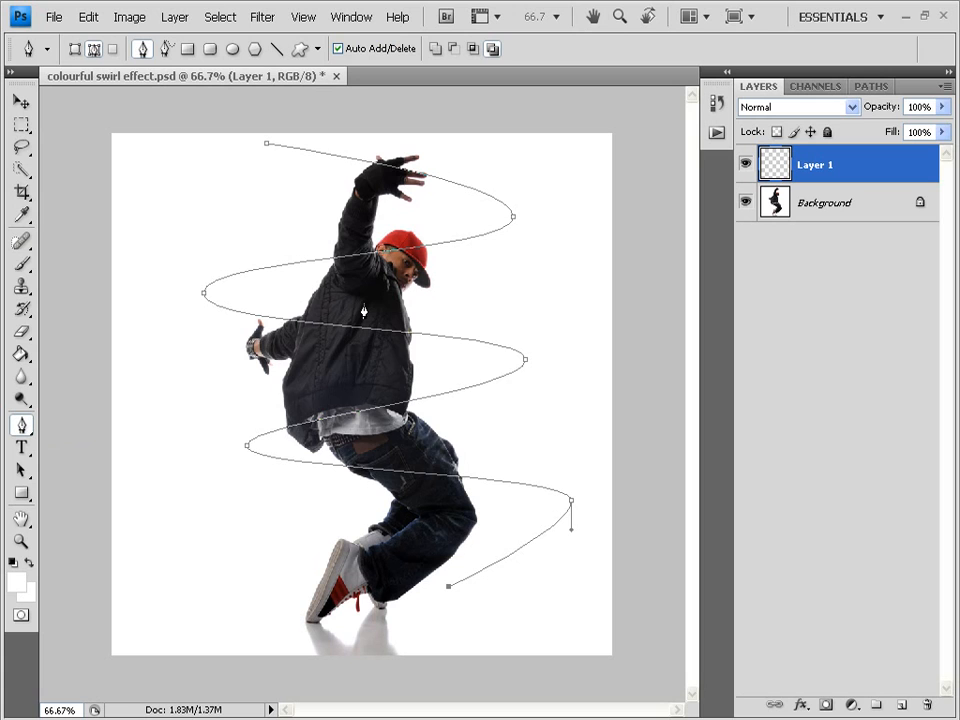
# - Stroke the spiral path with the Brush, using Simulate Pressure for tapered ends
pyautogui.rightClick(363, 311)
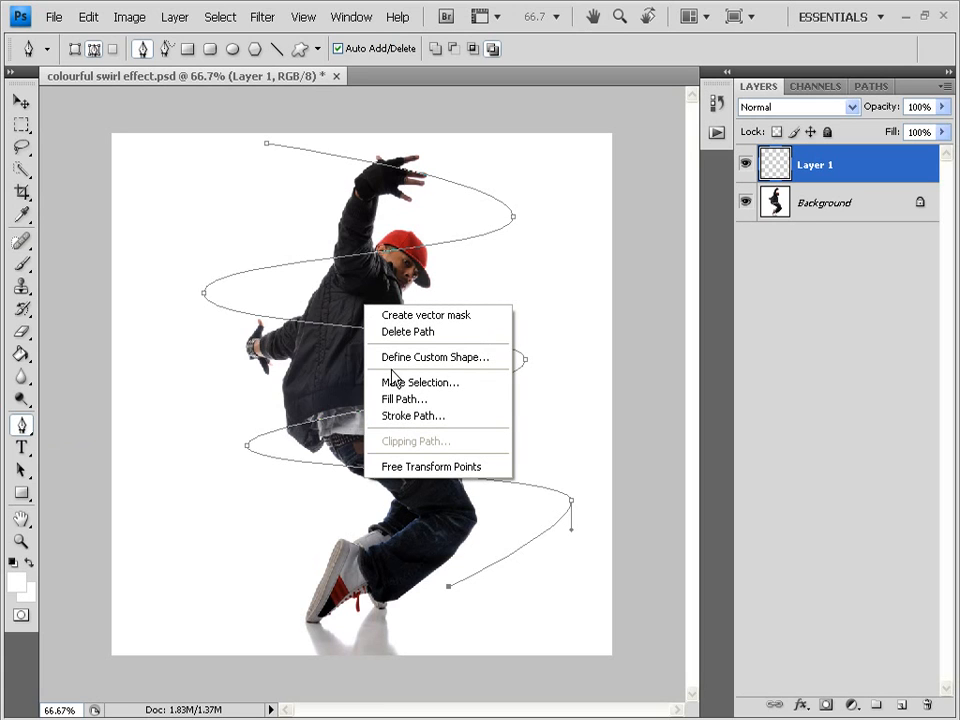
pyautogui.moveTo(449, 423)
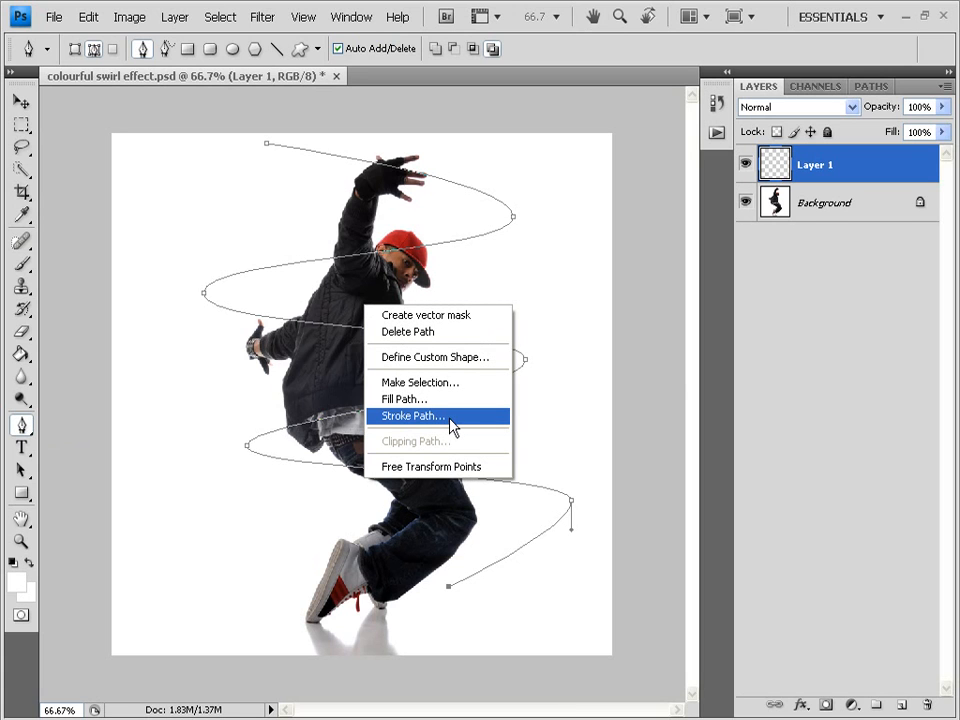
pyautogui.click(412, 415)
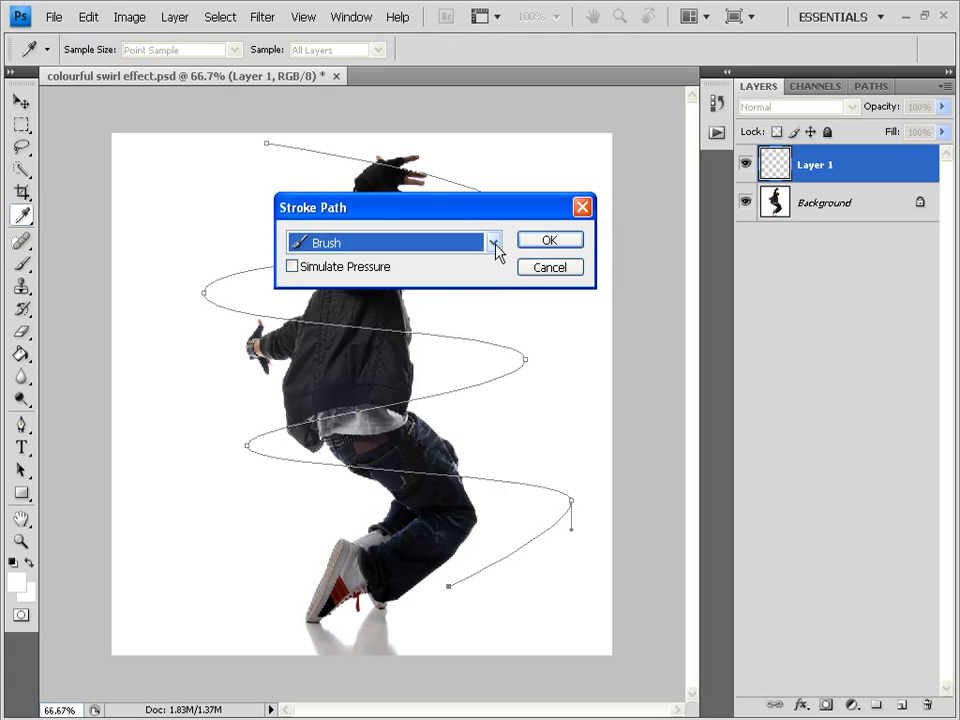
pyautogui.click(492, 242)
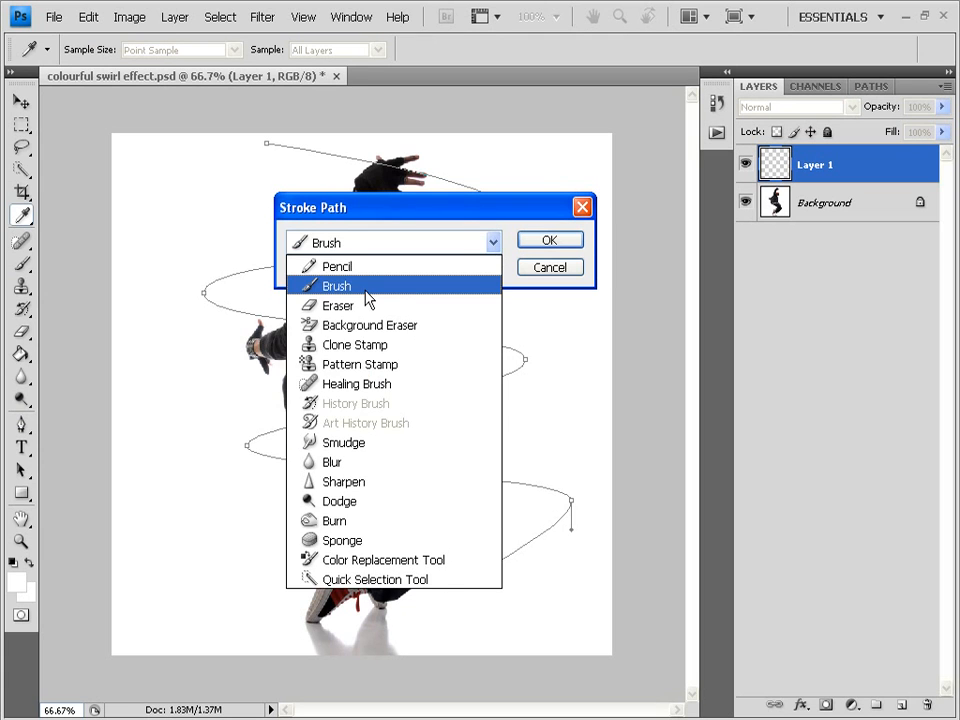
pyautogui.click(337, 285)
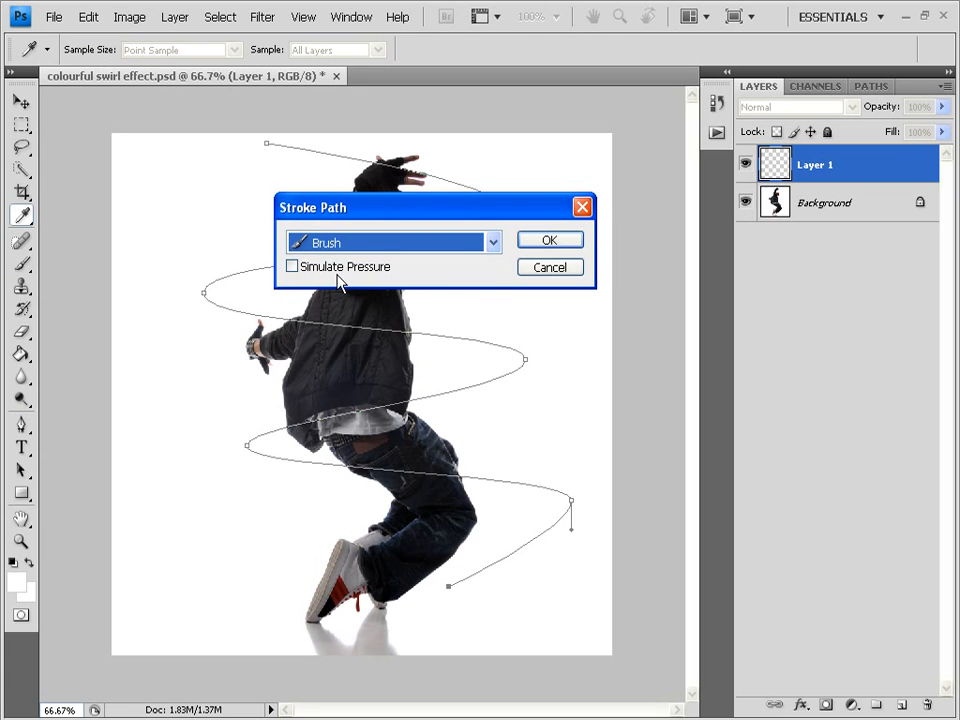
pyautogui.moveTo(490, 272)
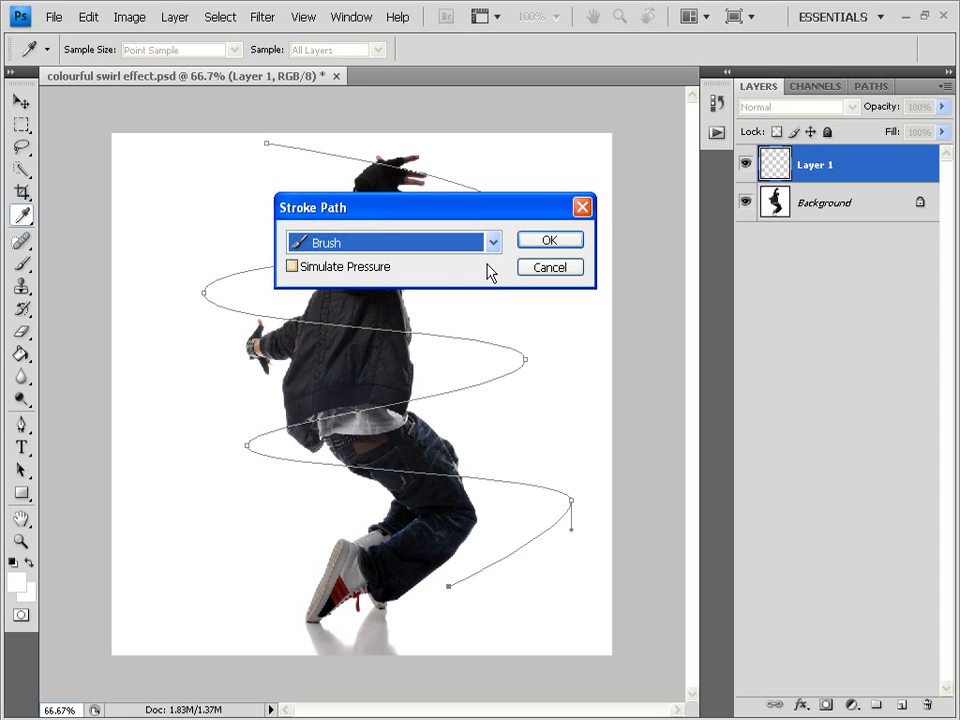
pyautogui.click(549, 240)
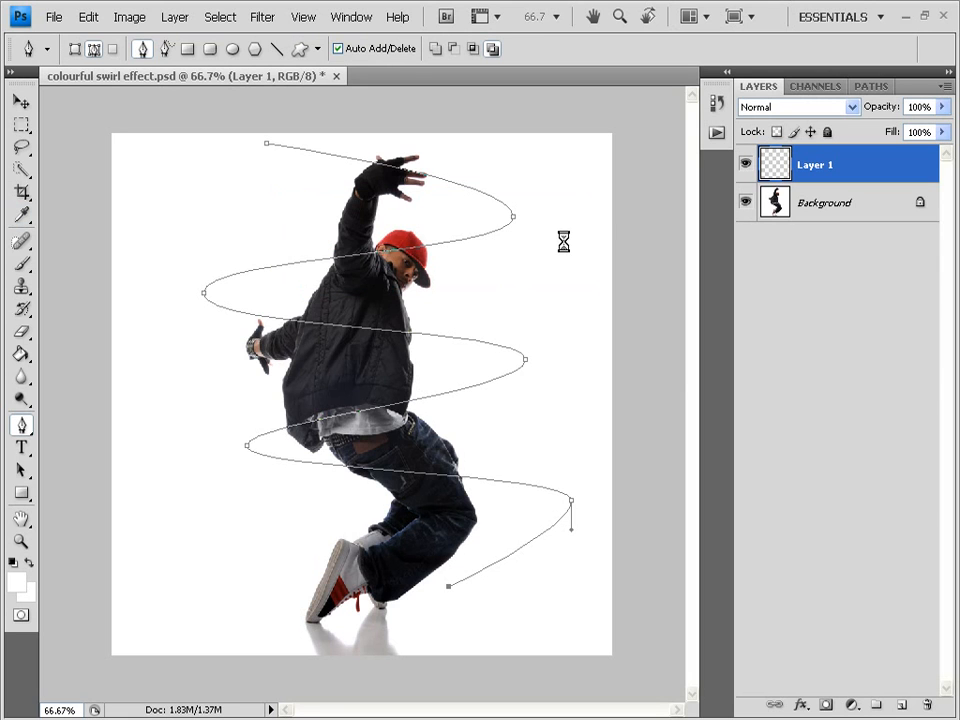
pyautogui.moveTo(563, 248)
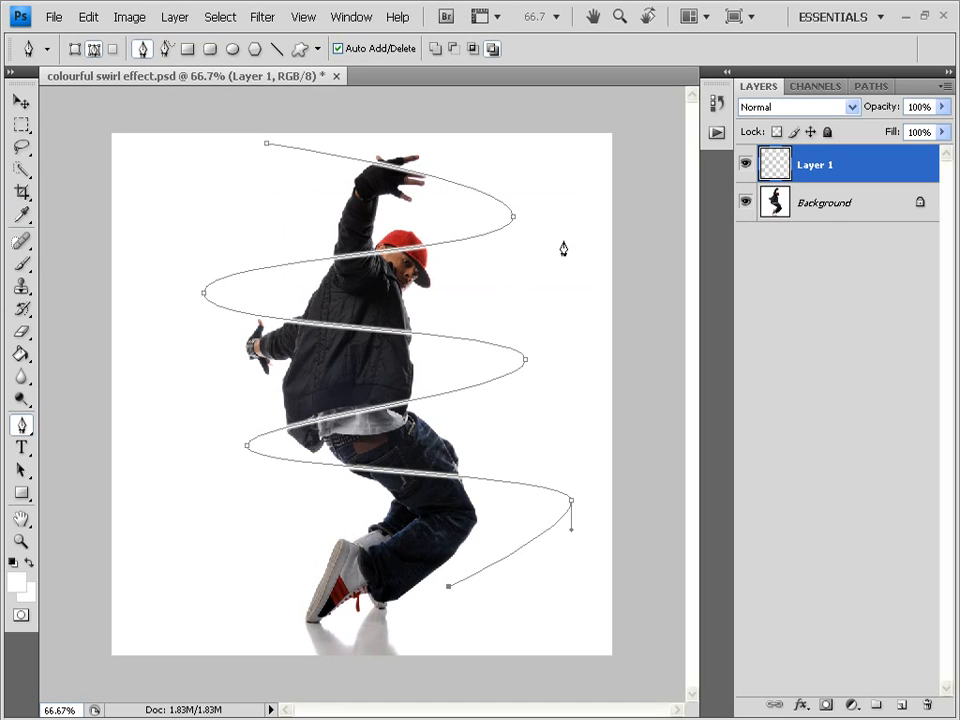
pyautogui.moveTo(261, 401)
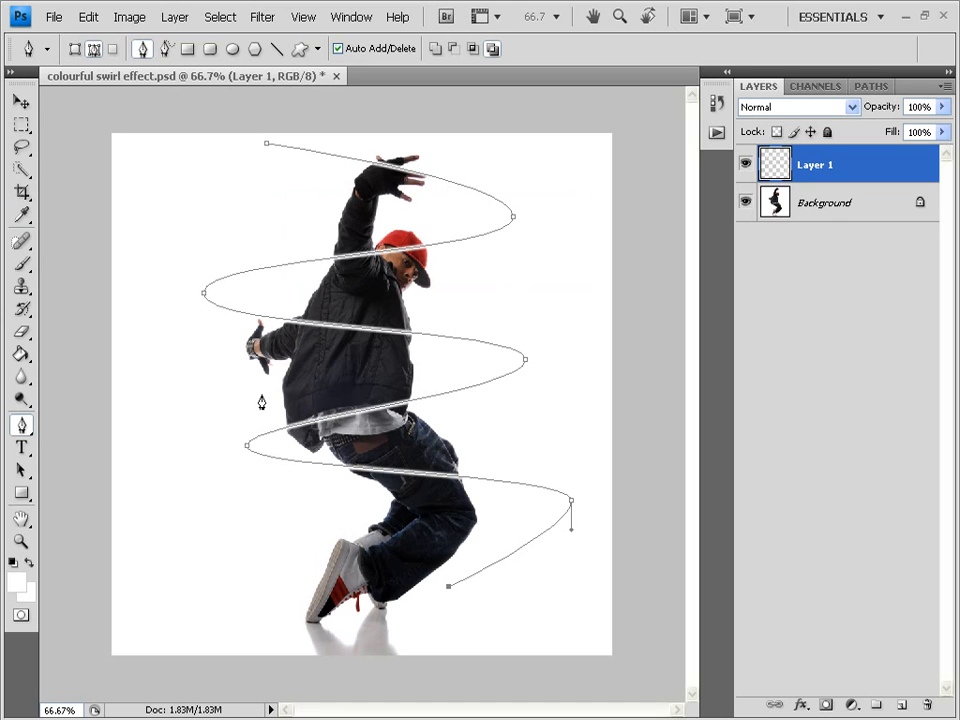
pyautogui.moveTo(432, 358)
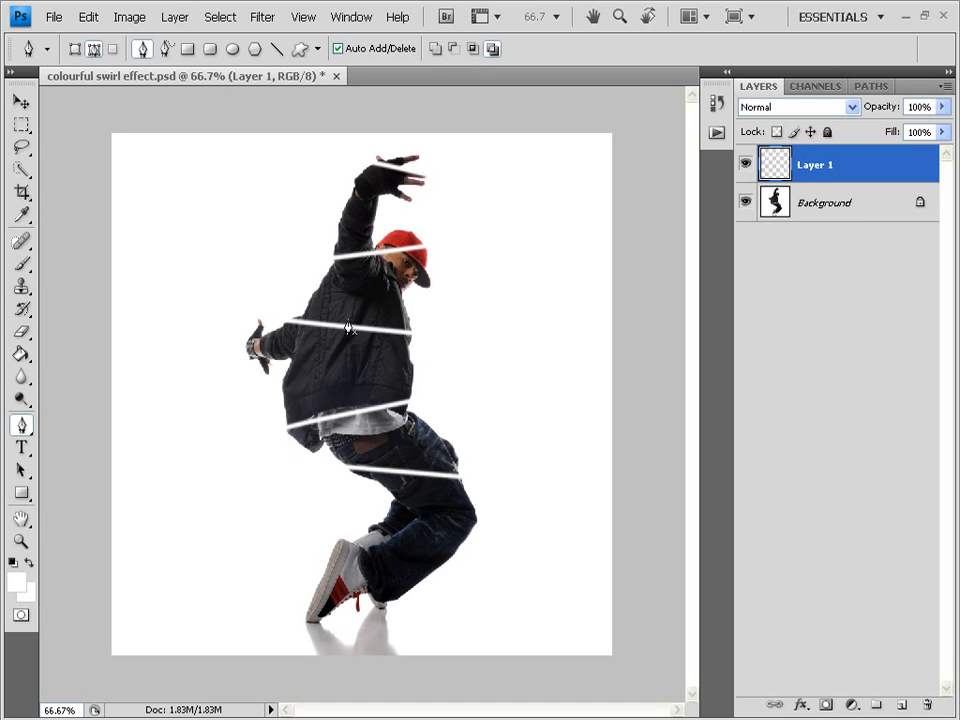
pyautogui.moveTo(847, 168)
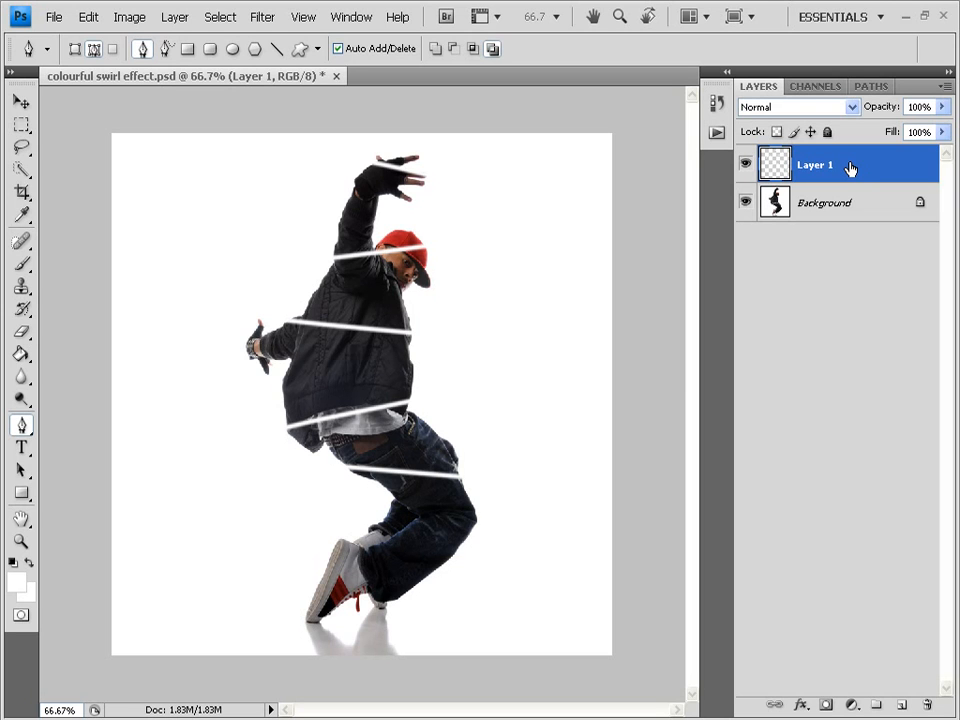
# - In Layer 1's Blending Options, set the Outer Glow blend mode to Normal
pyautogui.rightClick(815, 165)
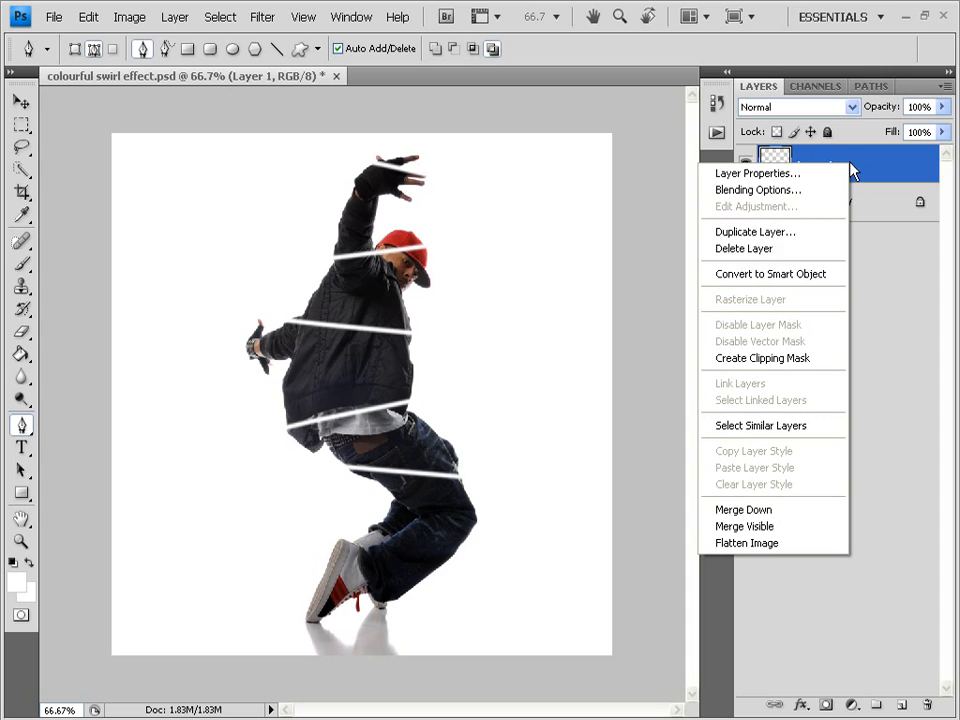
pyautogui.moveTo(758, 189)
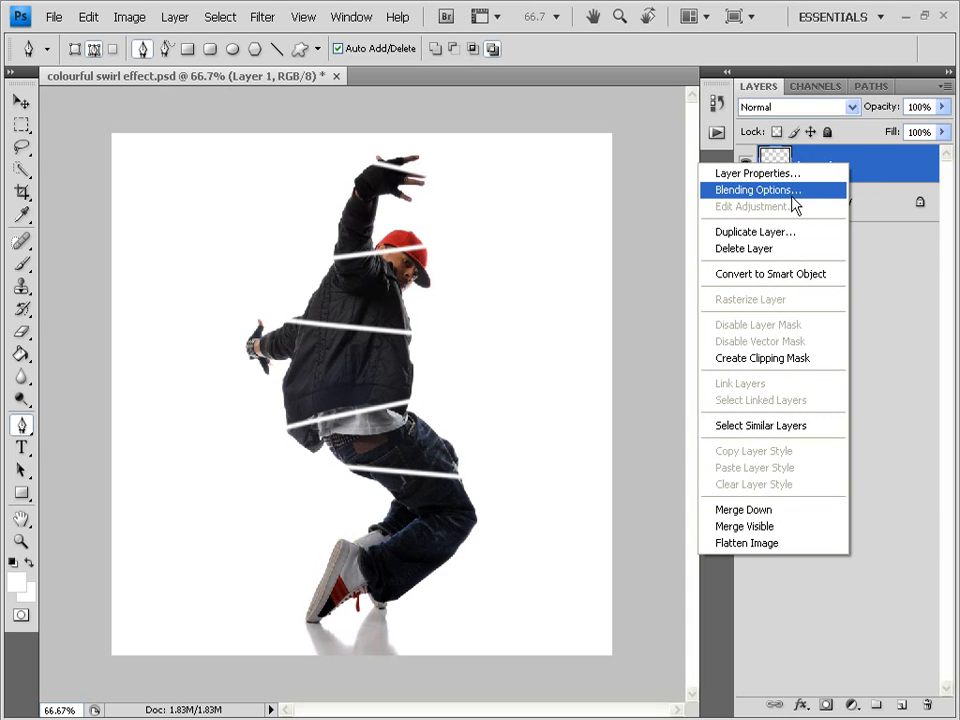
pyautogui.moveTo(807, 200)
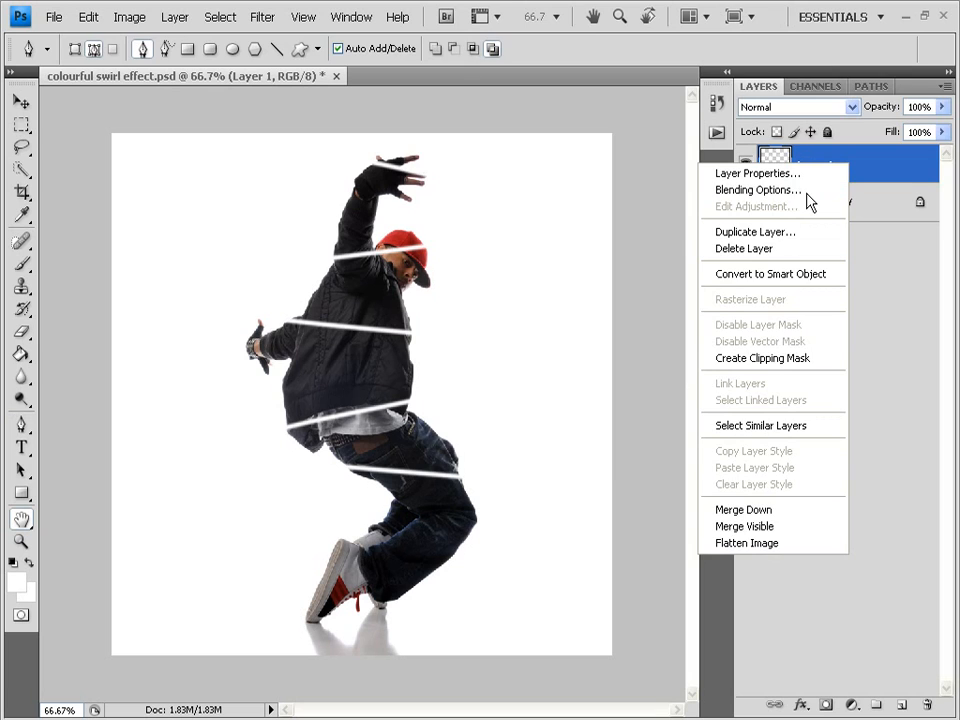
pyautogui.click(757, 190)
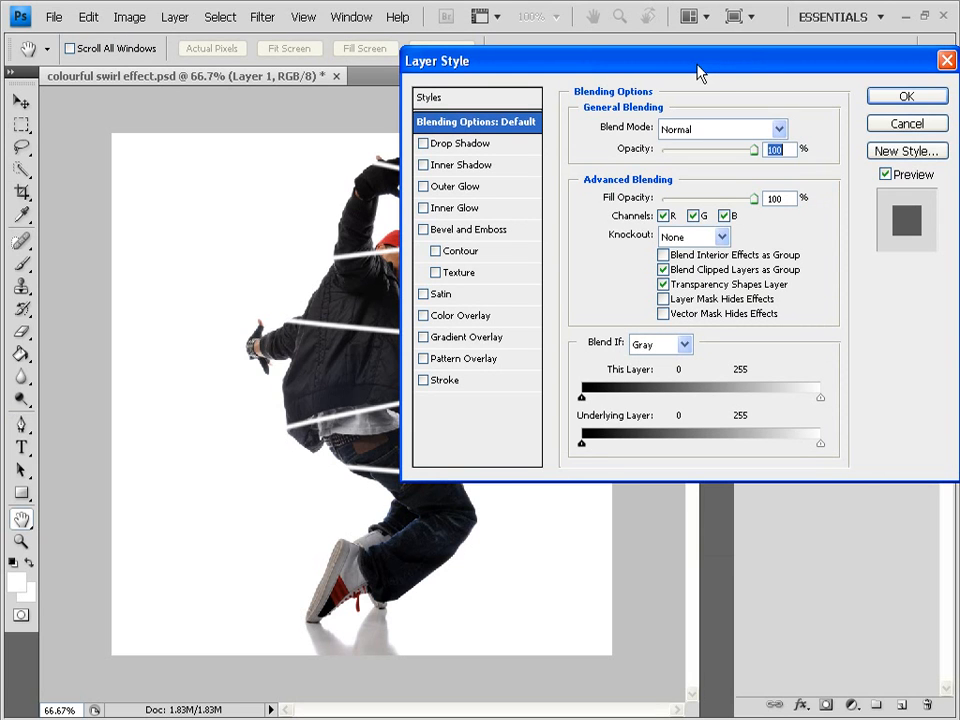
pyautogui.moveTo(712, 72)
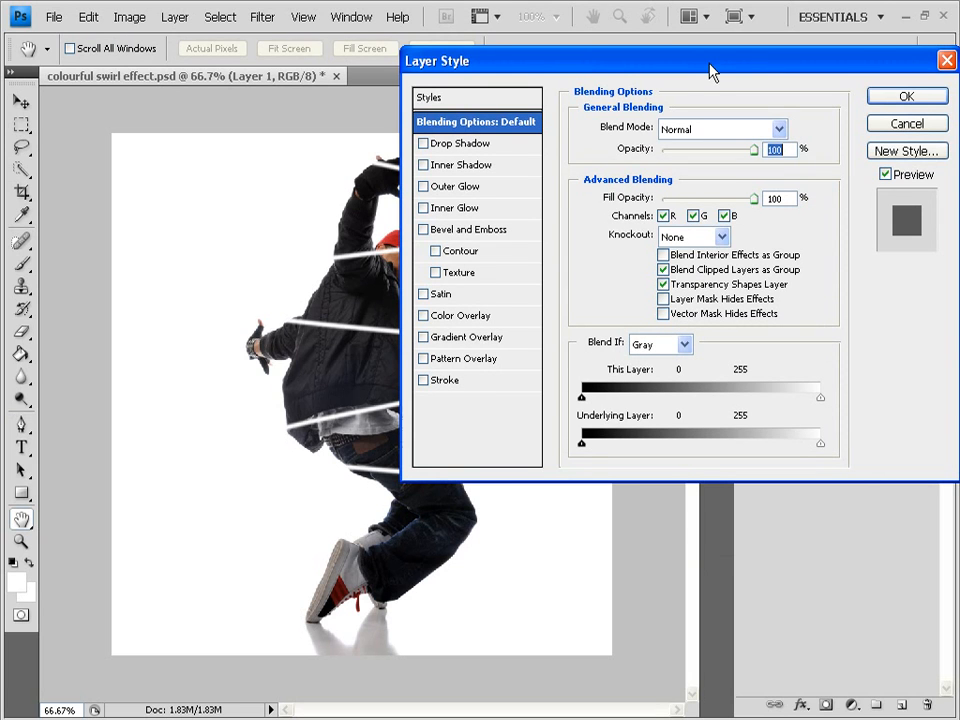
pyautogui.moveTo(710, 61); pyautogui.dragTo(753, 45)
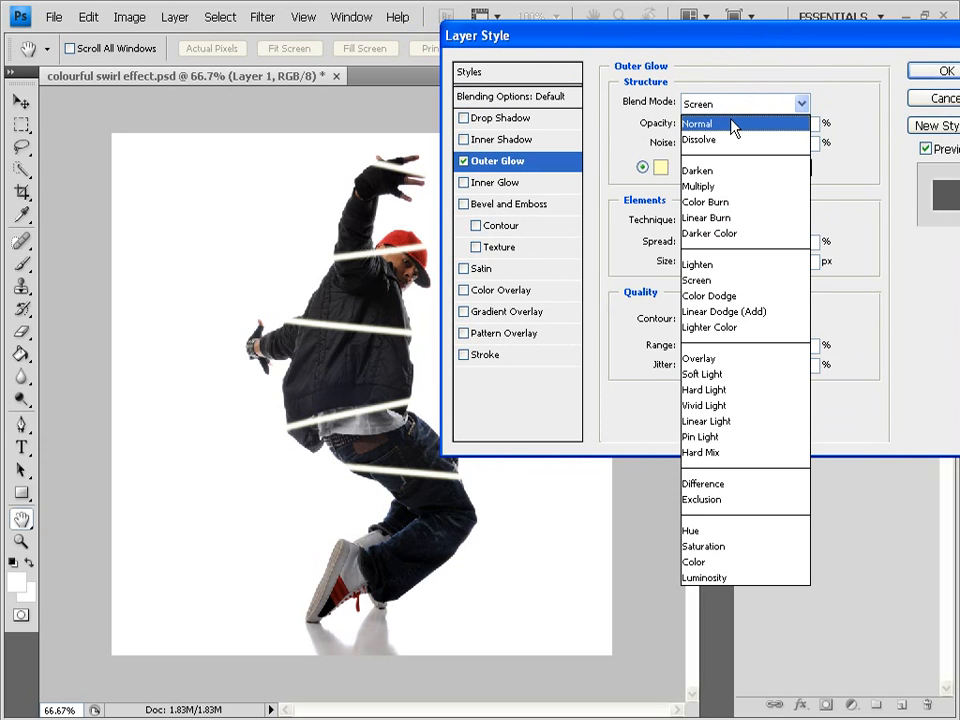
pyautogui.moveTo(710, 124)
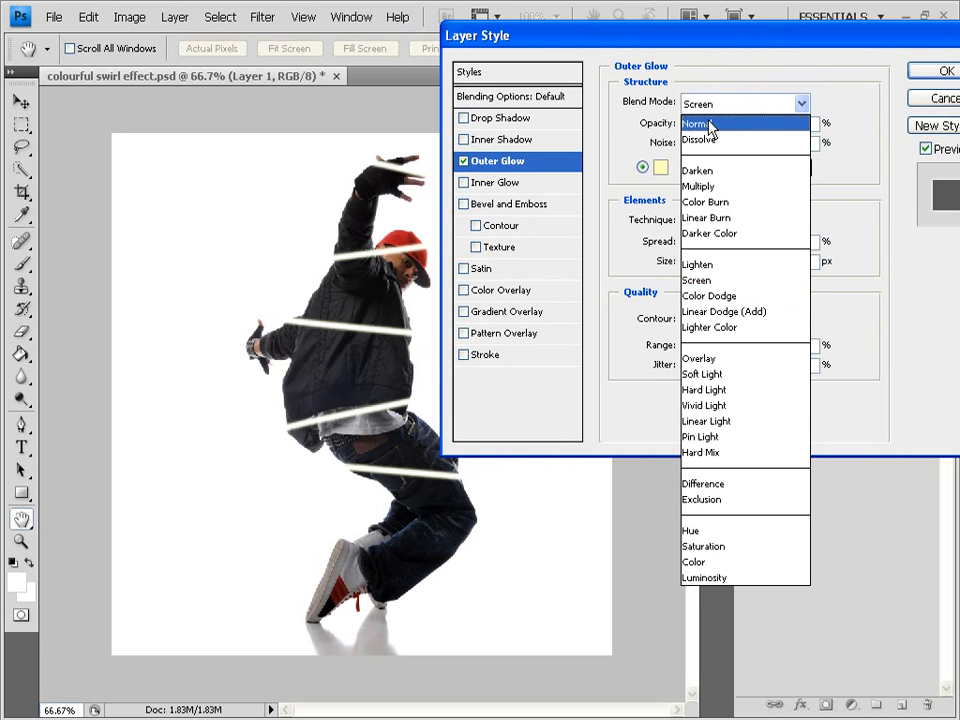
pyautogui.click(695, 123)
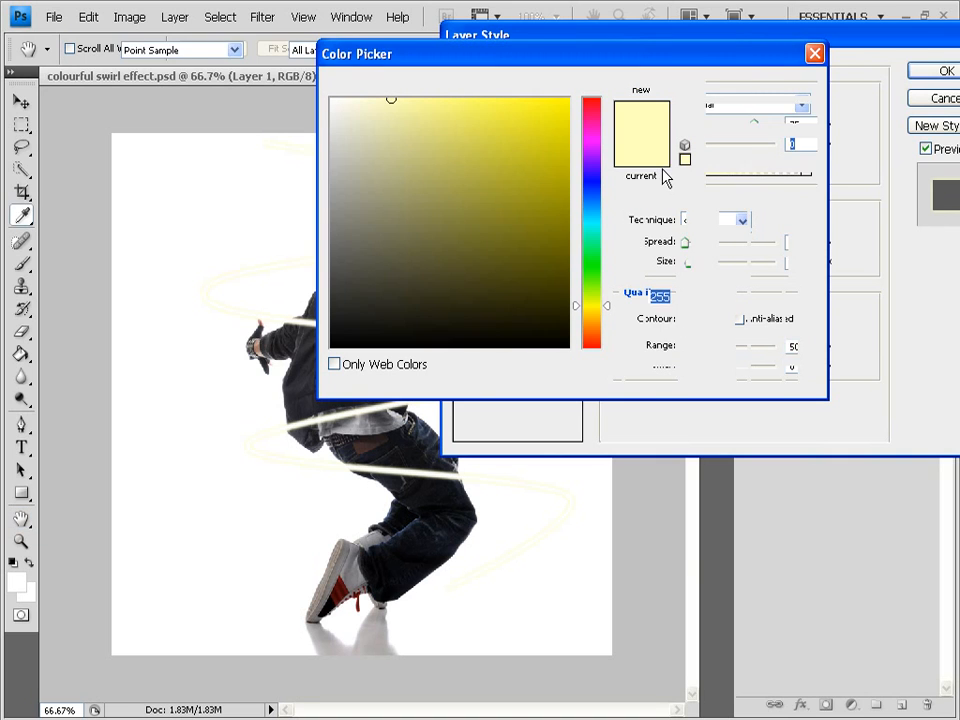
# - Pick a red glow colour and apply the Outer Glow to Layer 1
pyautogui.click(488, 98)
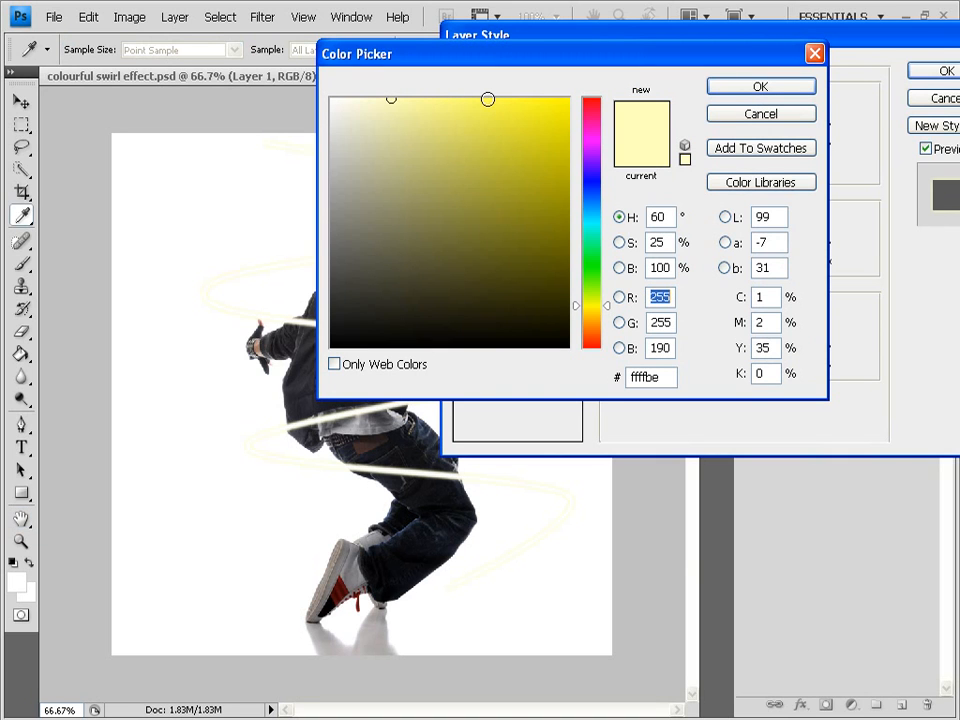
pyautogui.click(435, 104)
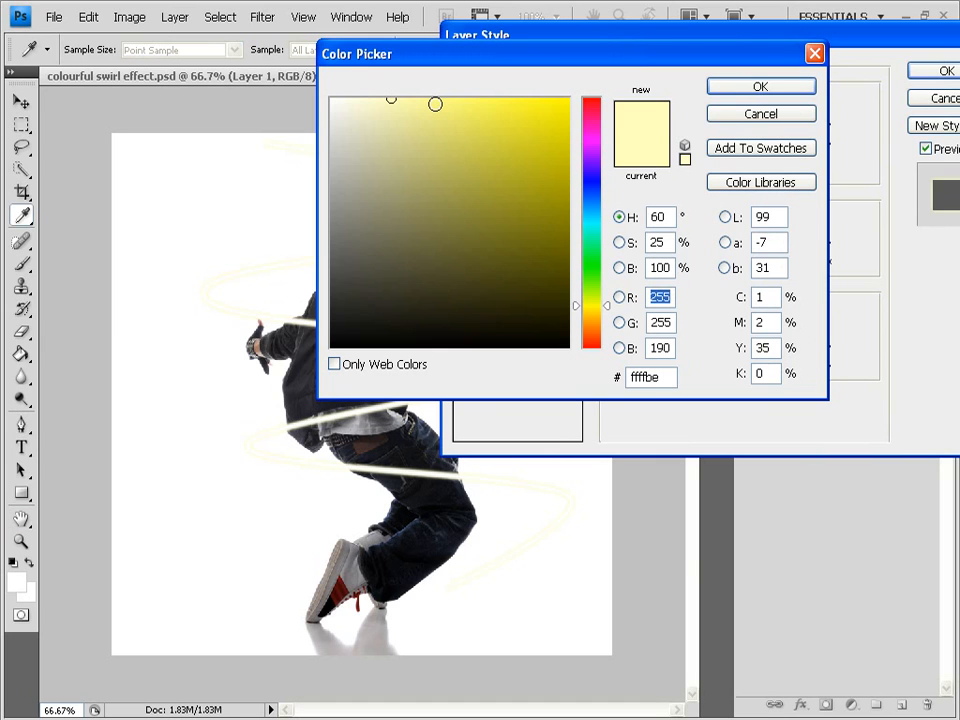
pyautogui.click(570, 105)
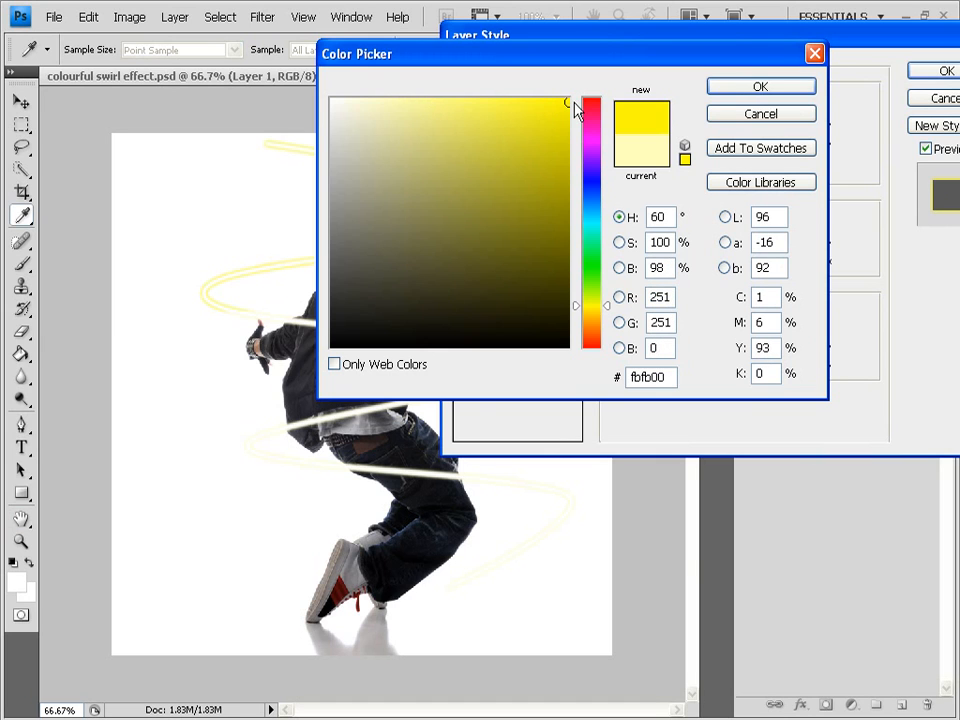
pyautogui.click(591, 100)
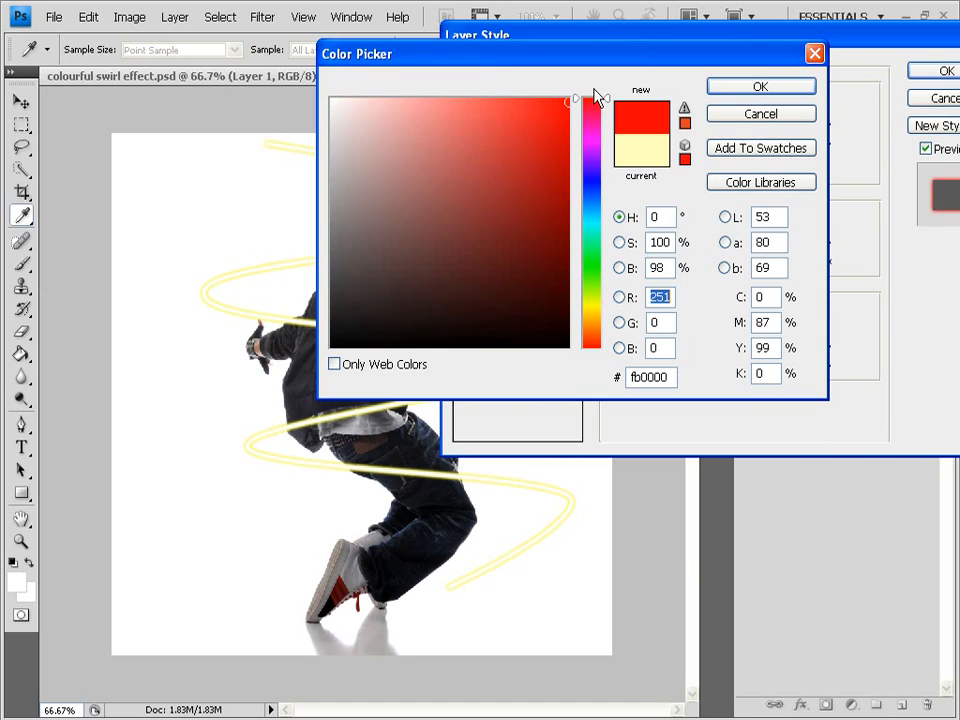
pyautogui.click(760, 86)
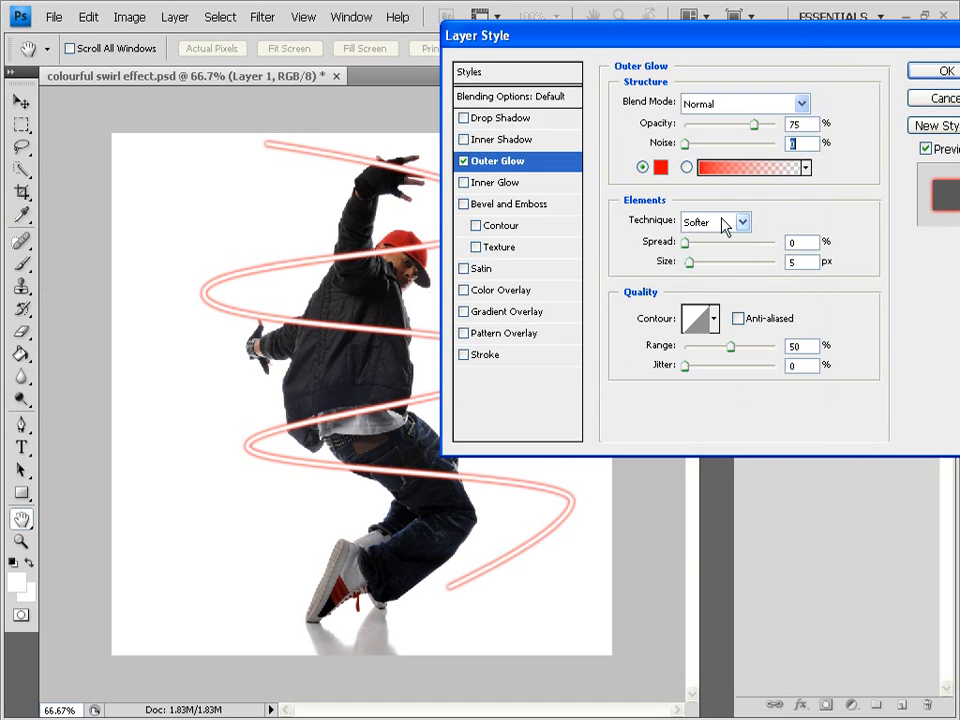
pyautogui.click(710, 221)
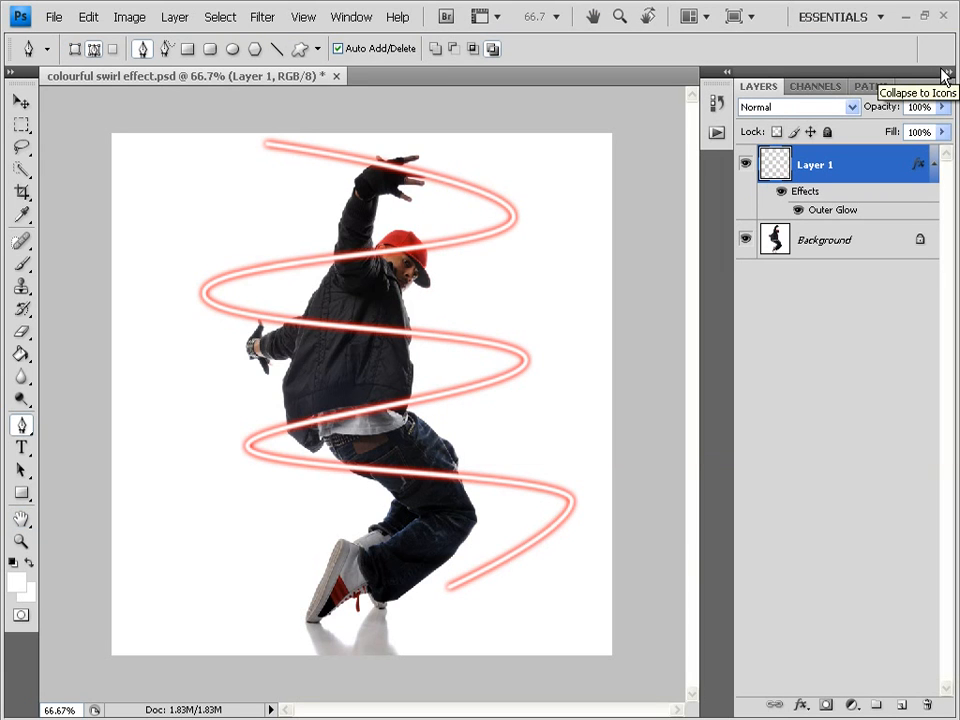
pyautogui.moveTo(657, 124)
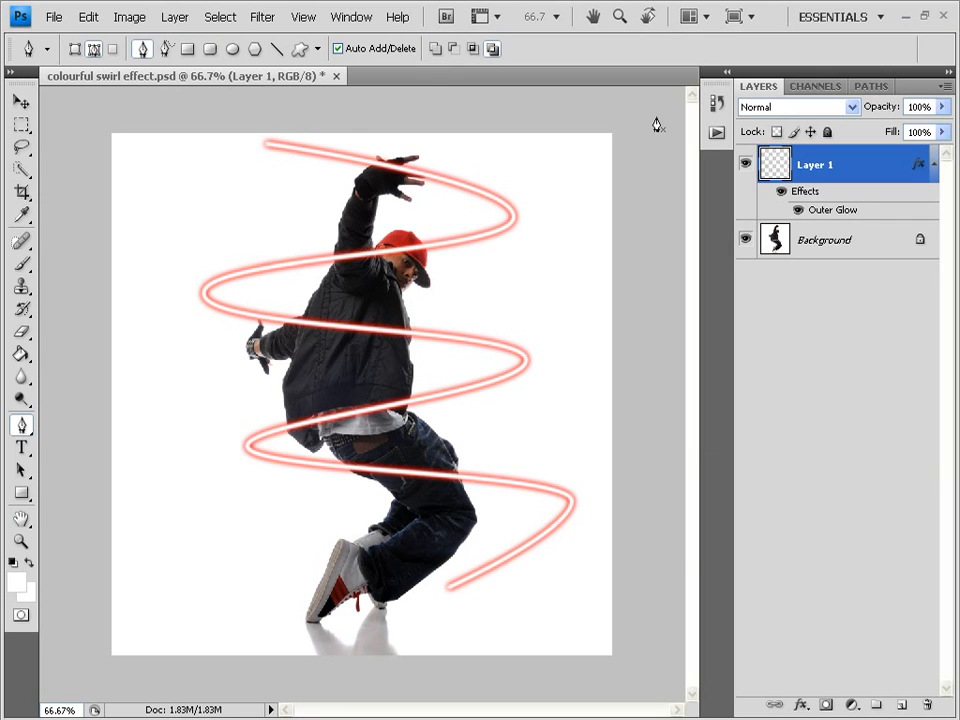
pyautogui.moveTo(210, 128)
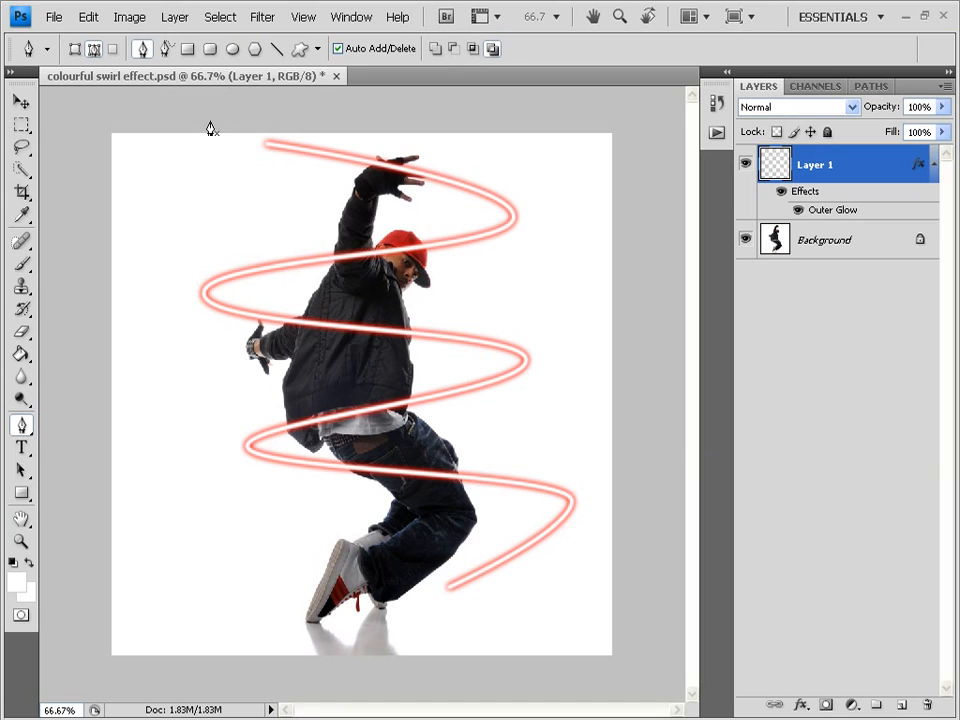
pyautogui.moveTo(20, 340)
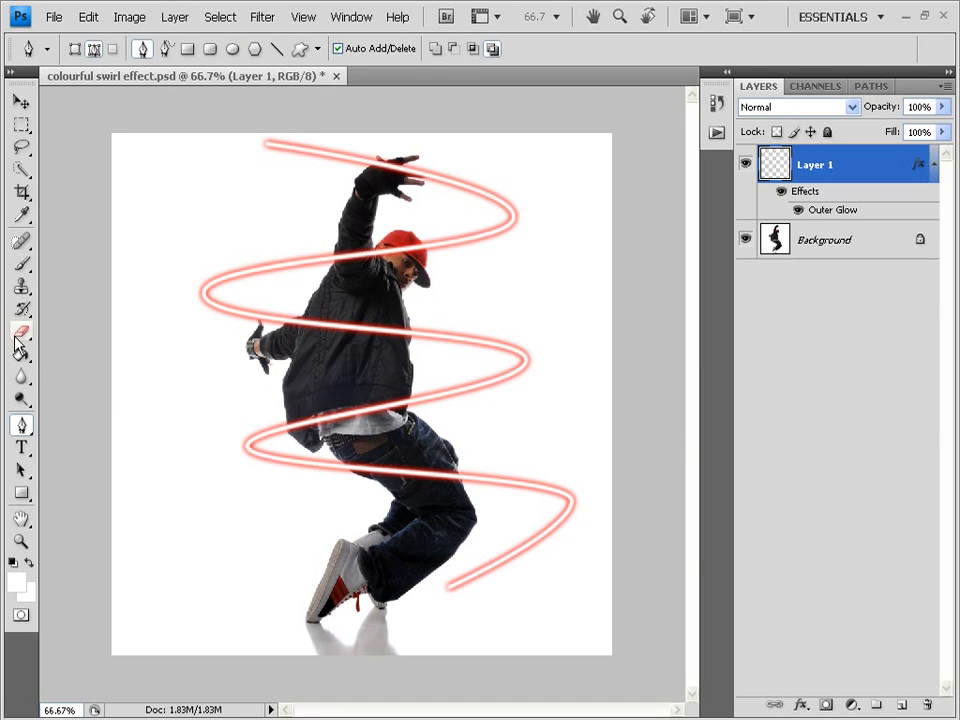
pyautogui.moveTo(21, 332)
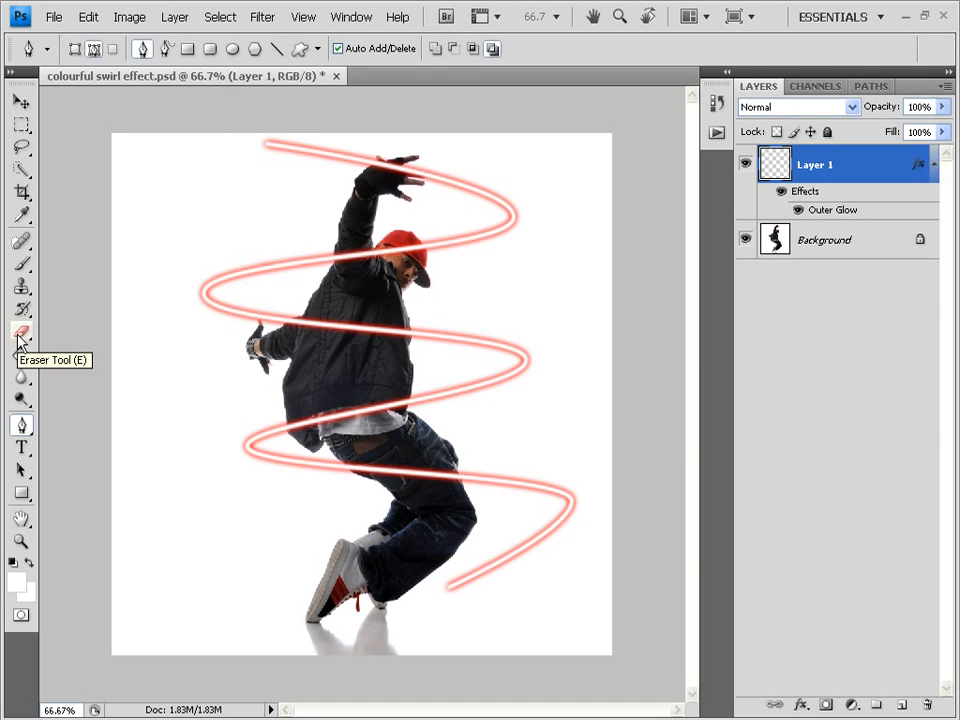
# - Set a 19 px hard Eraser and mask the spiral sections overlapping the dancer's body
pyautogui.click(21, 331)
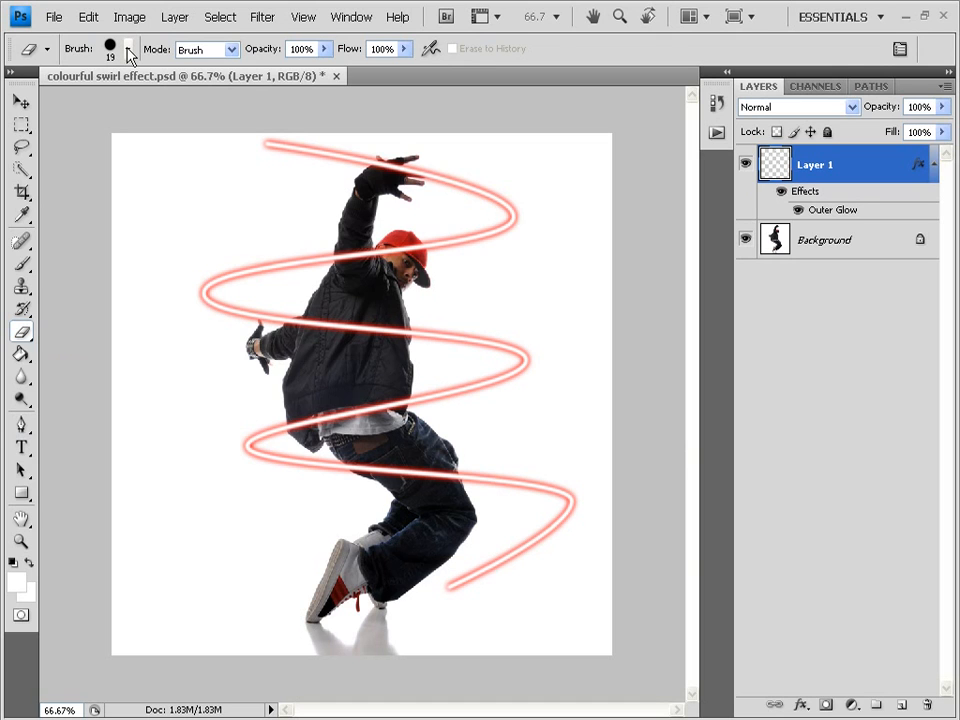
pyautogui.click(129, 48)
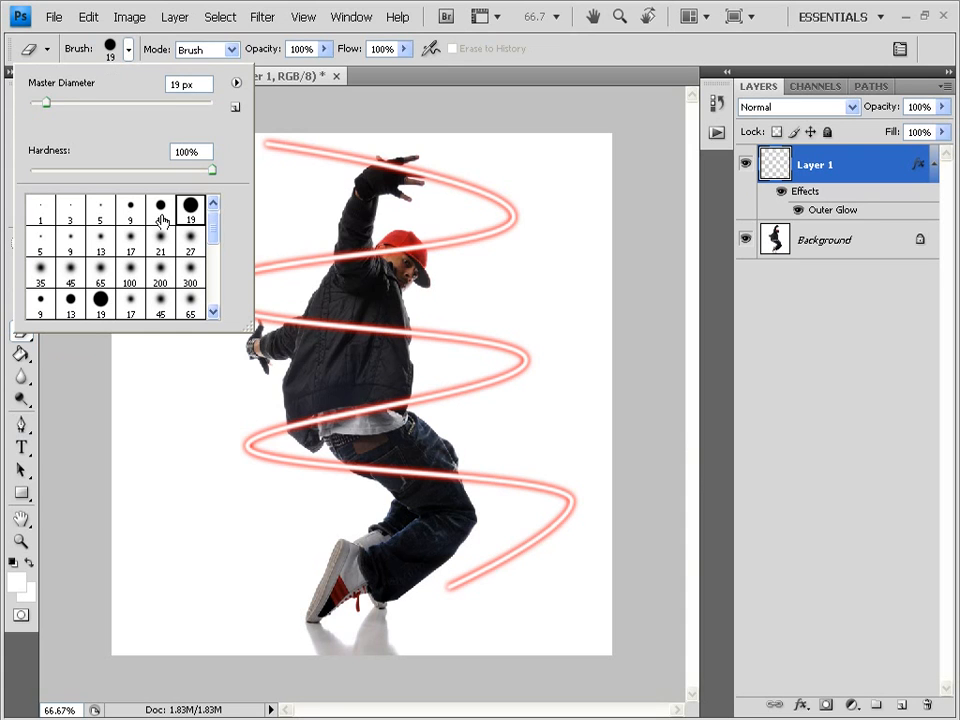
pyautogui.moveTo(183, 225)
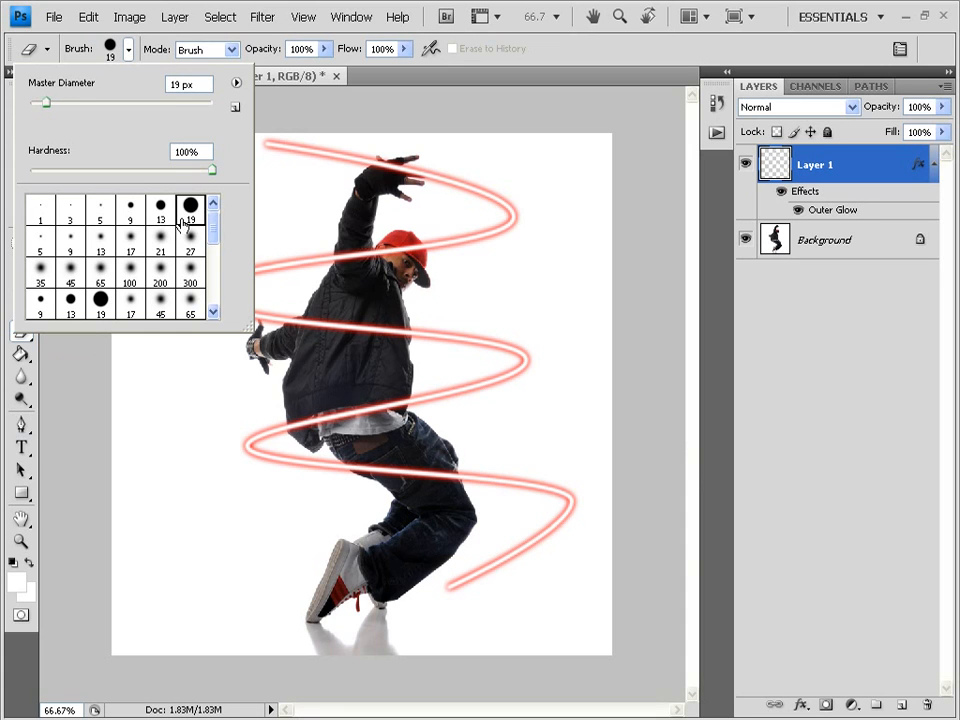
pyautogui.moveTo(355, 275)
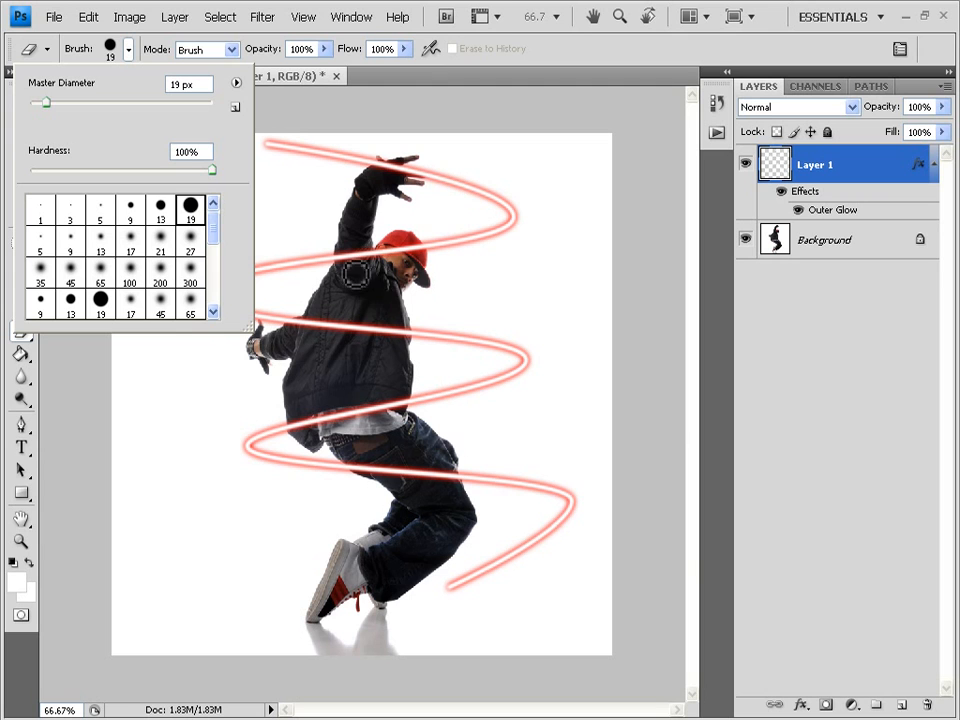
pyautogui.moveTo(505, 43)
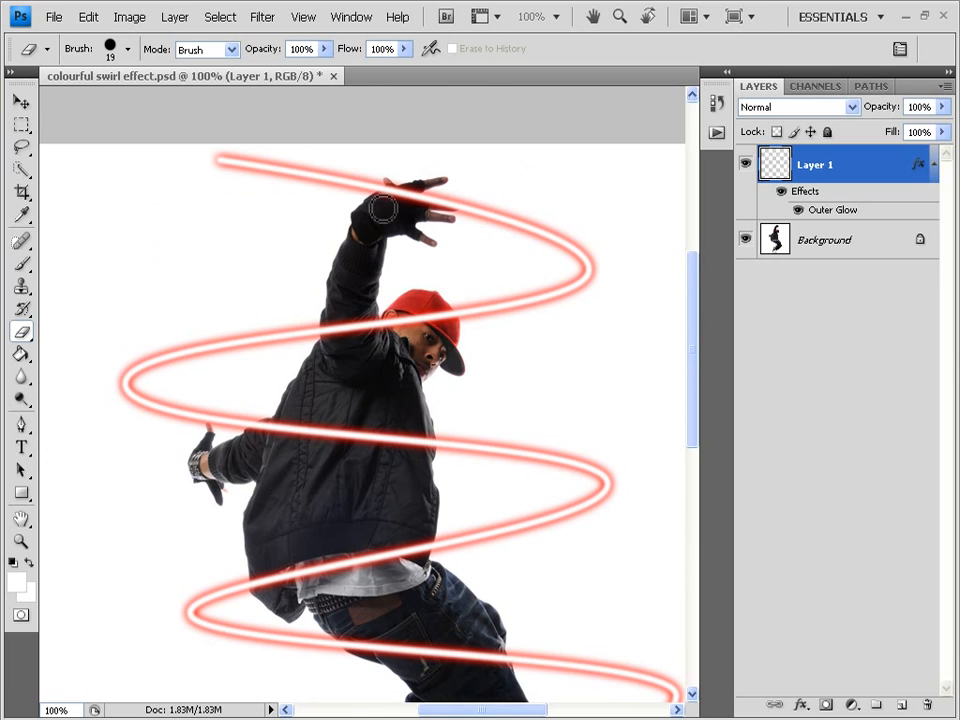
pyautogui.scroll(-3)
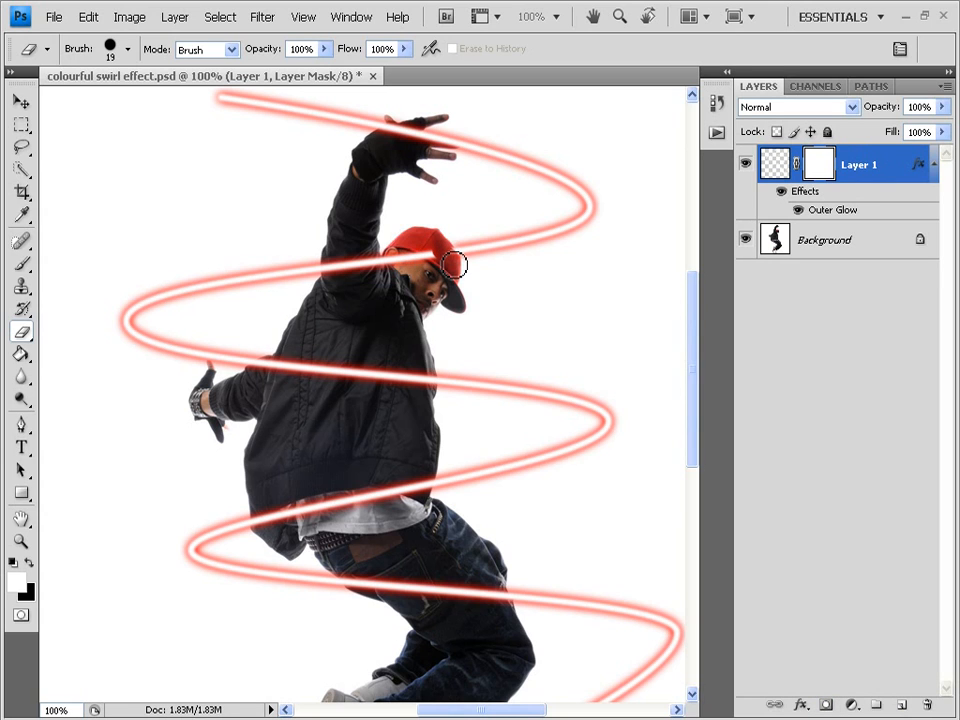
pyautogui.moveTo(425, 260)
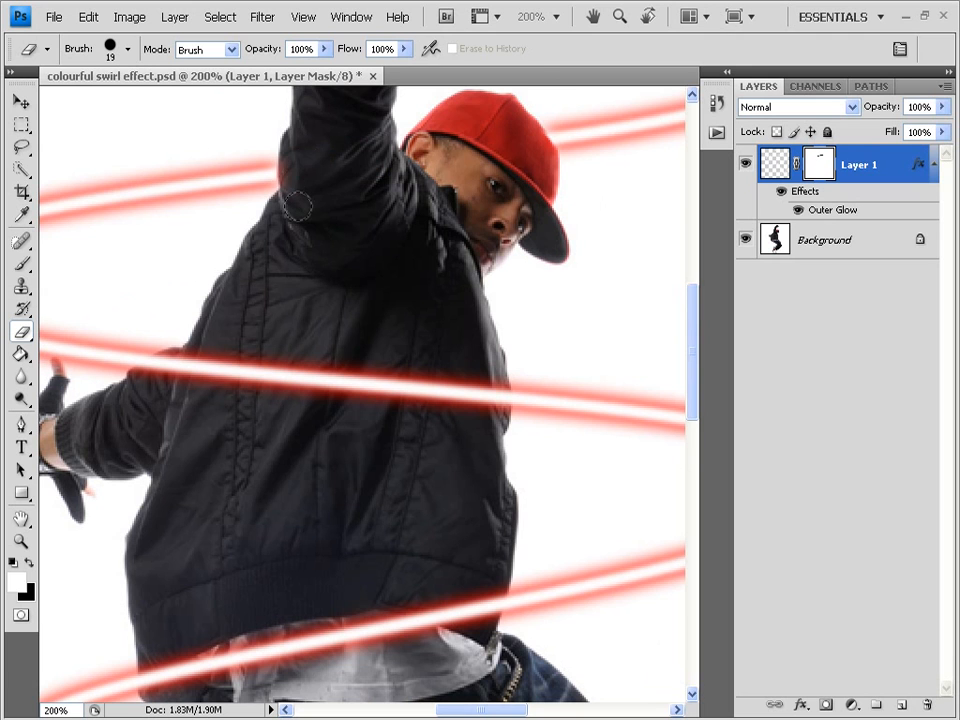
pyautogui.scroll(-3)
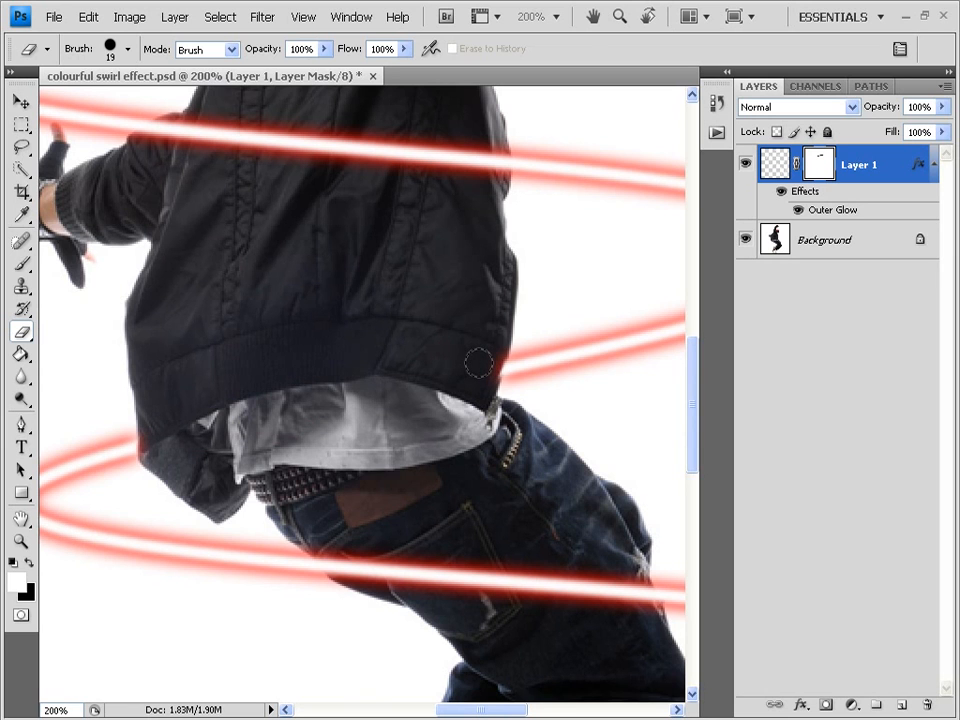
pyautogui.moveTo(470, 361)
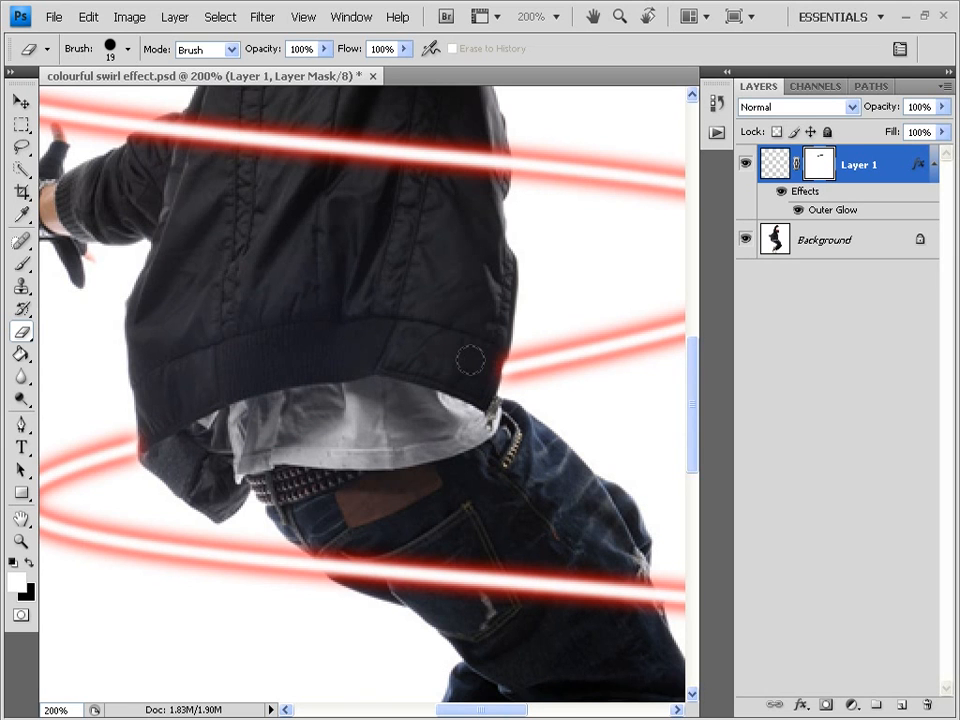
pyautogui.scroll(-3)
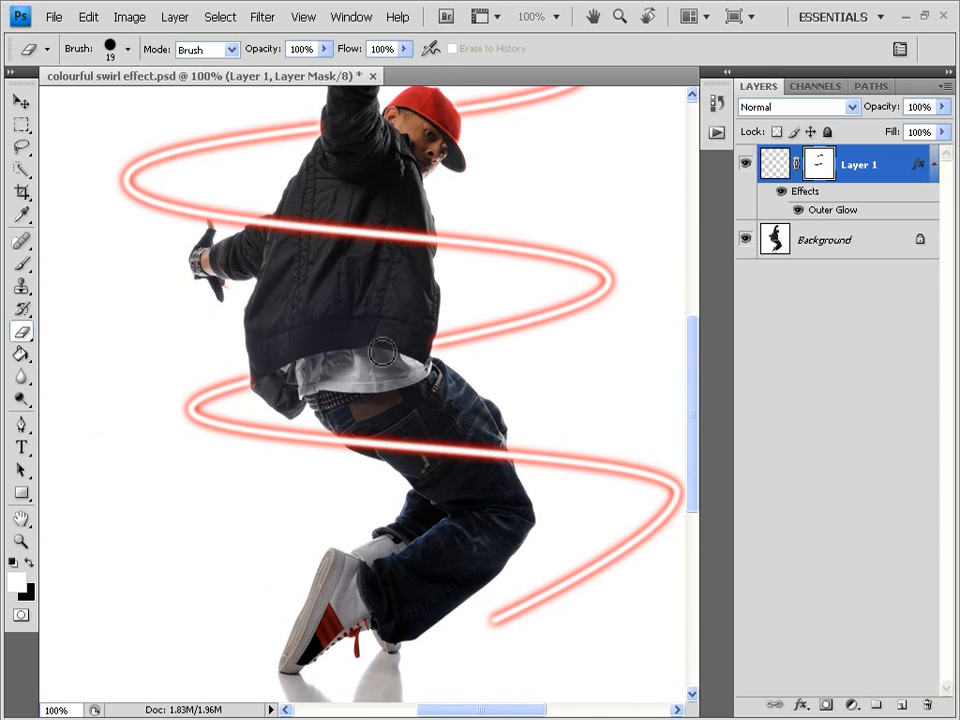
pyautogui.scroll(3)
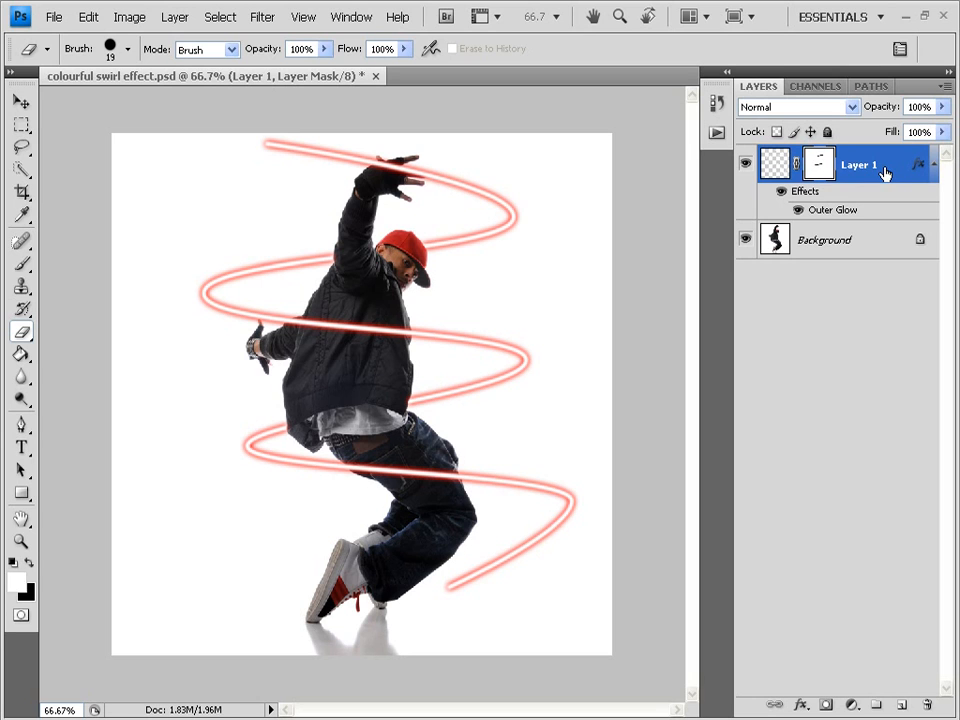
# - Duplicate the spiral layer as a new layer named 'clipping layer'
pyautogui.rightClick(883, 166)
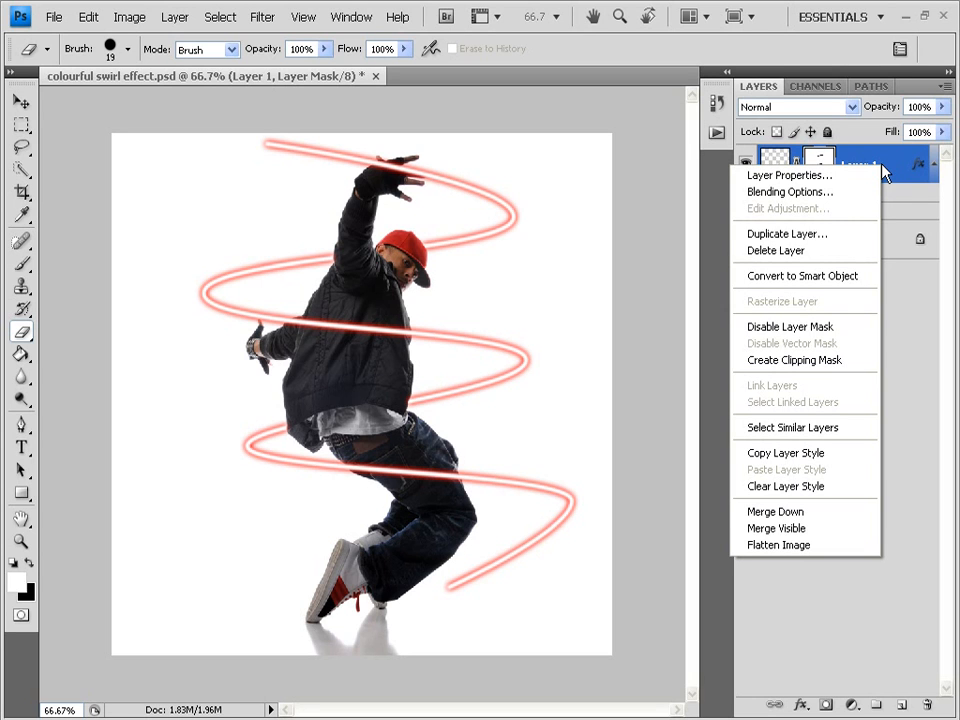
pyautogui.moveTo(810, 233)
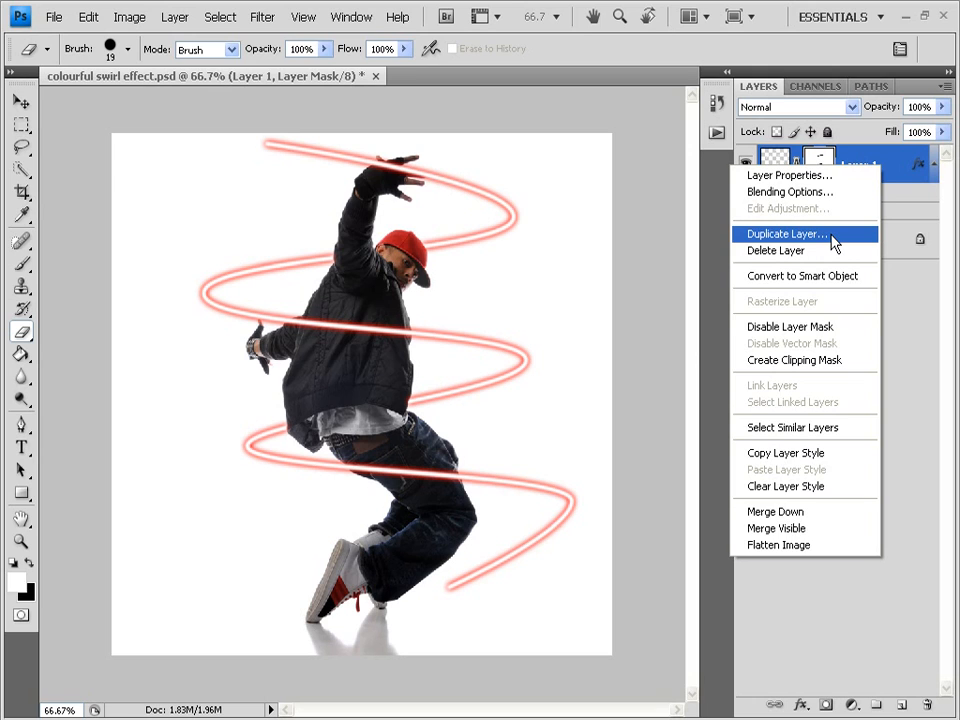
pyautogui.click(787, 233)
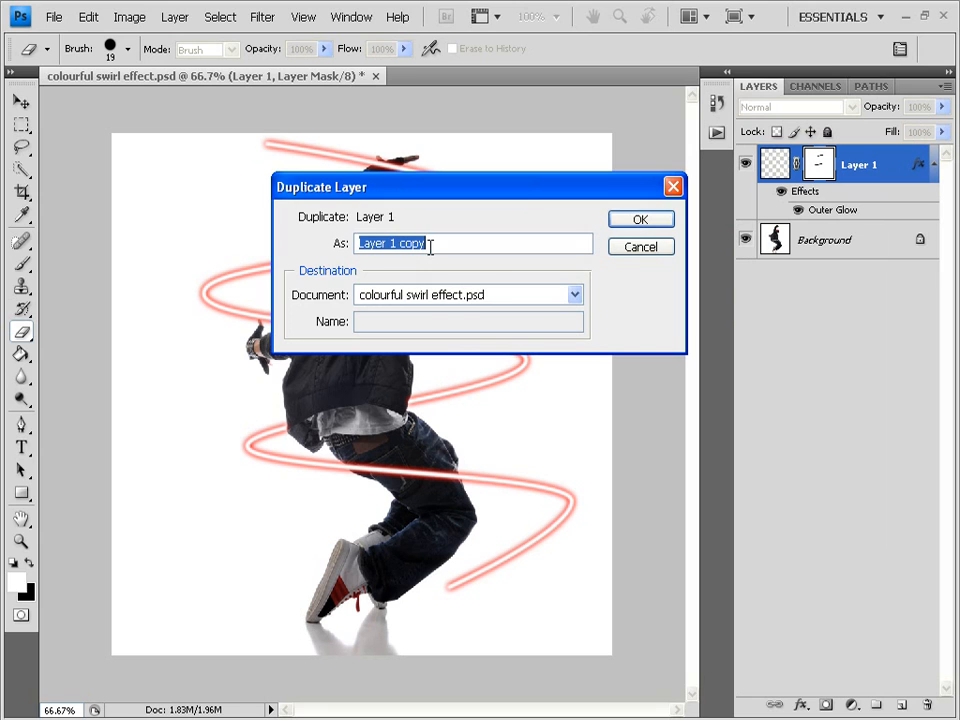
pyautogui.write('clippin')
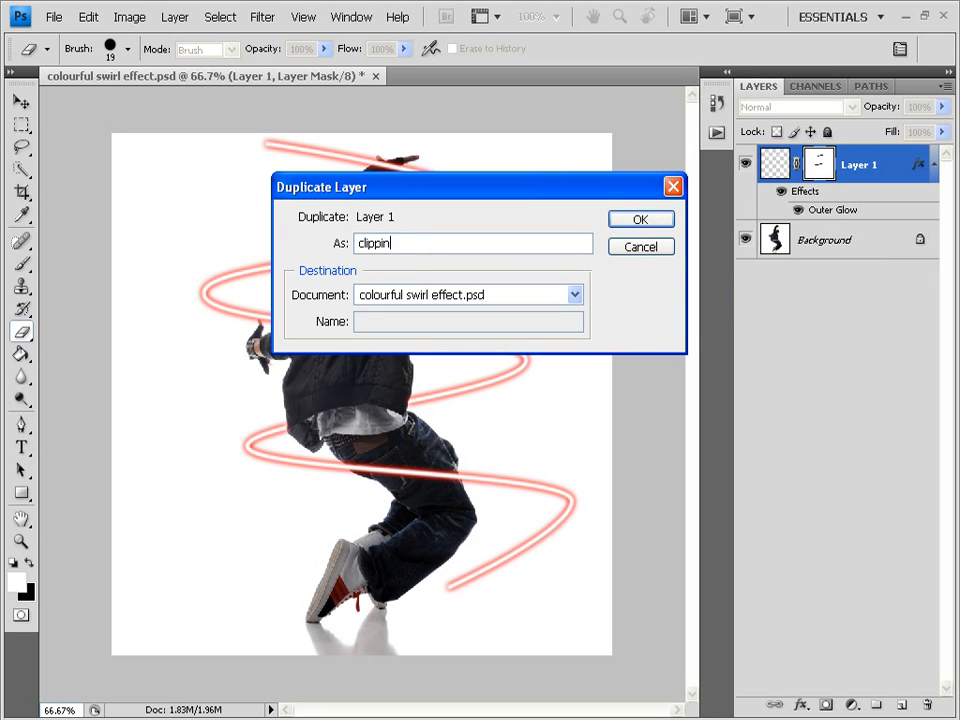
pyautogui.write('g layer')
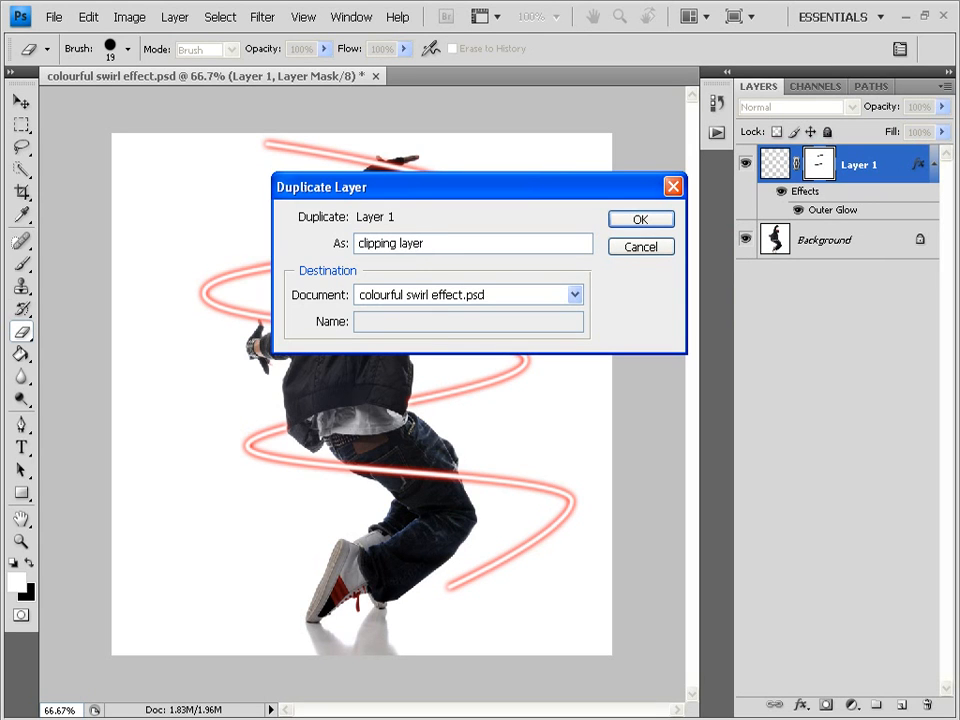
pyautogui.click(640, 219)
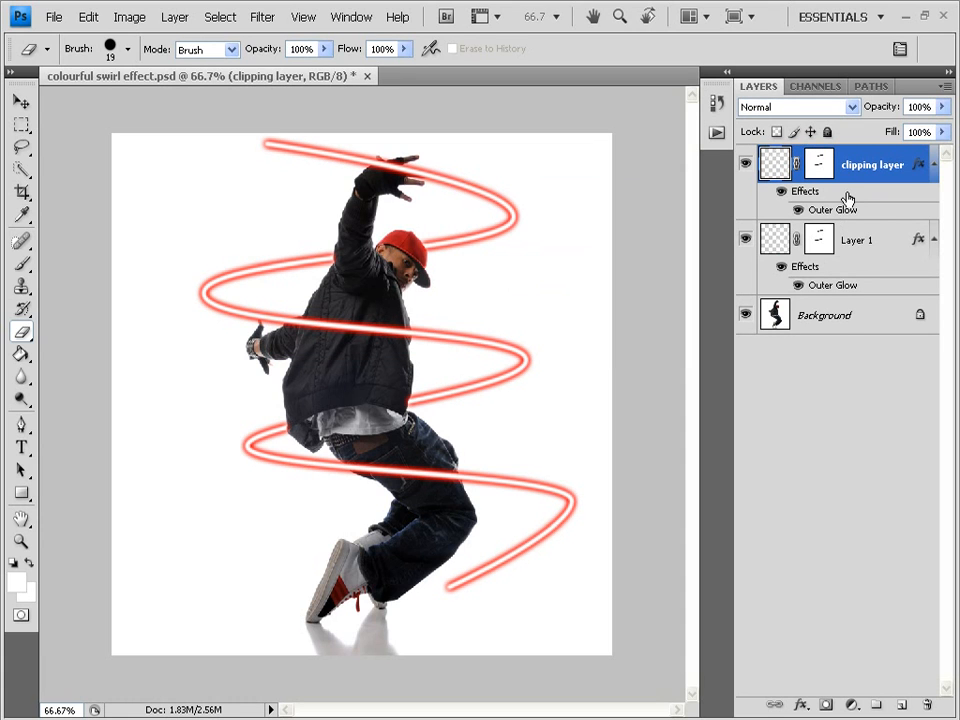
pyautogui.moveTo(843, 191)
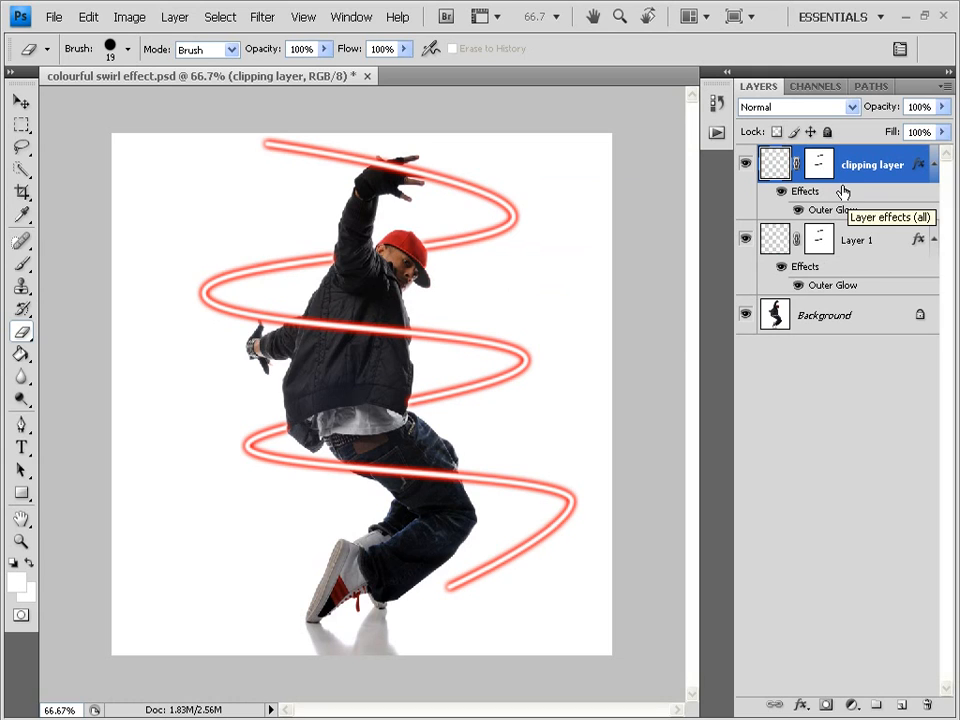
pyautogui.moveTo(30, 285)
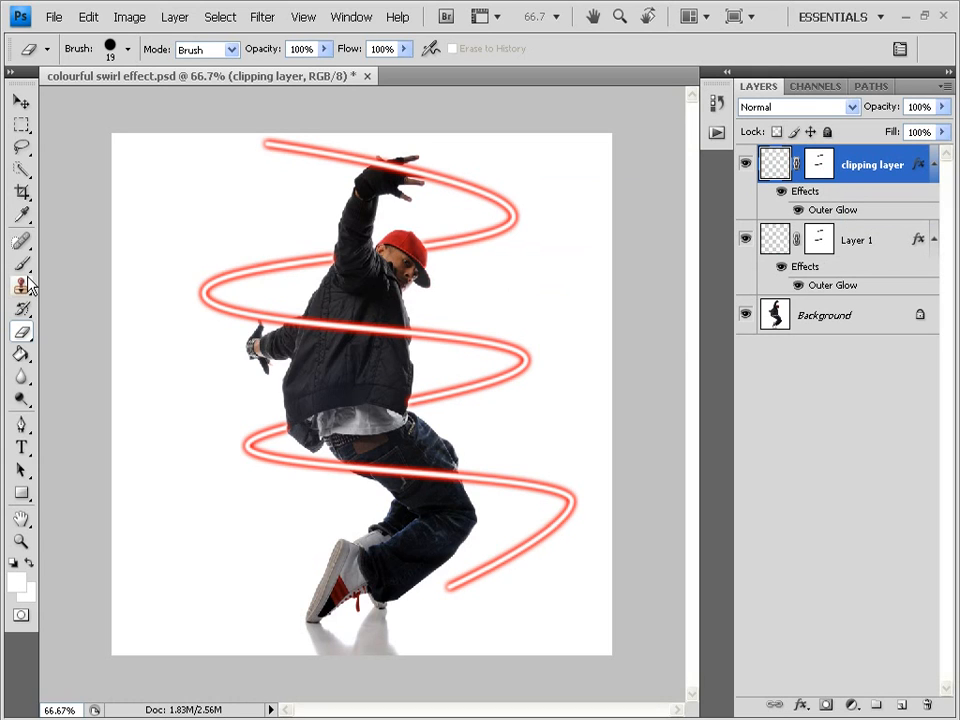
# - With the Brush tool and a saturated red foreground, paint the top loop, then pick green
pyautogui.click(22, 265)
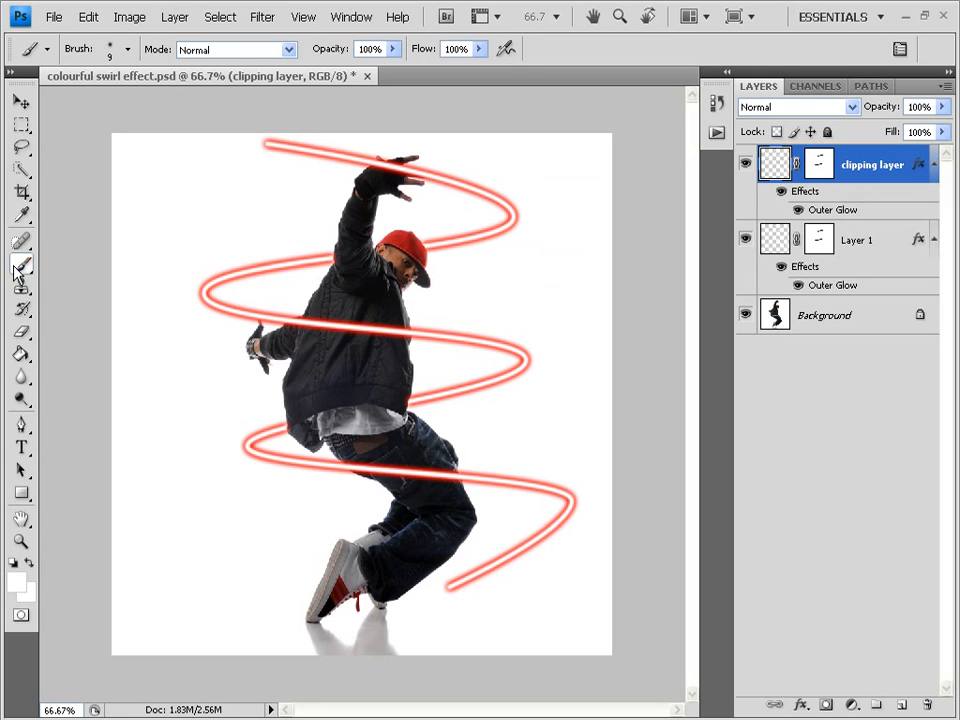
pyautogui.click(128, 49)
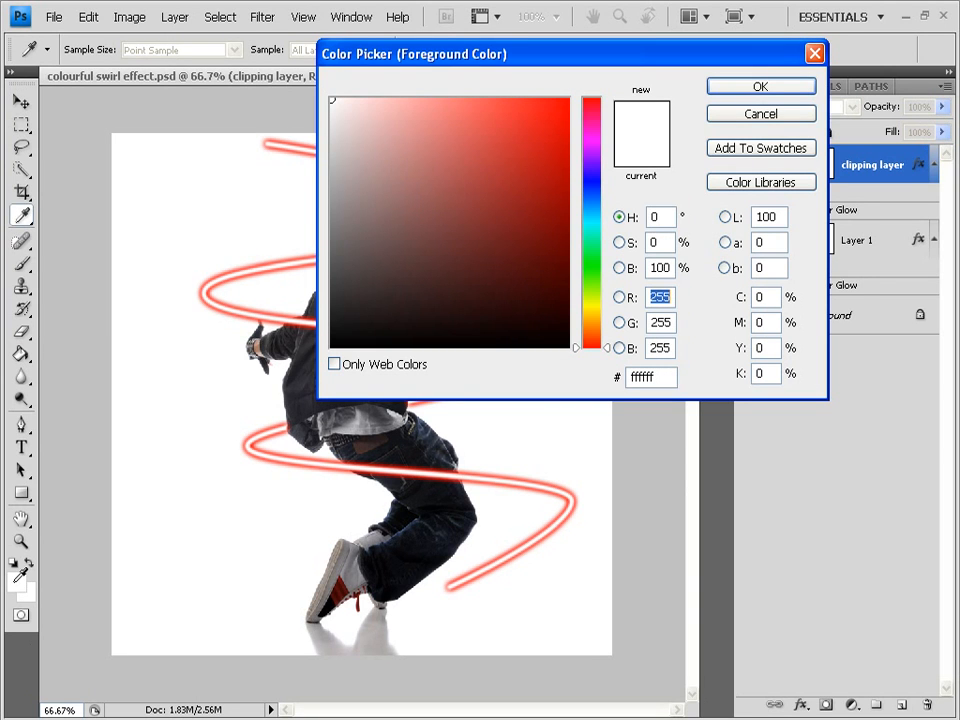
pyautogui.click(340, 100)
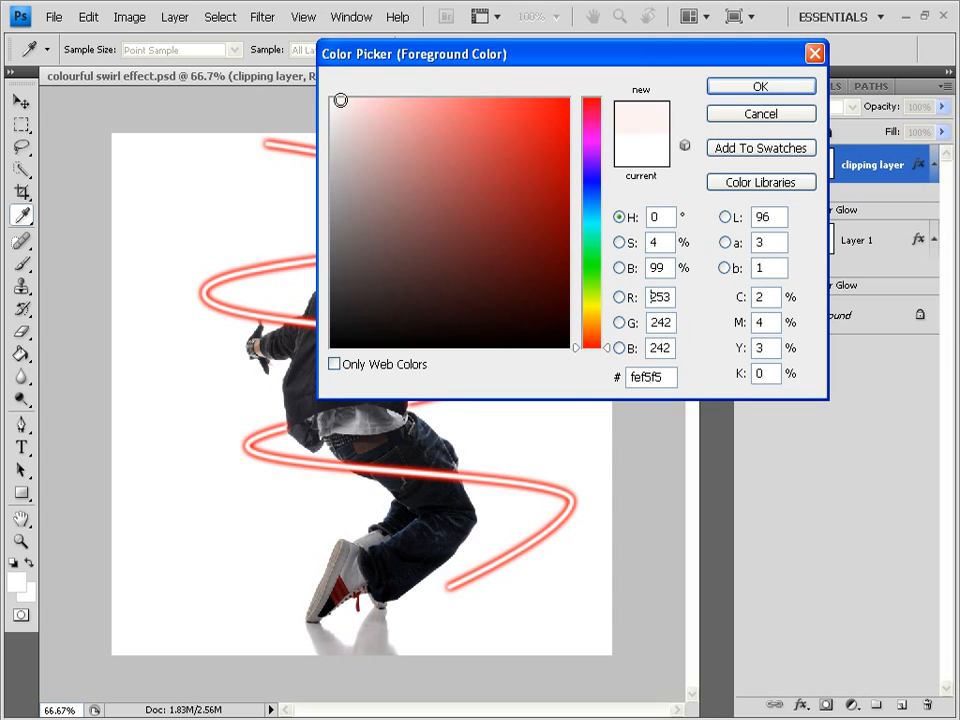
pyautogui.click(590, 138)
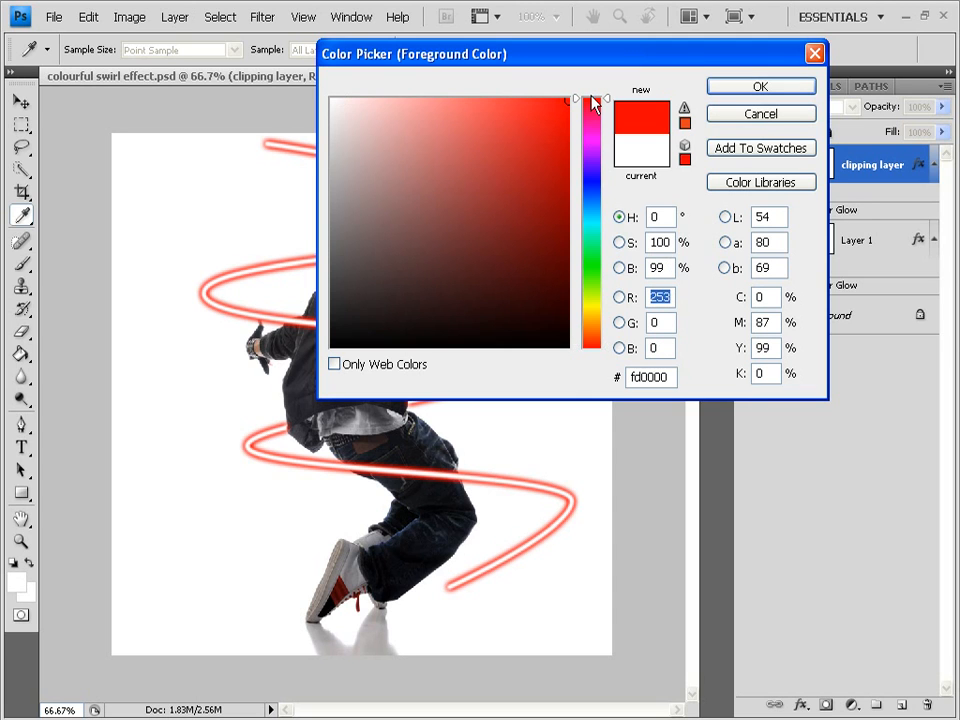
pyautogui.click(760, 86)
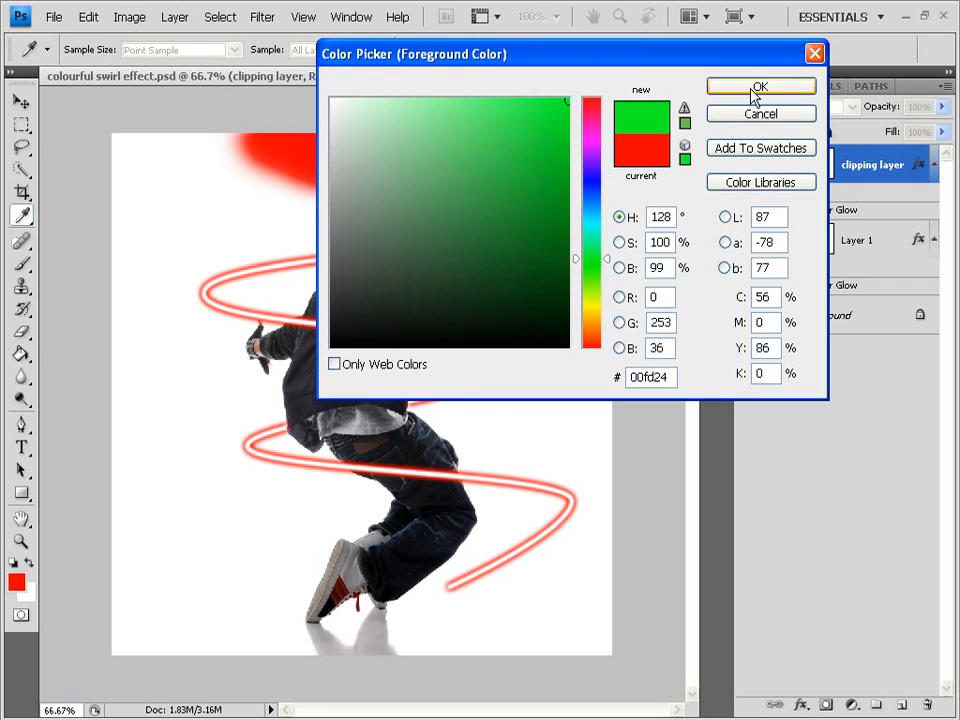
pyautogui.click(760, 86)
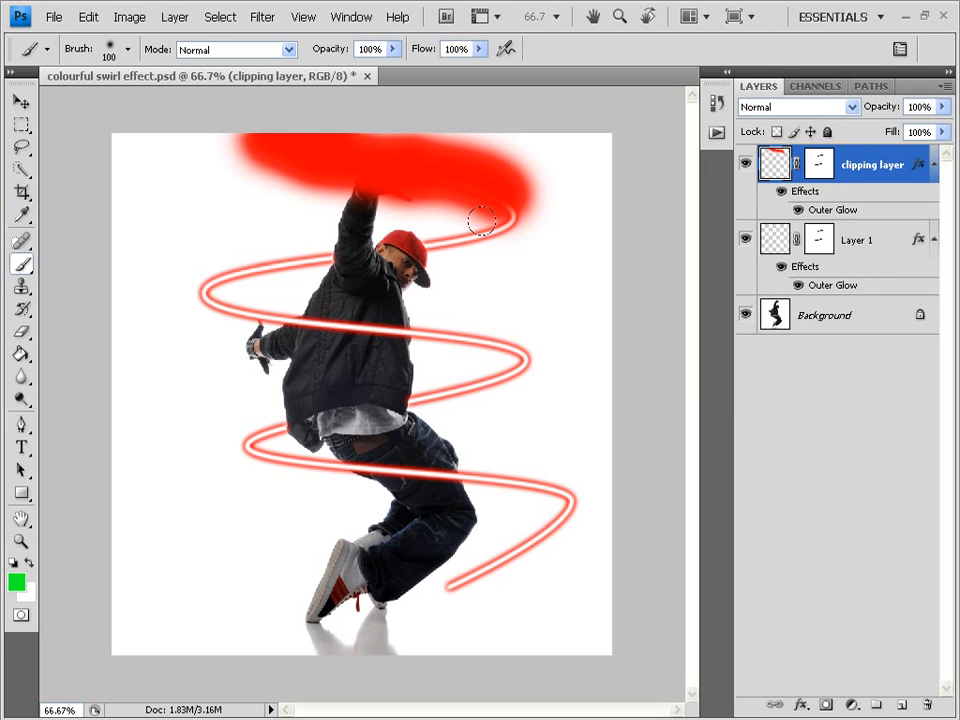
# - Paint green, blue and yellow bands across the second, third and fourth loops
pyautogui.moveTo(480, 220); pyautogui.dragTo(400, 260)
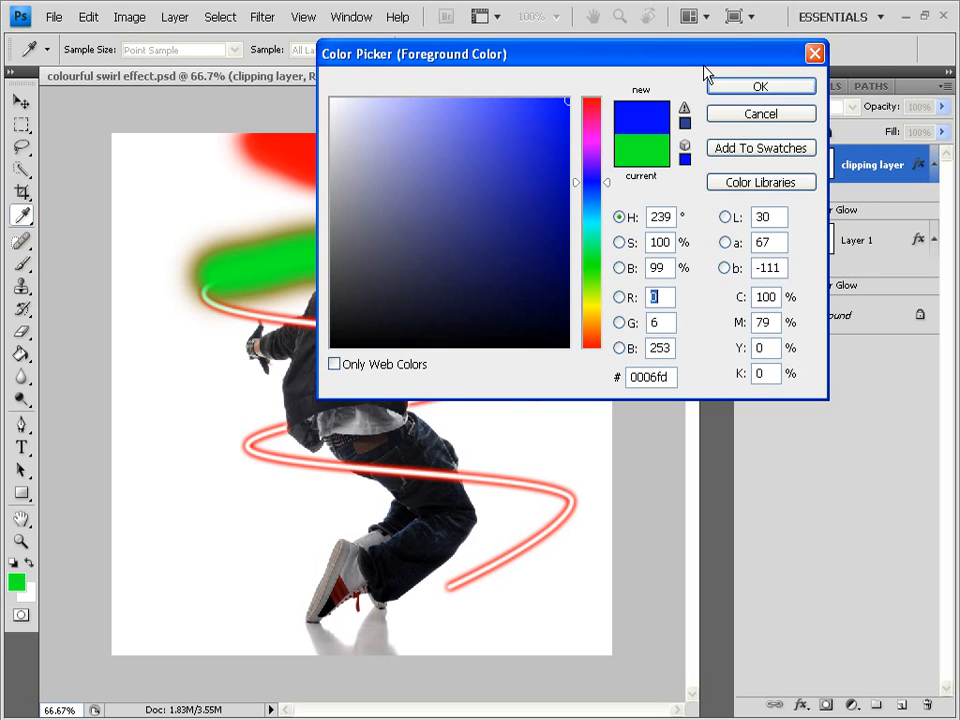
pyautogui.click(760, 85)
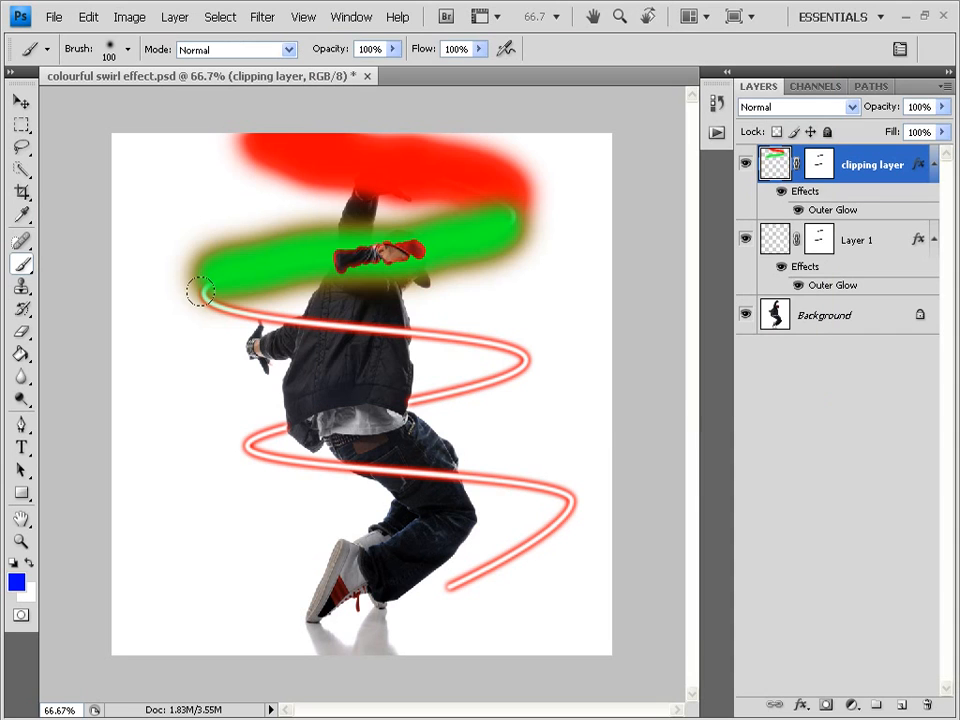
pyautogui.moveTo(200, 290); pyautogui.dragTo(370, 320)
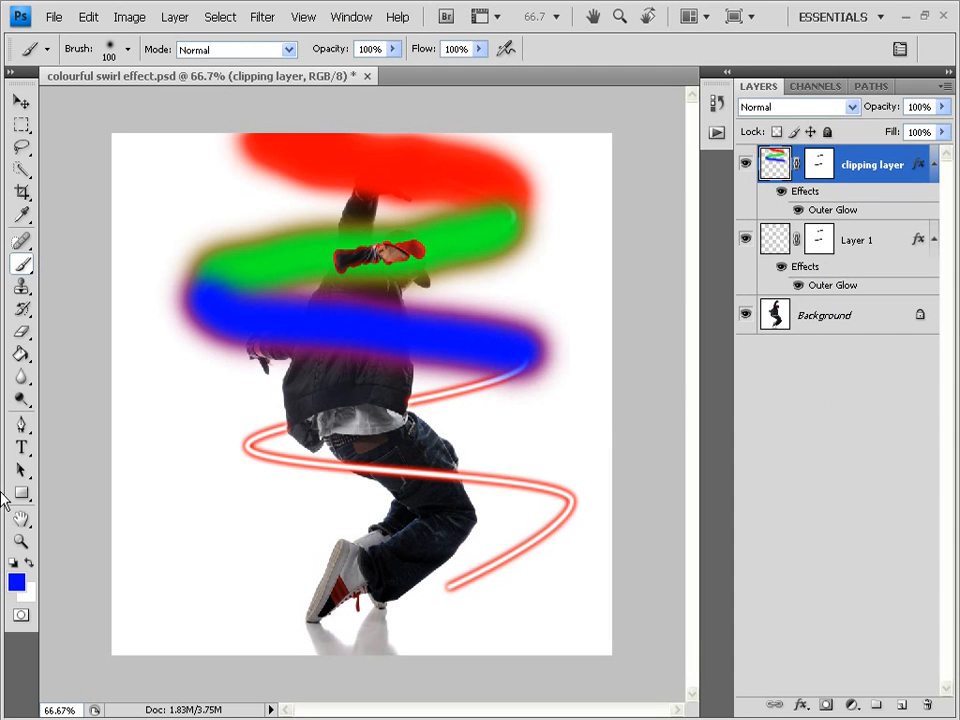
pyautogui.click(17, 583)
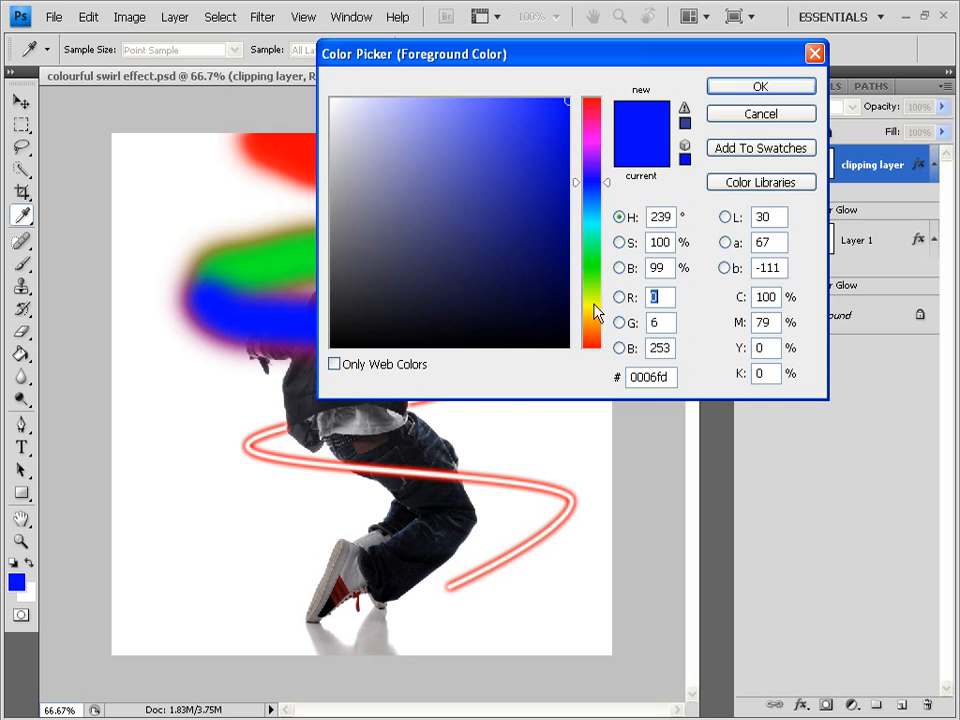
pyautogui.click(760, 86)
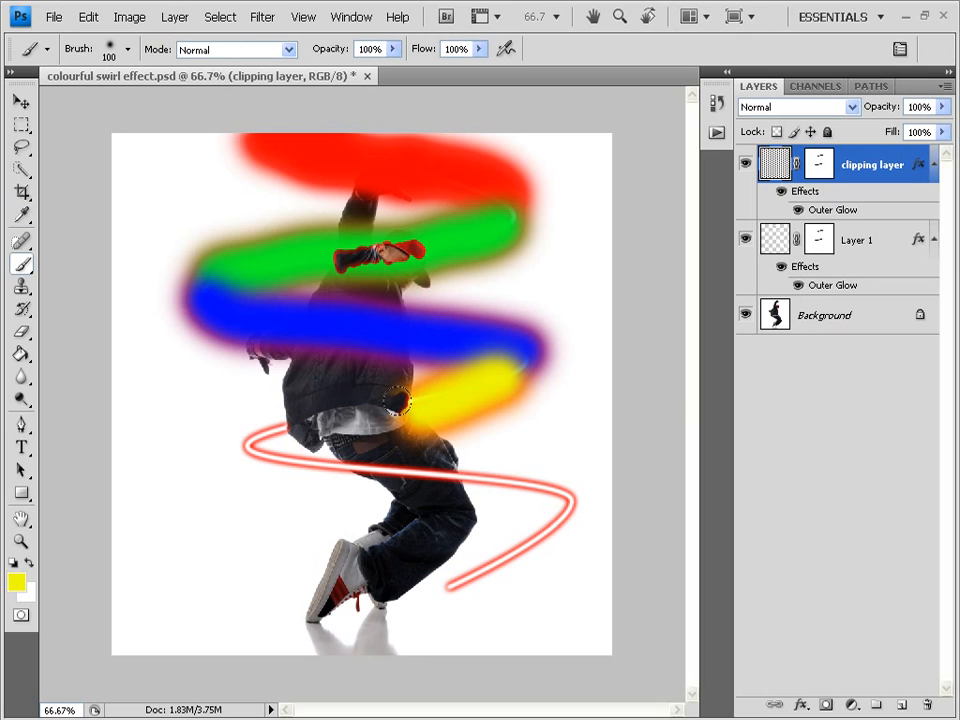
pyautogui.moveTo(400, 410); pyautogui.dragTo(245, 420)
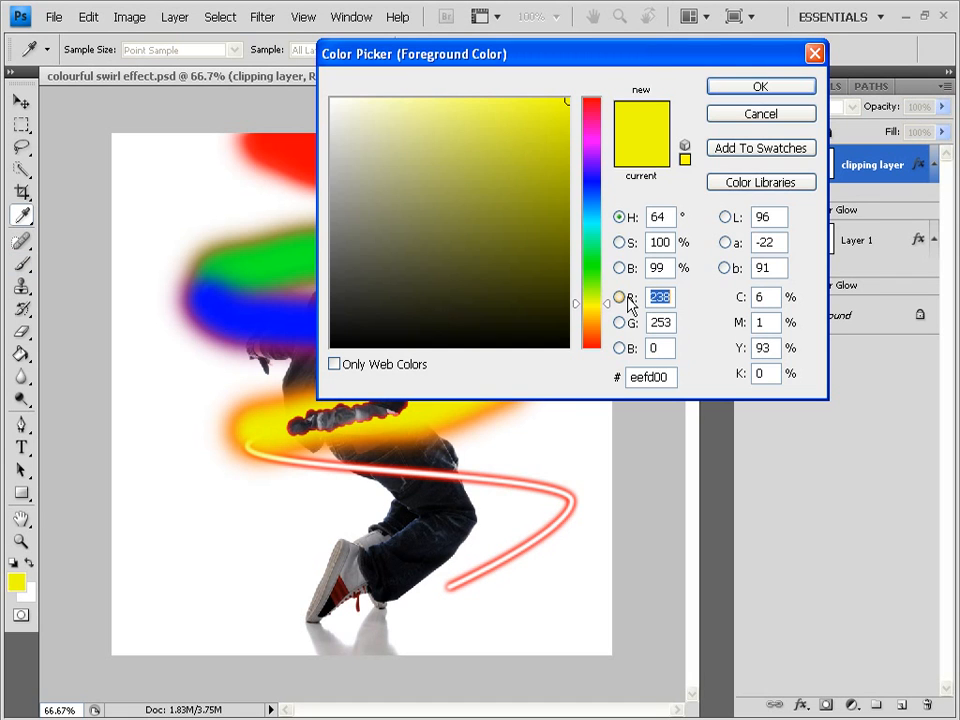
# - Paint a purple band across the lowest loop and pick red for the tail
pyautogui.click(591, 160)
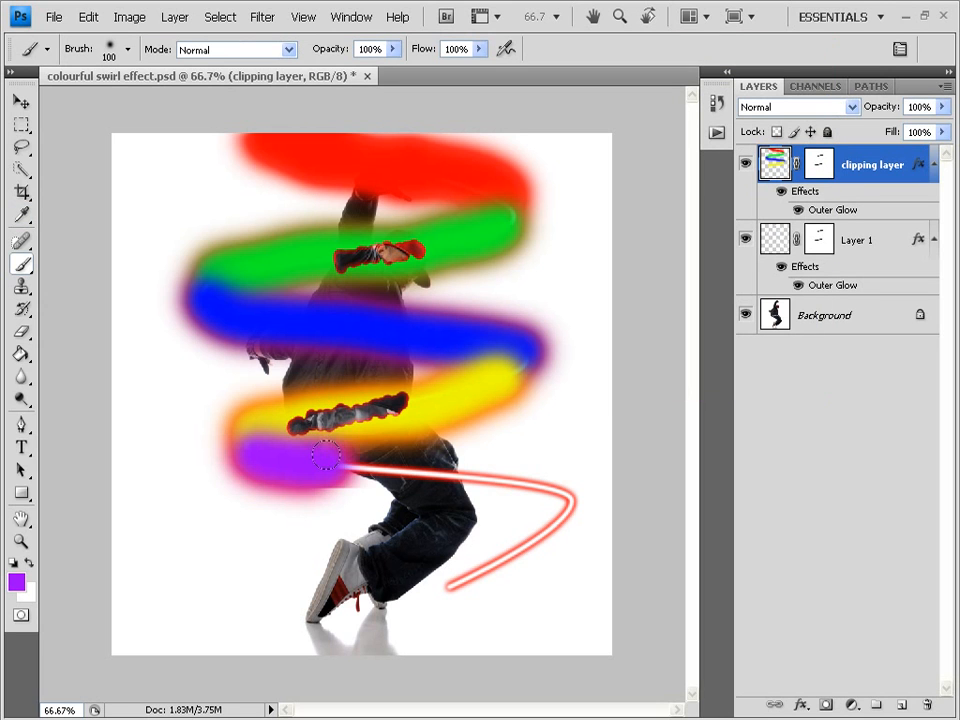
pyautogui.moveTo(330, 458); pyautogui.dragTo(560, 478)
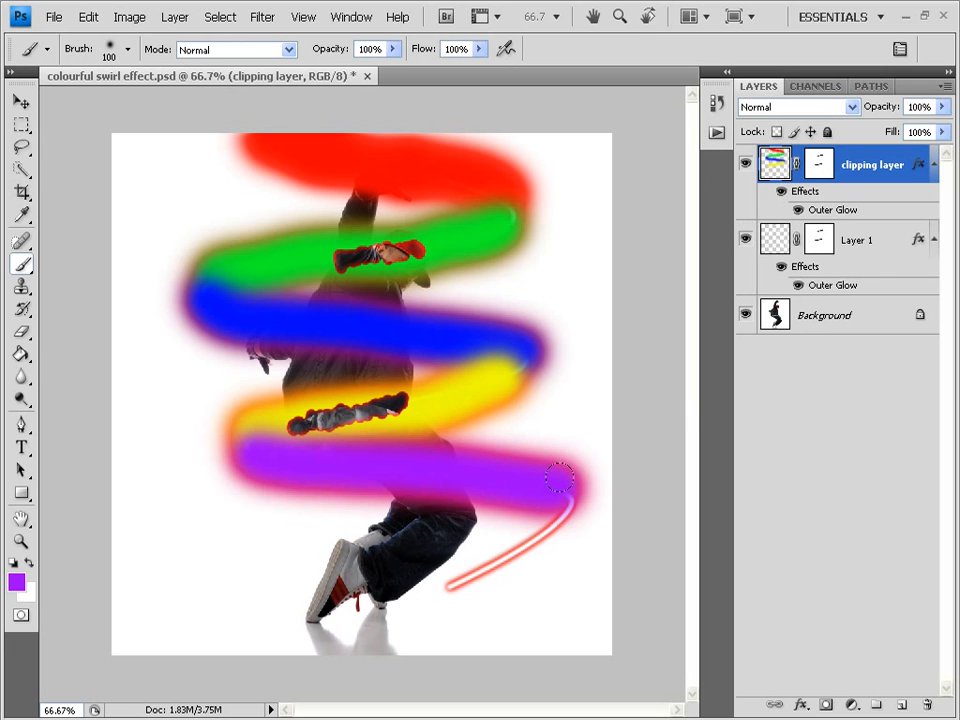
pyautogui.click(17, 583)
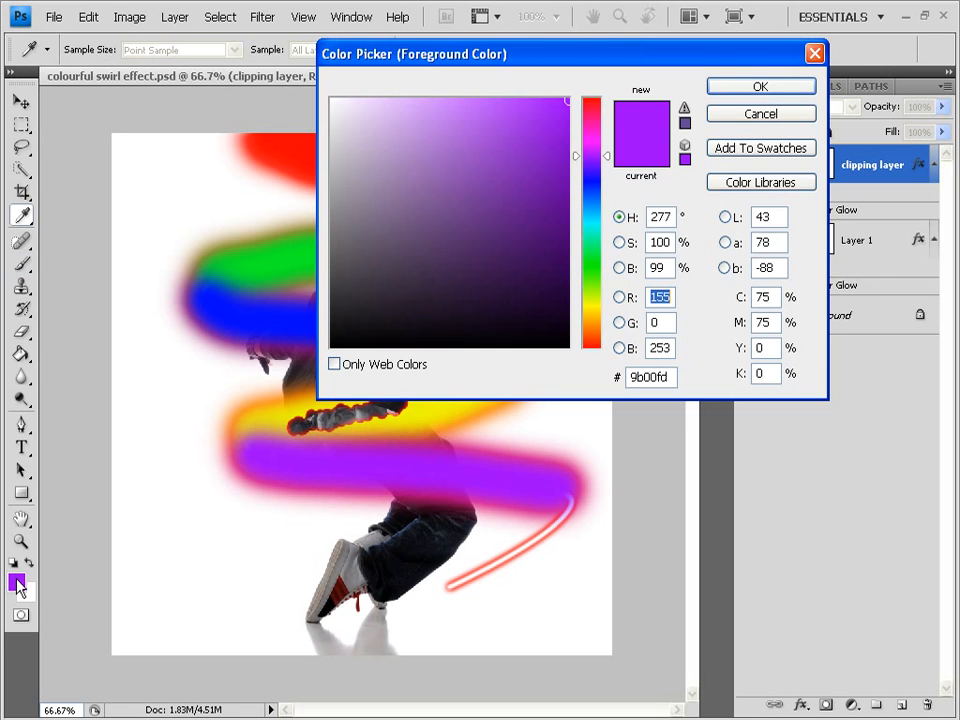
pyautogui.click(591, 105)
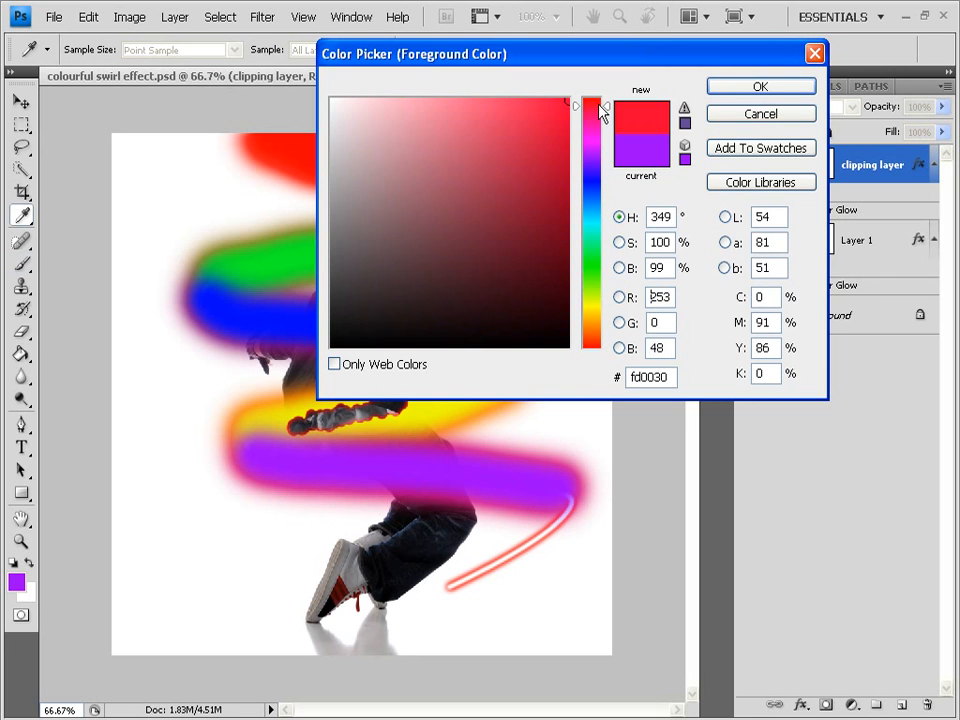
pyautogui.click(760, 86)
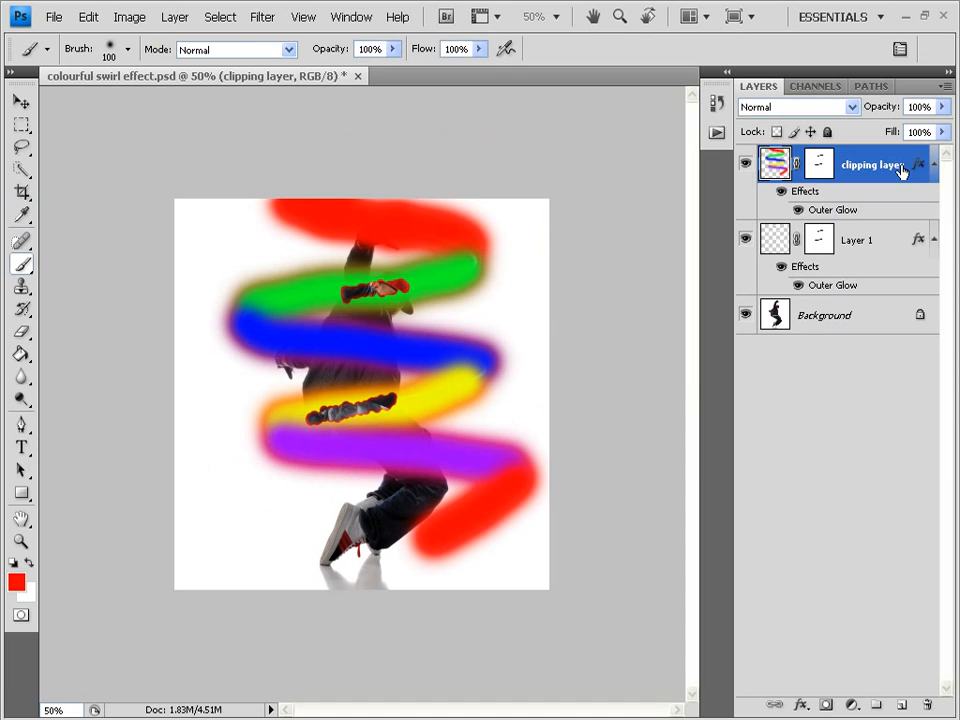
pyautogui.moveTo(888, 168)
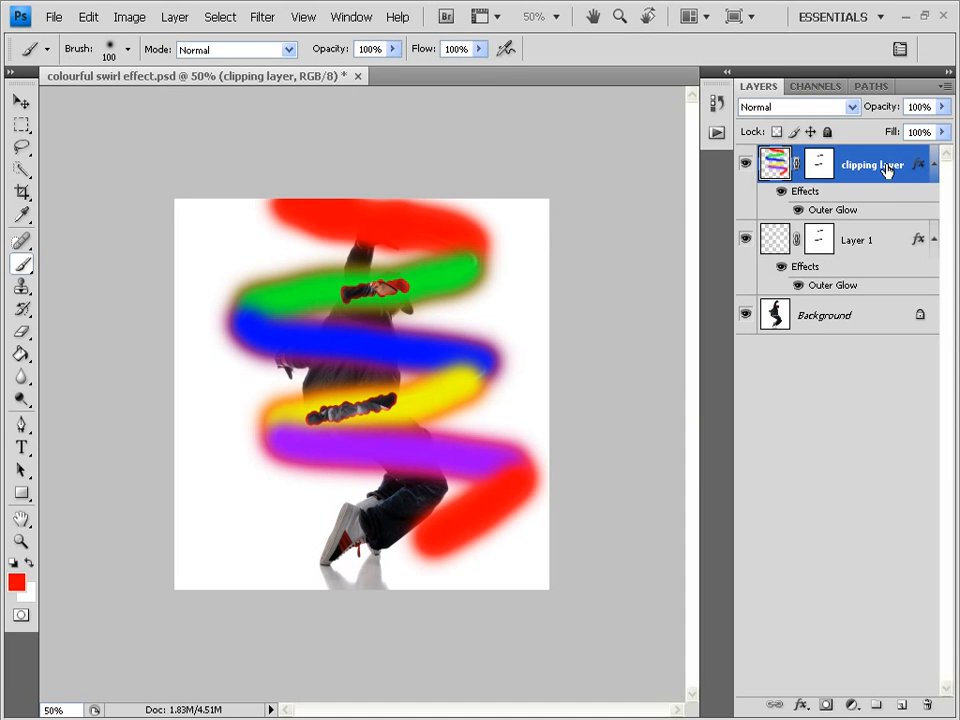
# - Clip the painted clipping layer to Layer 1 so colours show only along the spiral
pyautogui.rightClick(872, 164)
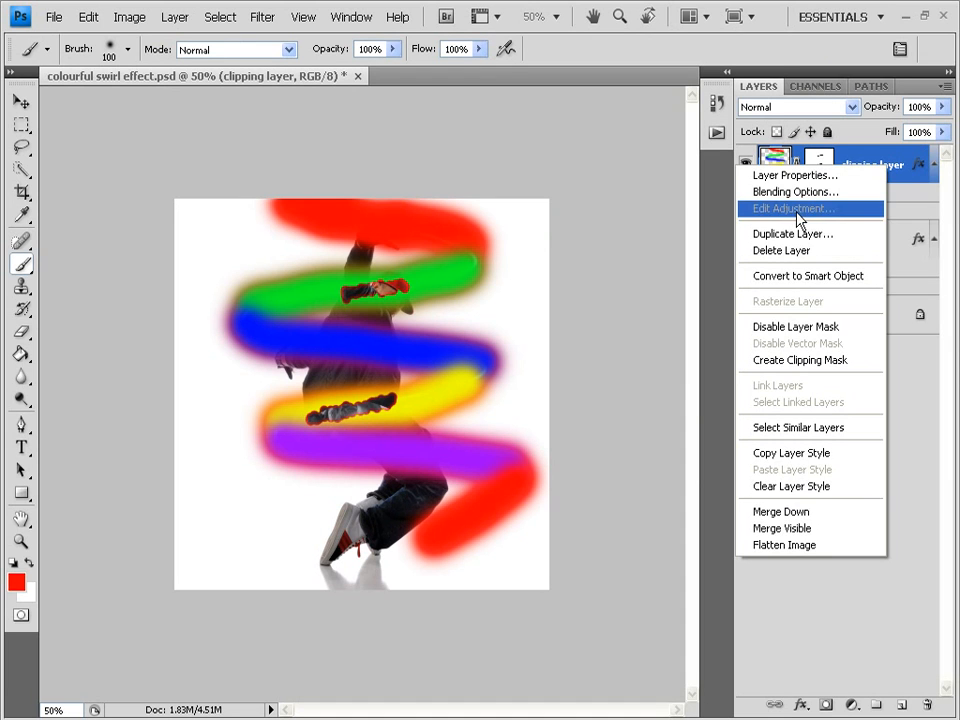
pyautogui.moveTo(845, 327)
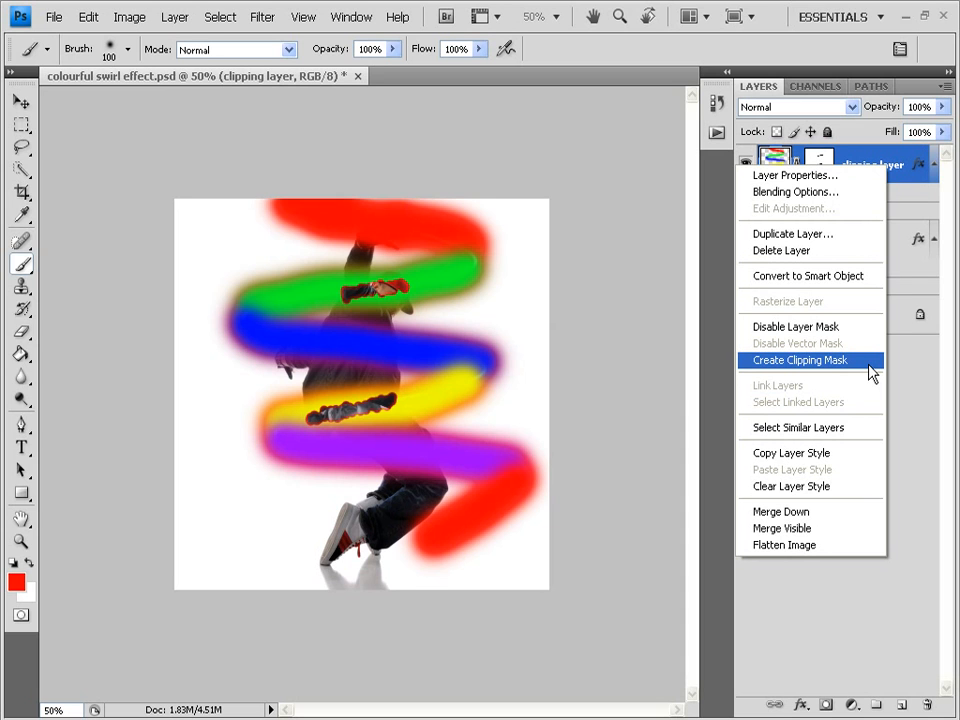
pyautogui.click(799, 360)
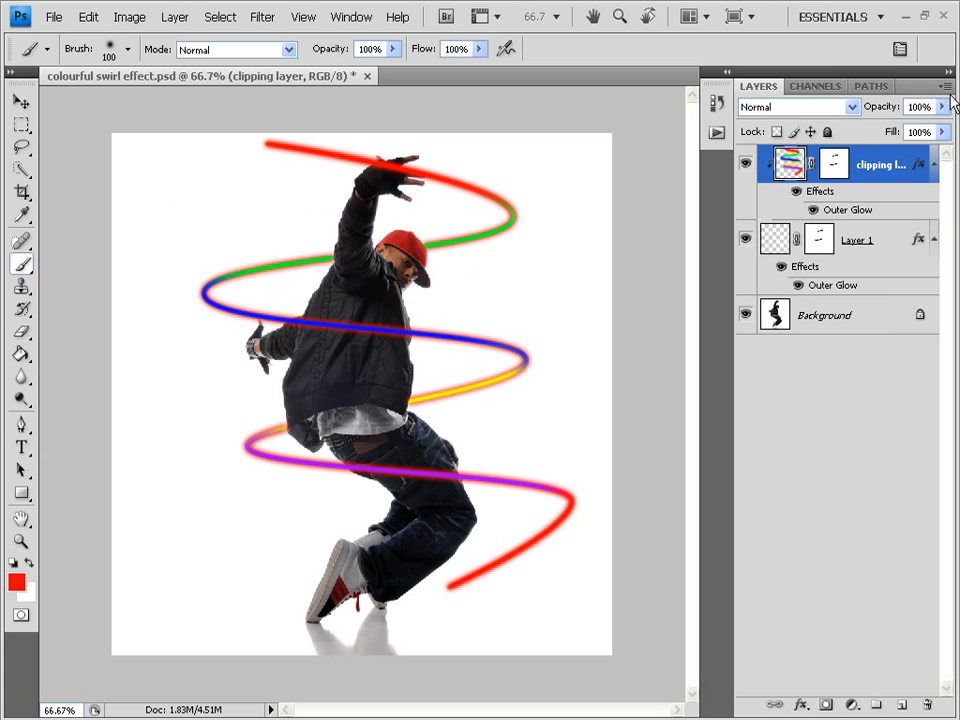
pyautogui.moveTo(920, 131)
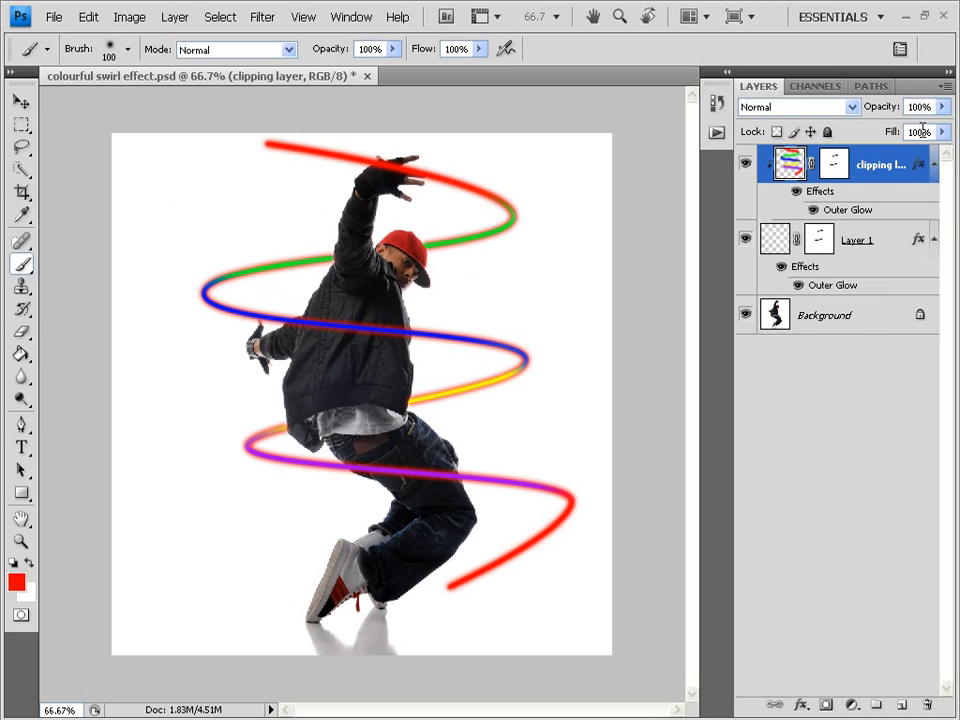